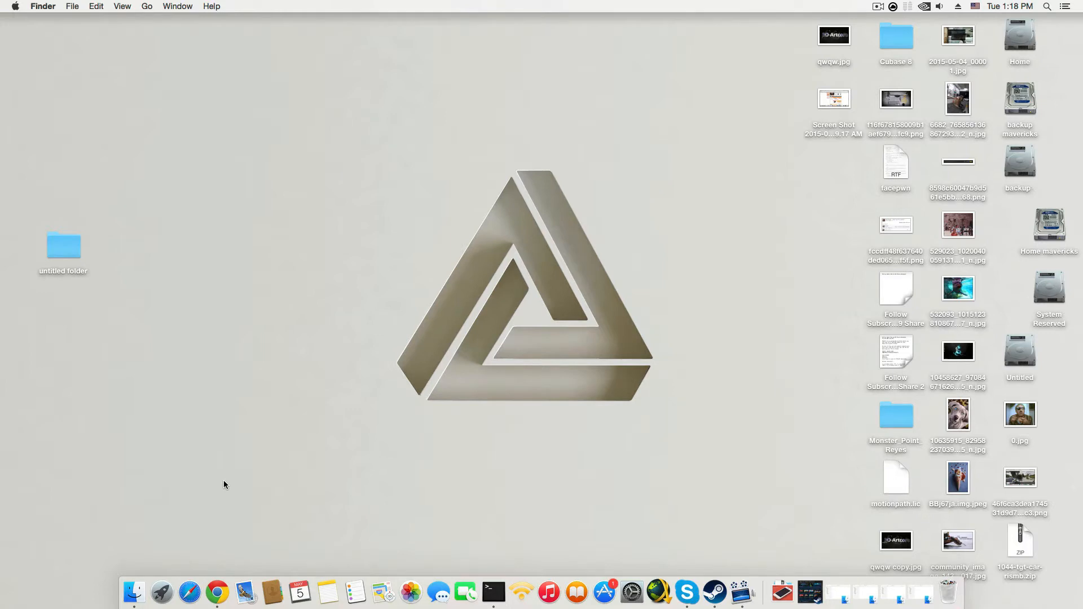
mouse_move(162, 593)
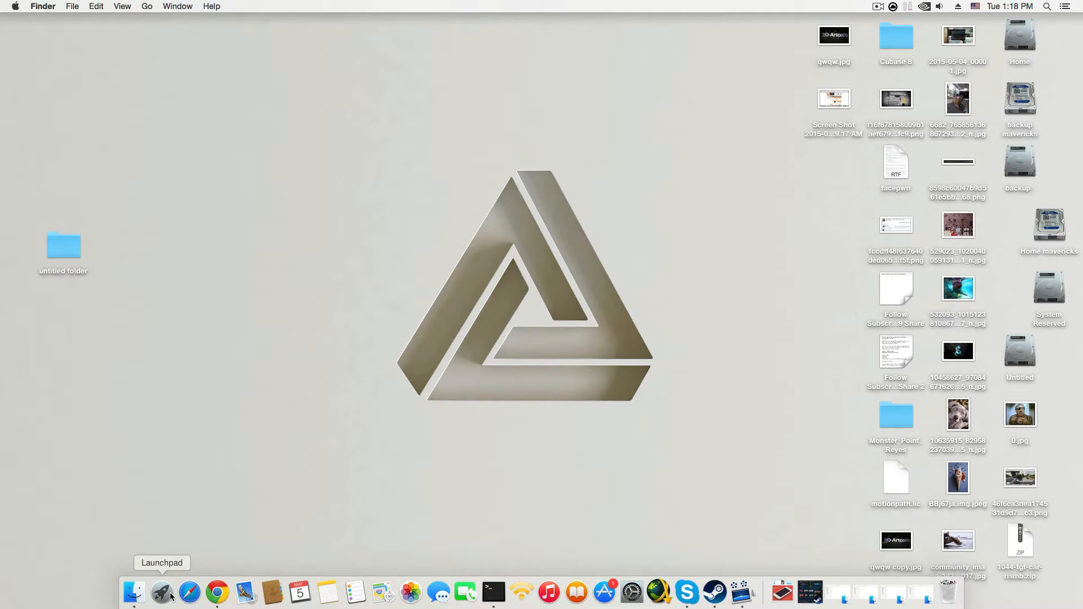
Launch Maya 2016 from Launchpad and wait for its empty untitled scene.
left_click(163, 591)
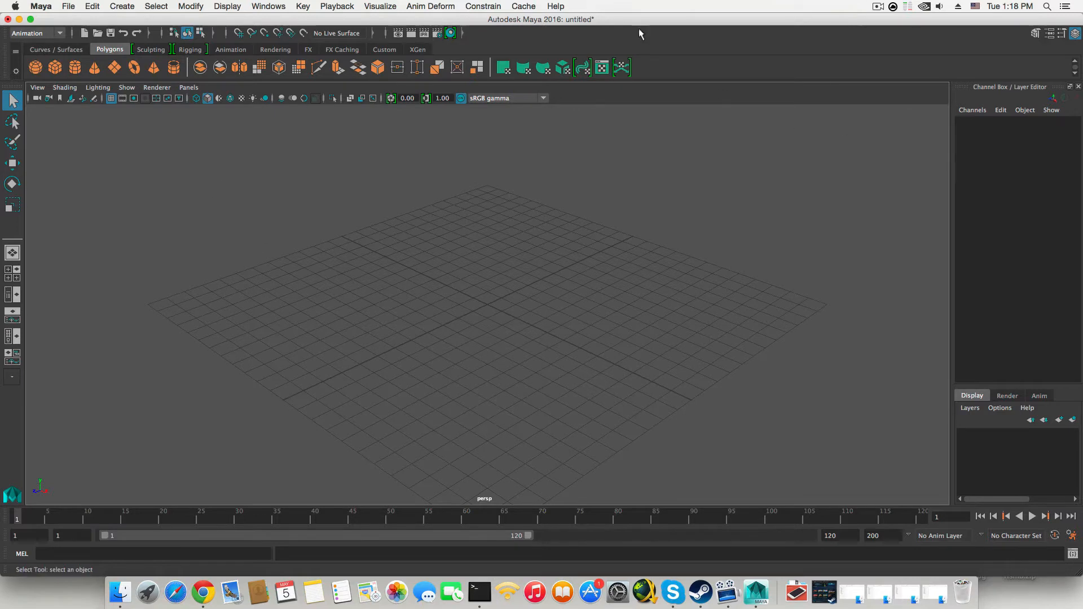
mouse_move(309, 165)
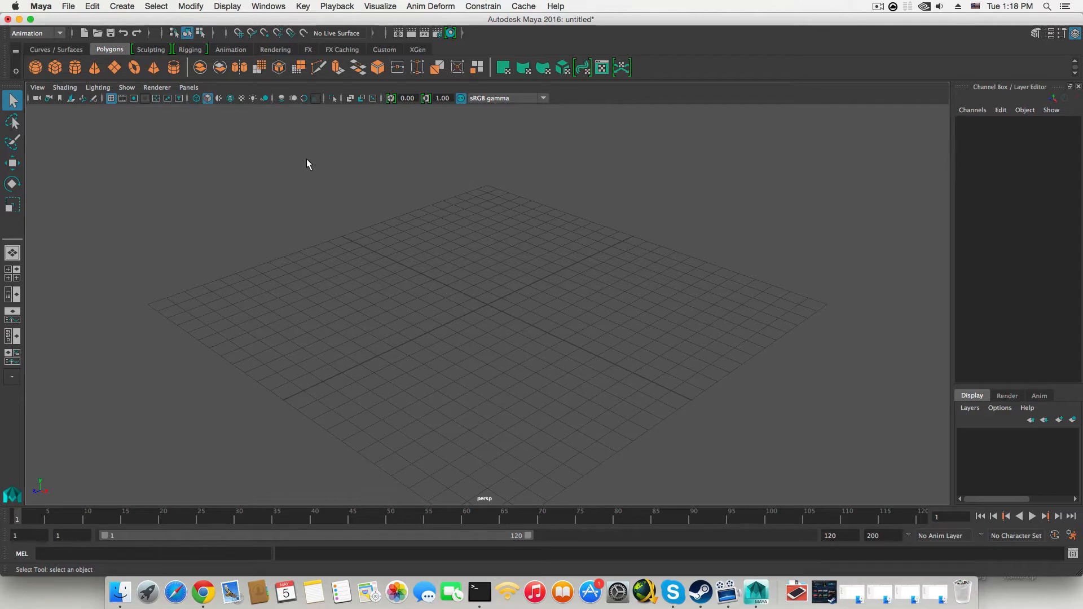
mouse_move(190, 7)
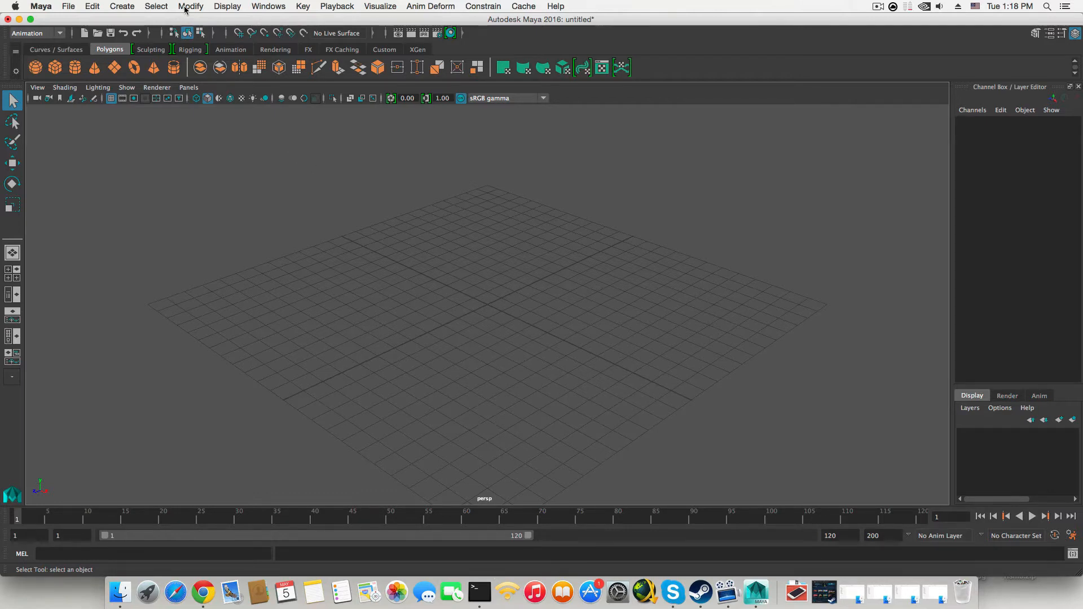
mouse_move(276, 6)
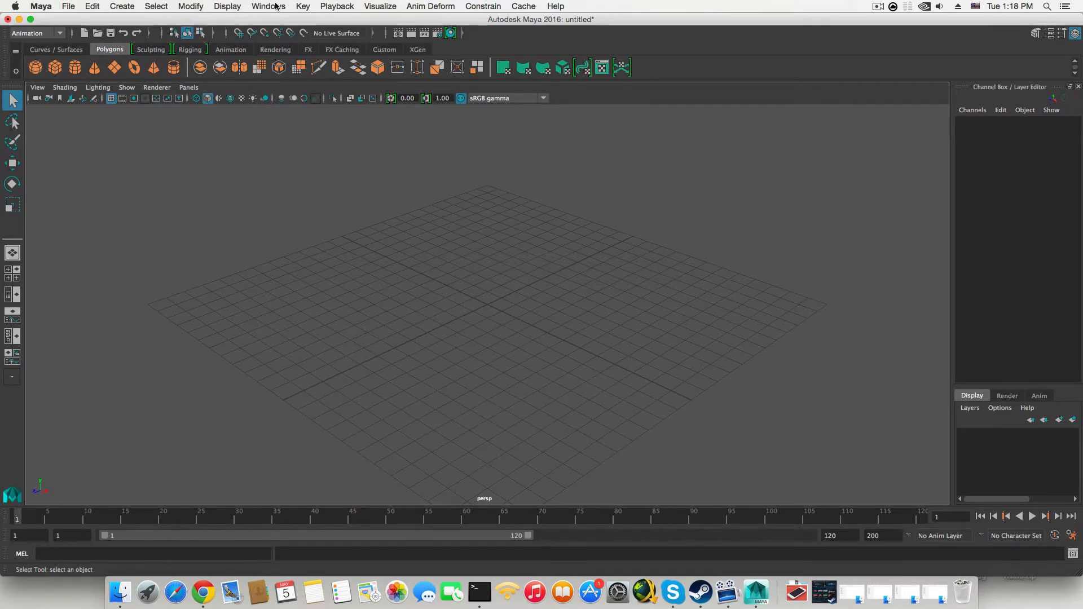
Open Maya's Preferences window and save the default preferences.
left_click(268, 6)
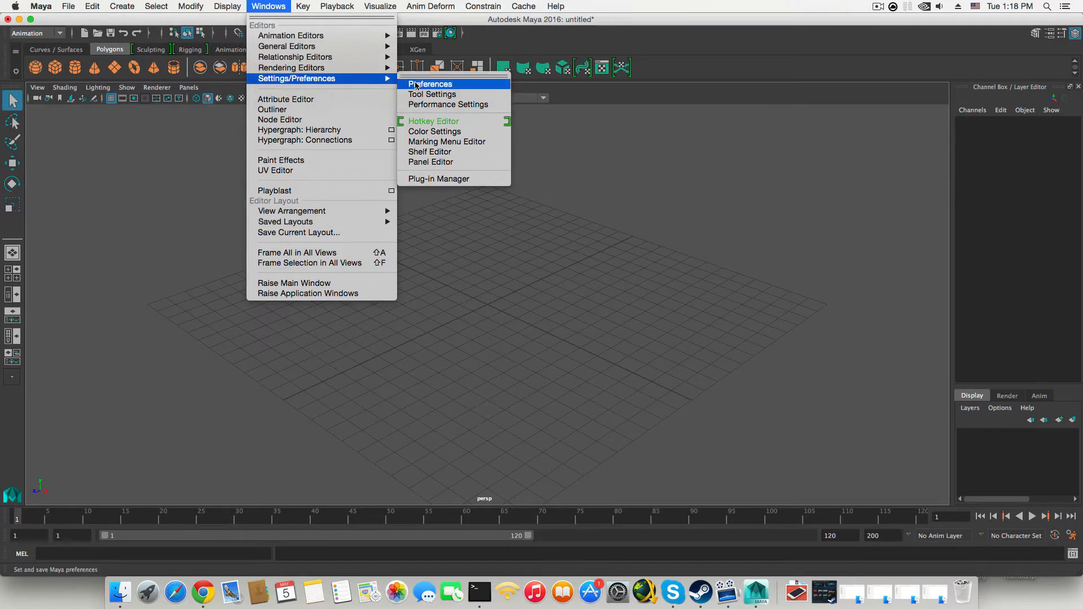
left_click(429, 84)
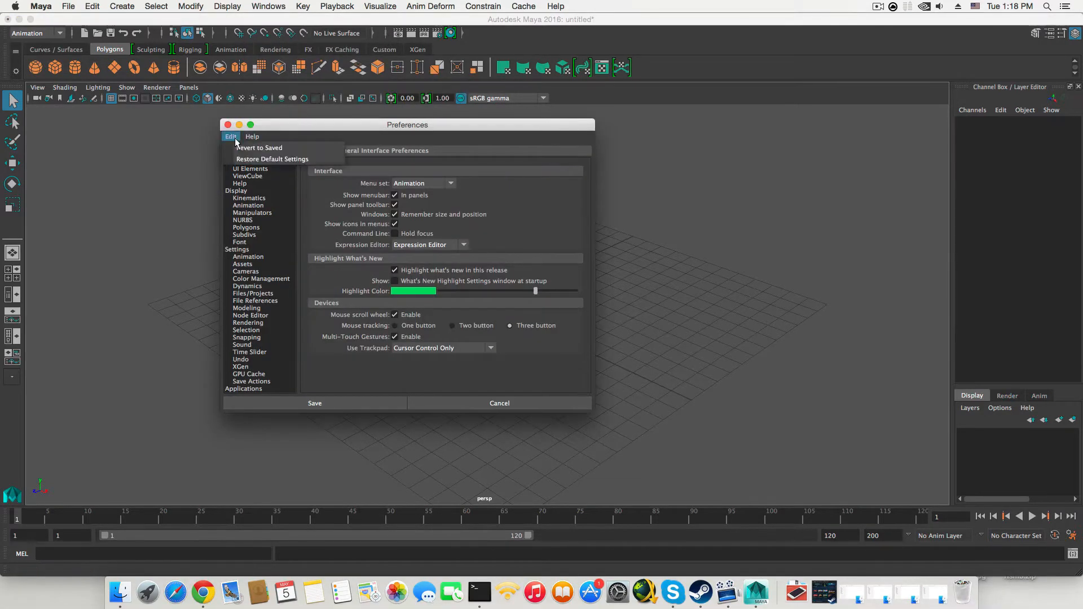
mouse_move(283, 162)
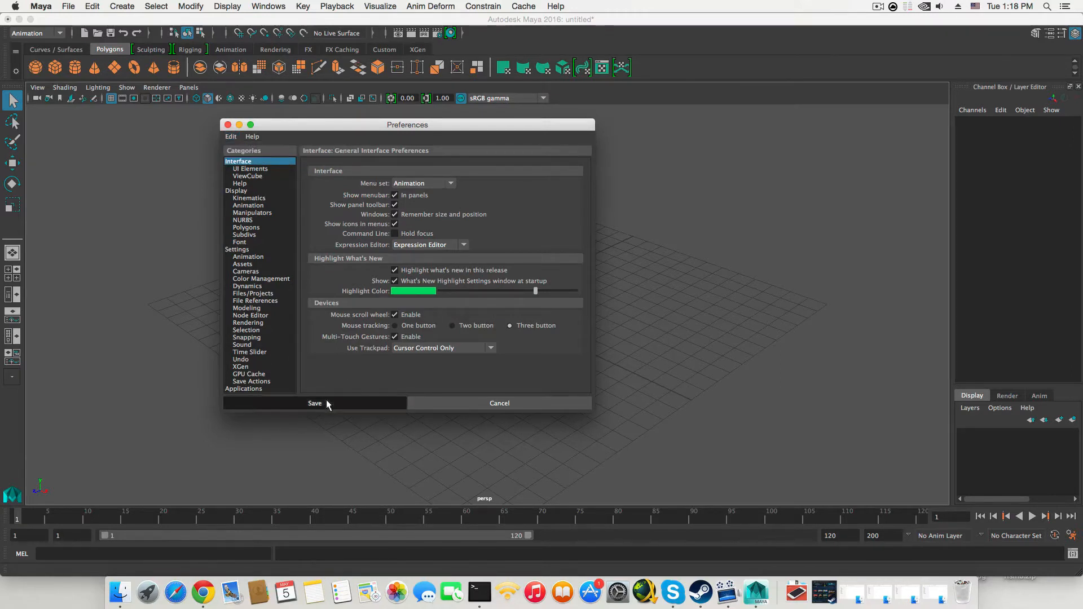
left_click(314, 403)
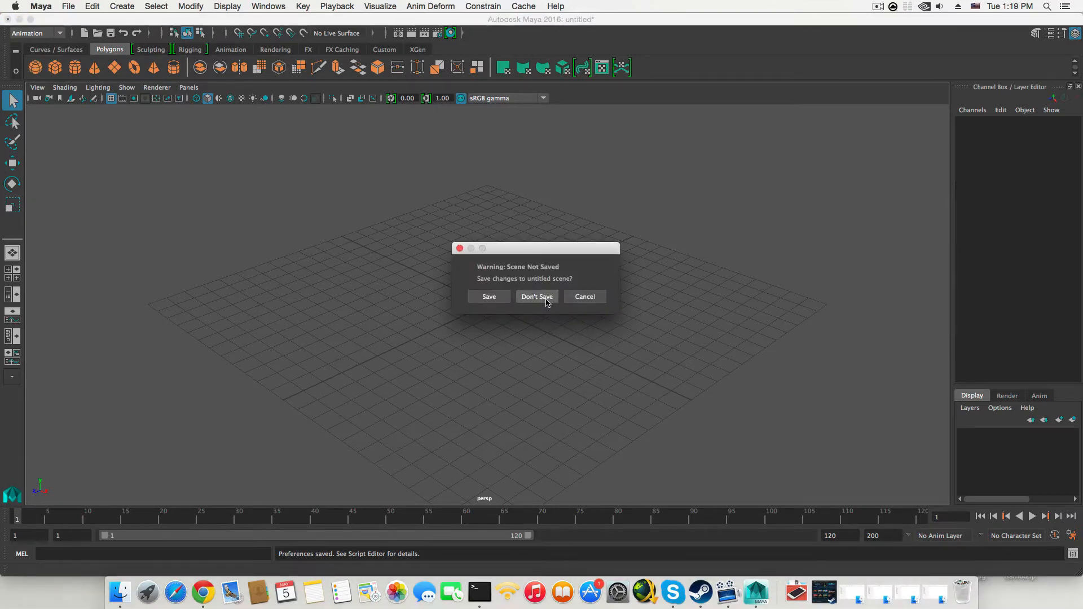
Quit Maya without saving, then browse Finder to Home › Documents › maya › projects.
left_click(536, 296)
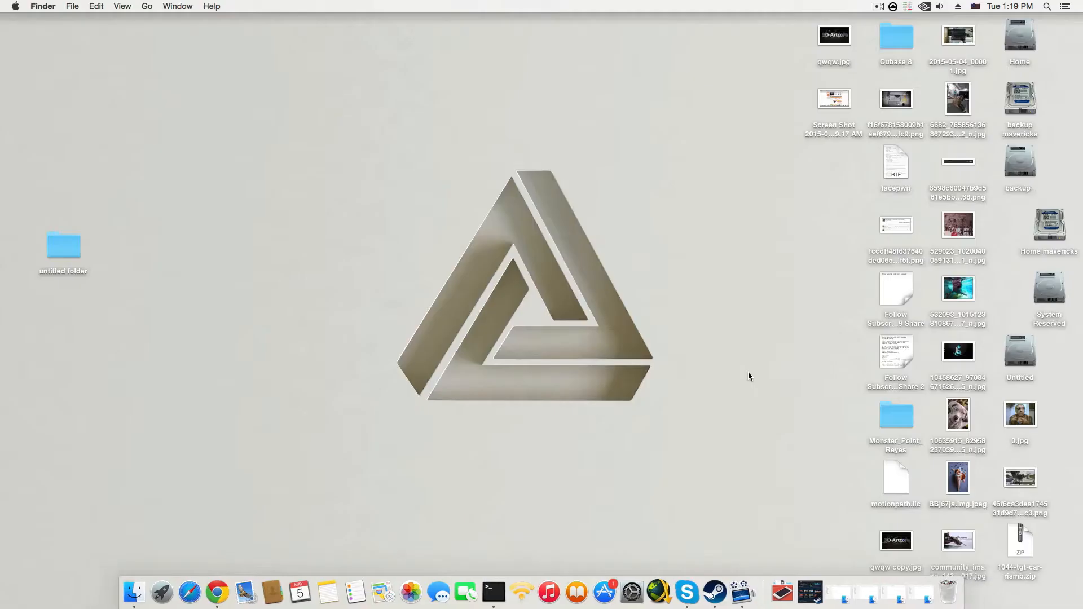
mouse_move(1019, 44)
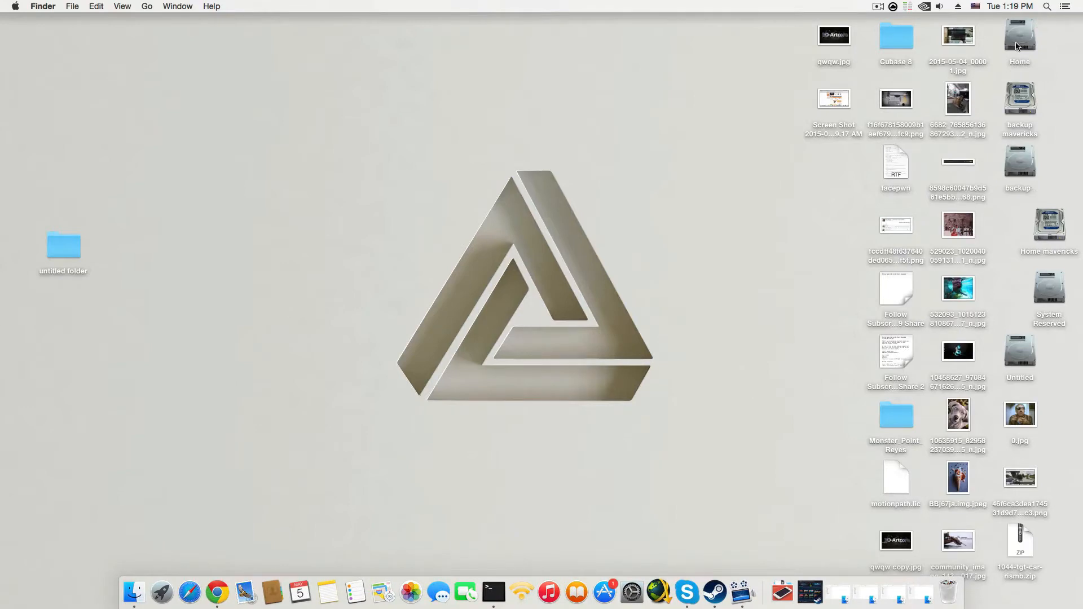
double_click(1021, 35)
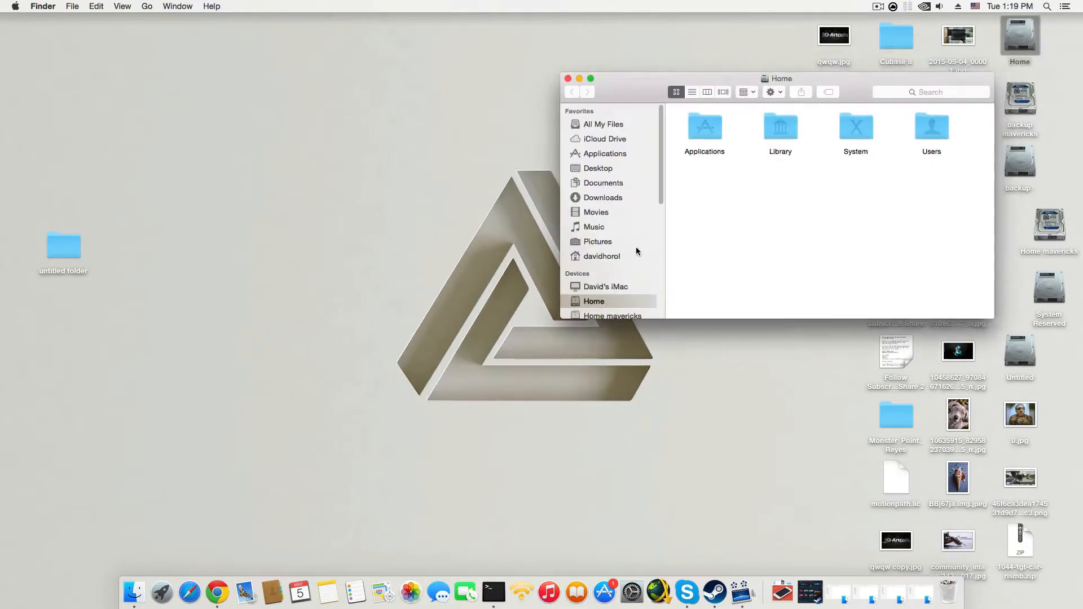
left_click(603, 183)
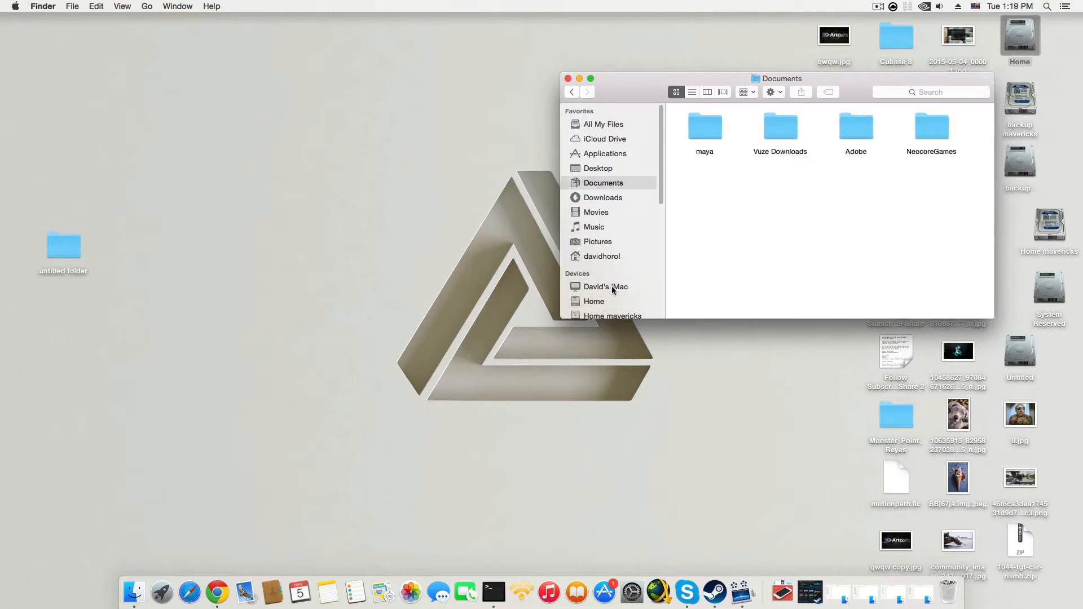
left_click(705, 125)
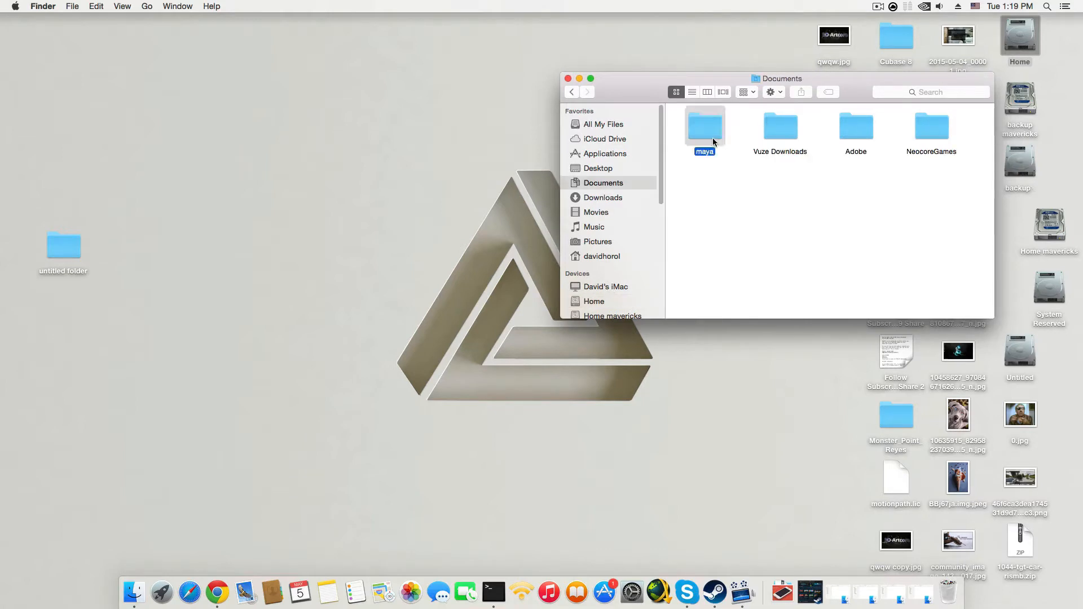
double_click(704, 127)
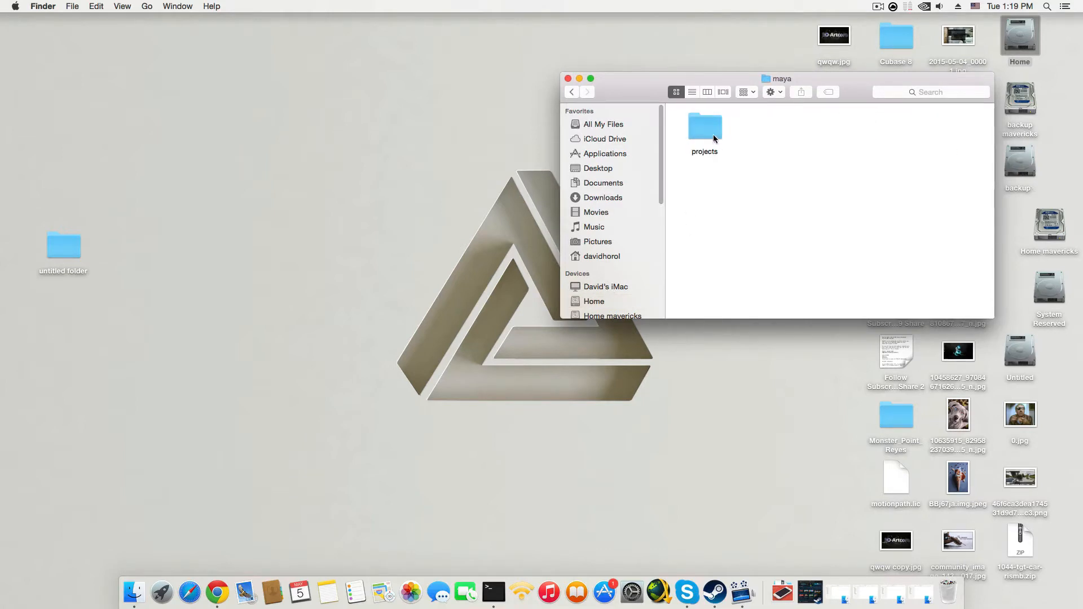
double_click(705, 125)
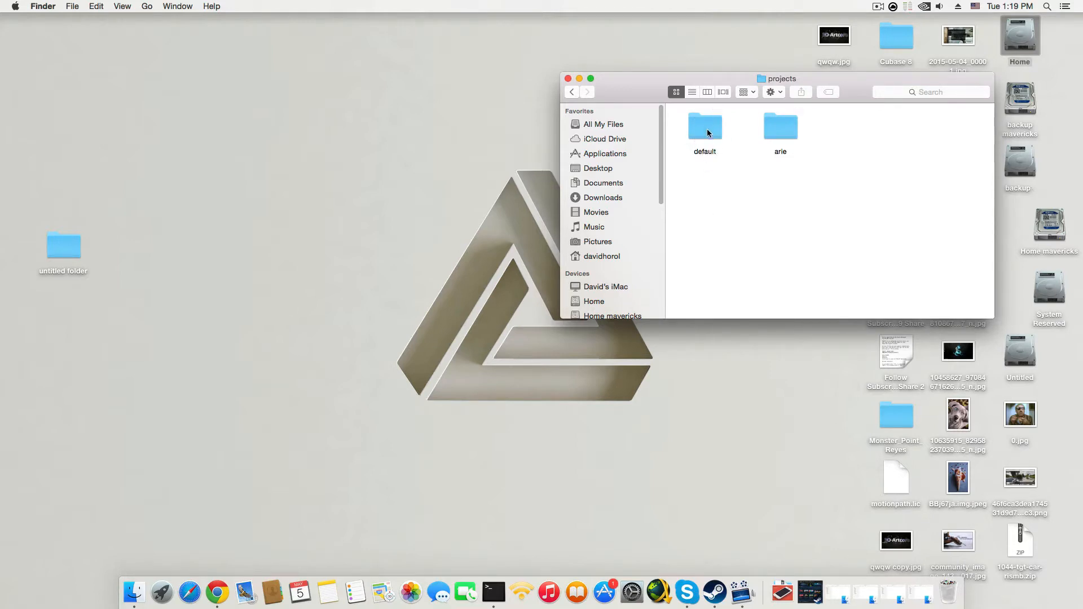
mouse_move(691, 141)
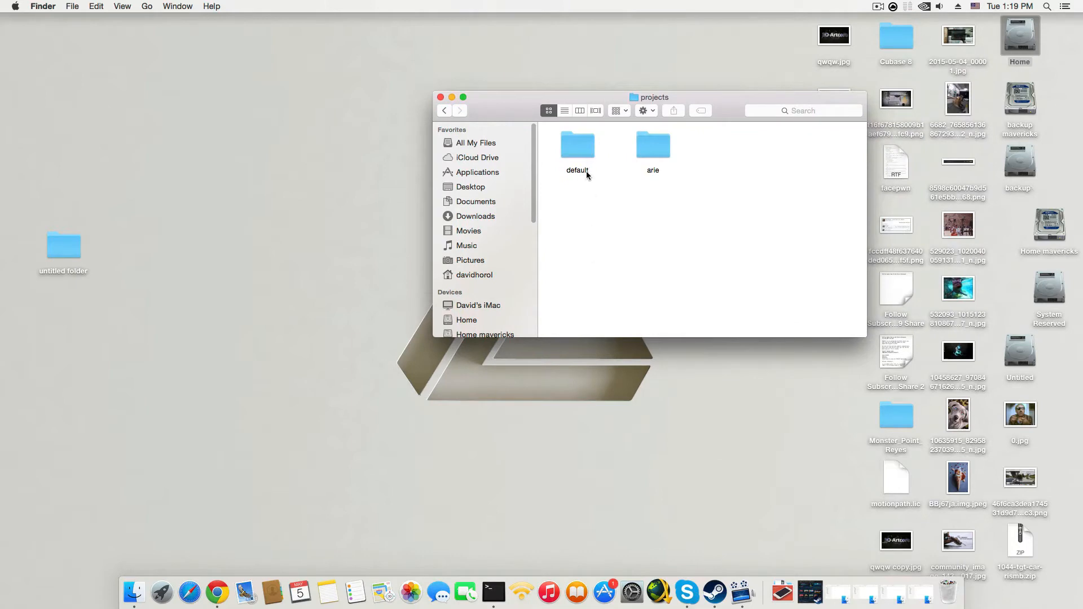
mouse_move(591, 168)
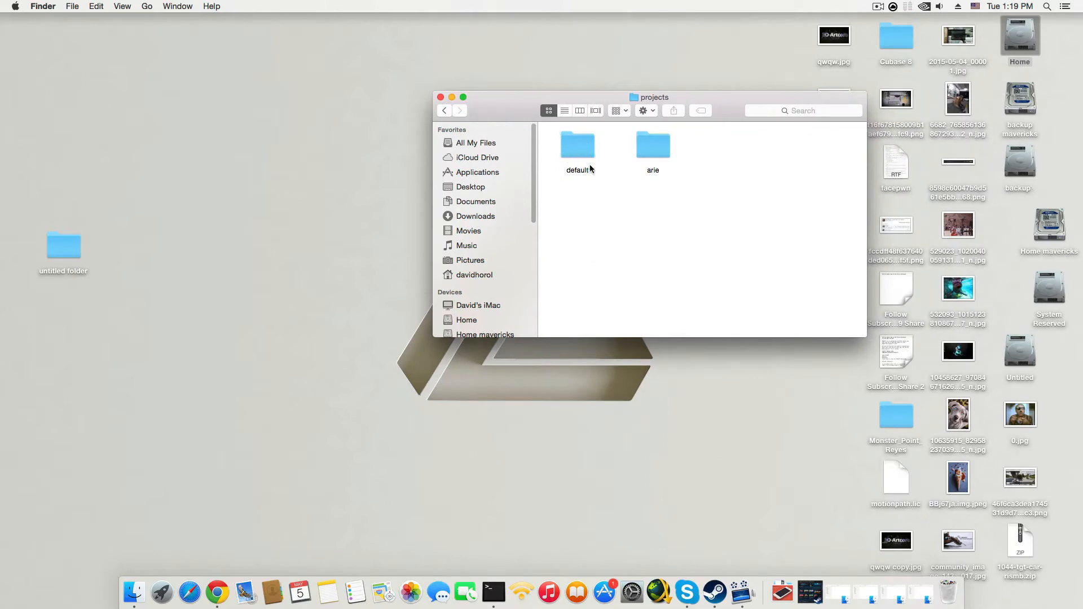
mouse_move(570, 159)
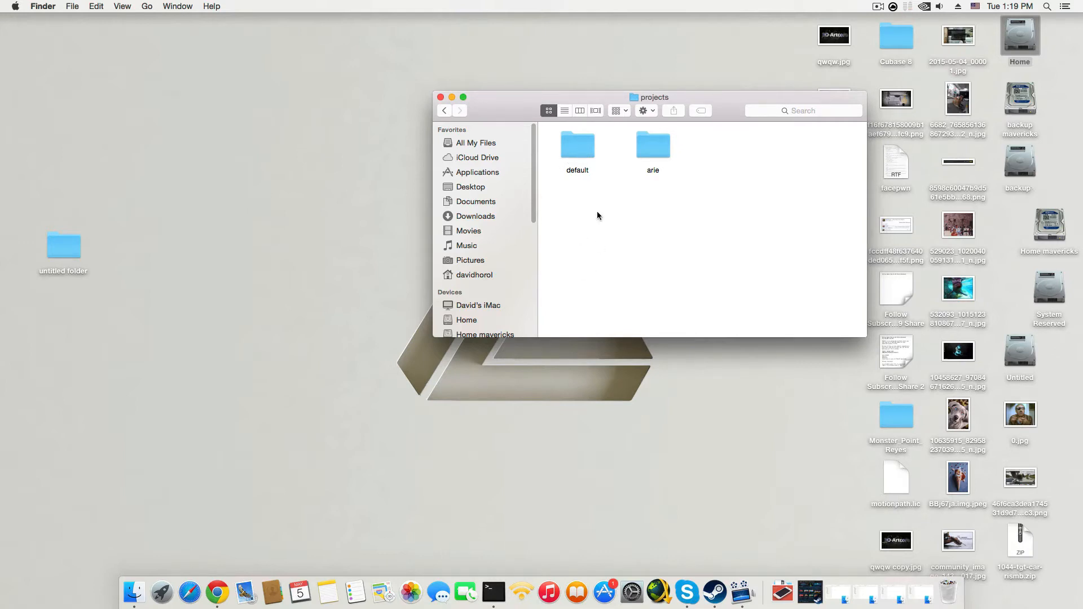
Inspect the contents of the default project folder, then return to projects.
left_click_drag(577, 145, 565, 156)
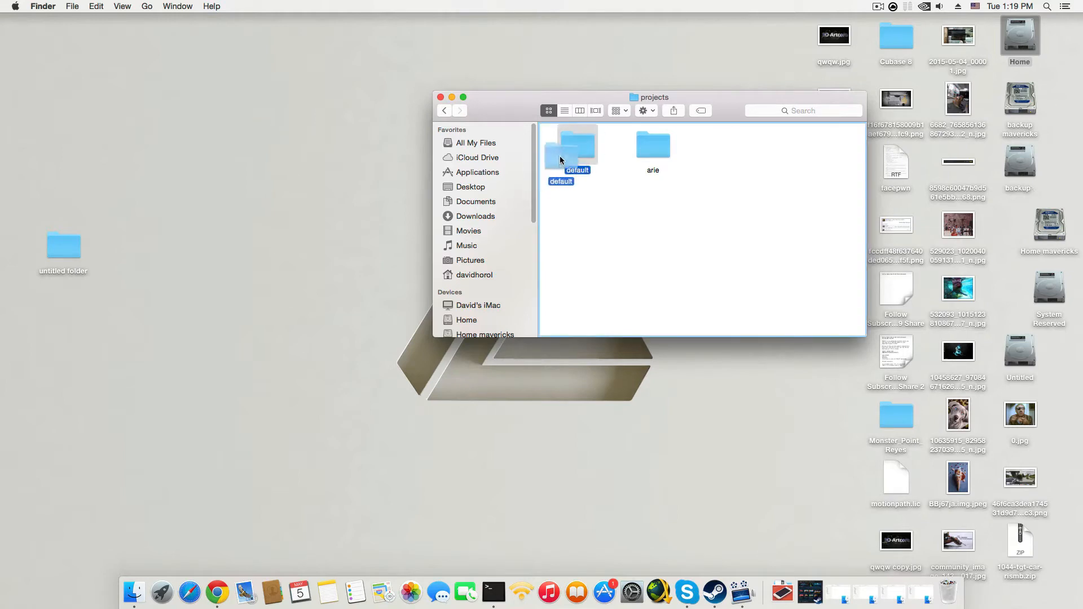
left_click_drag(560, 160, 576, 145)
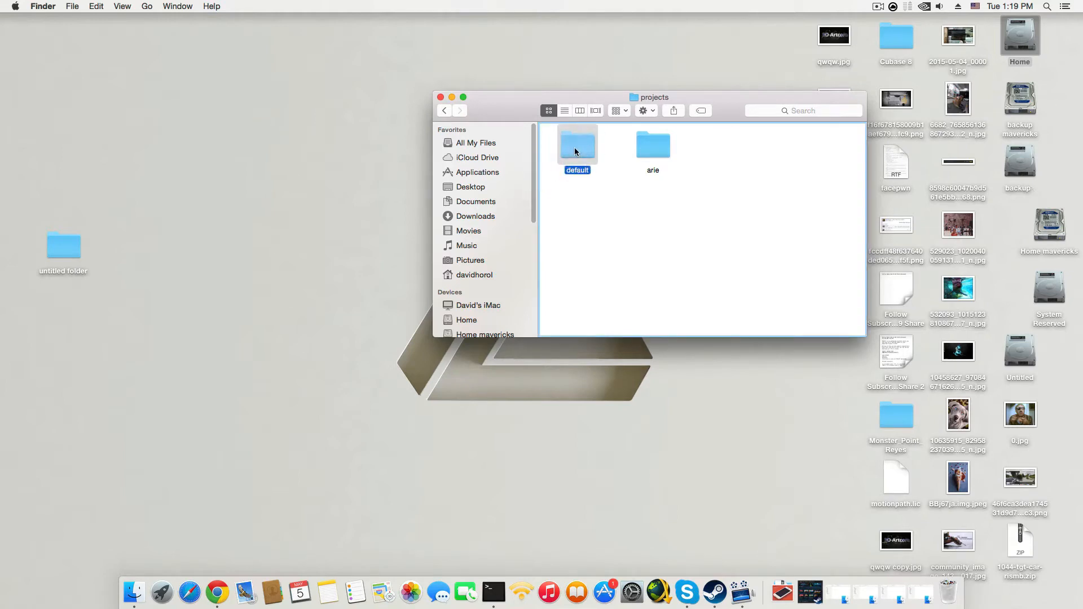
left_click_drag(576, 145, 220, 168)
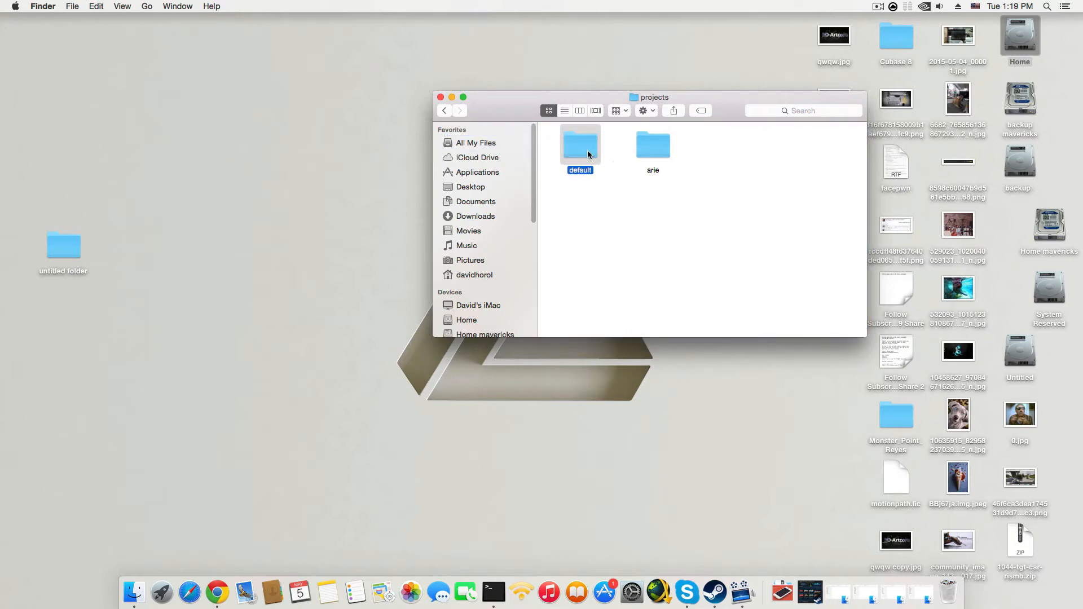
double_click(580, 143)
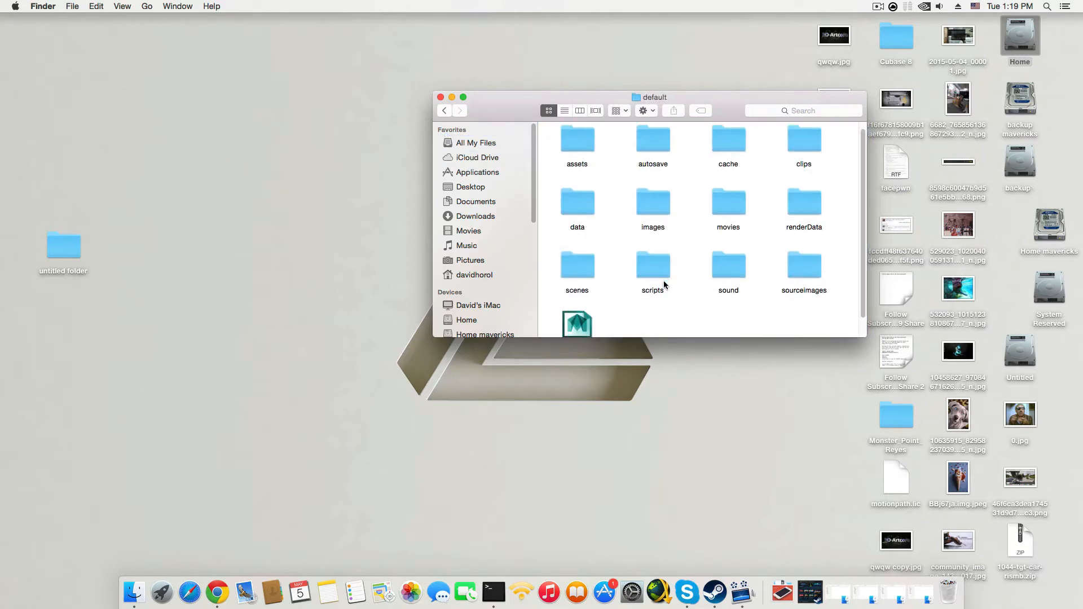
left_click(576, 266)
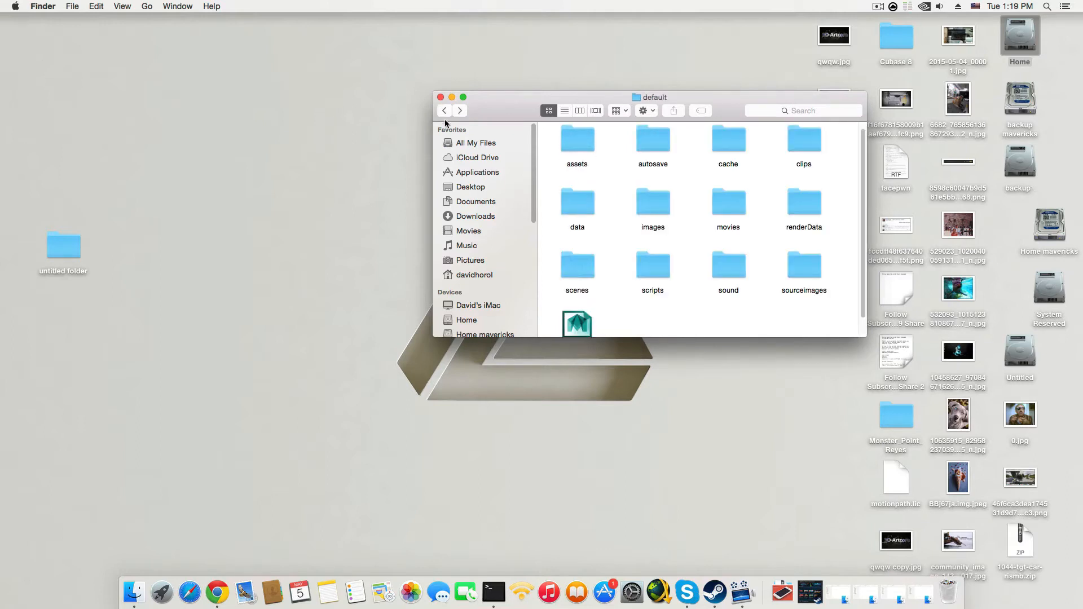
left_click(444, 110)
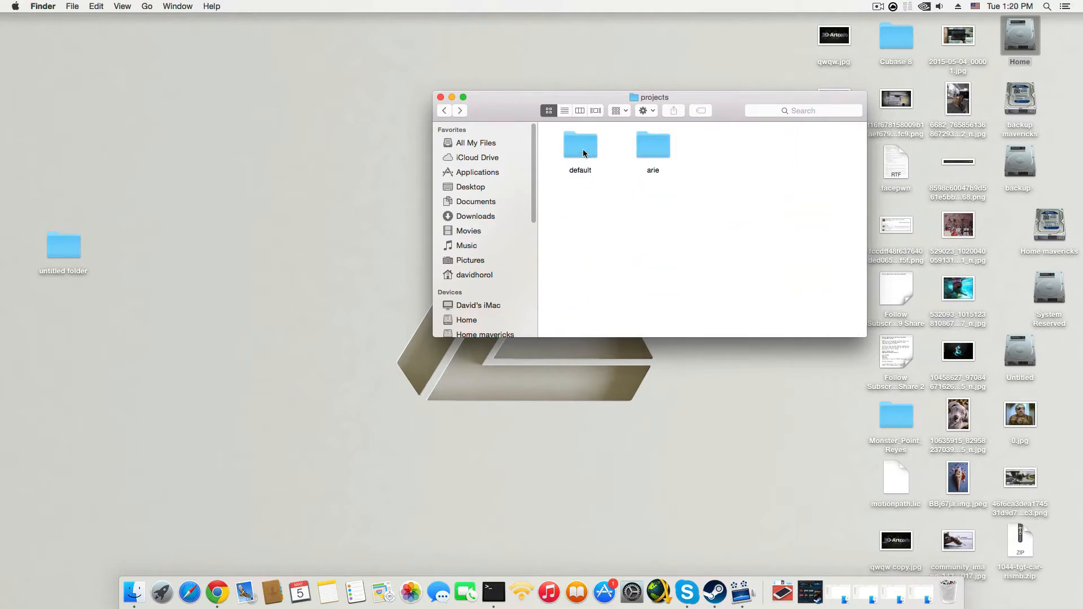
Move the default project folder out of projects onto the desktop.
left_click(580, 145)
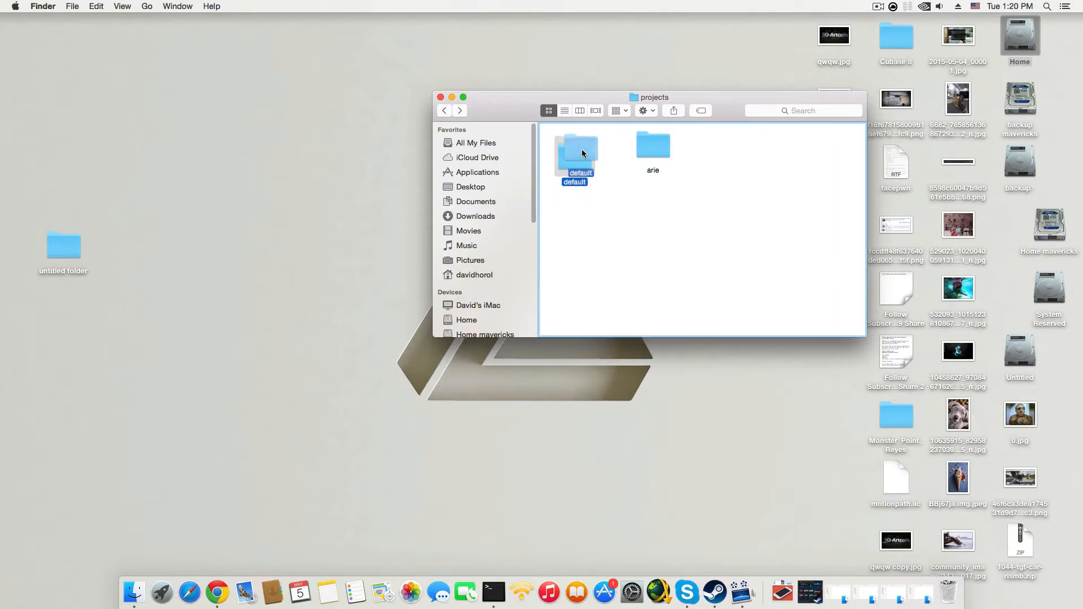
left_click_drag(576, 151, 119, 318)
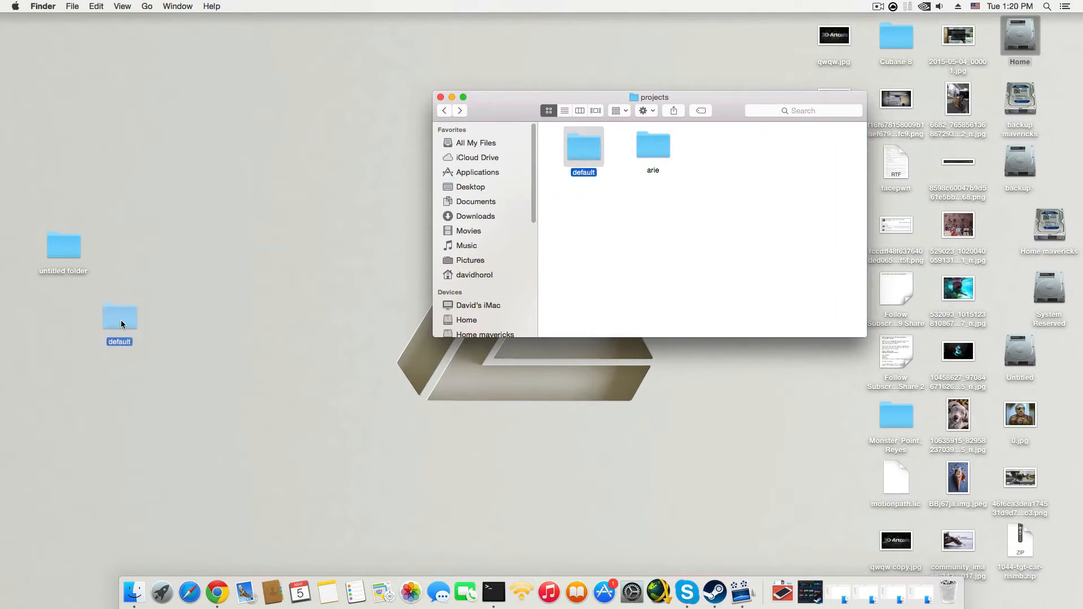
left_click_drag(120, 321, 237, 328)
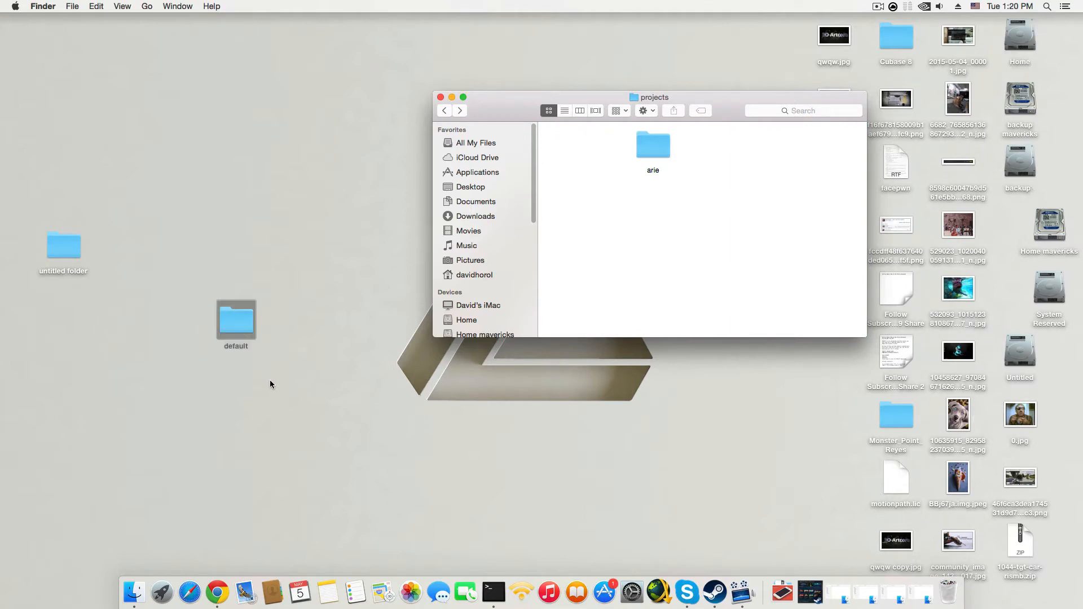
mouse_move(163, 593)
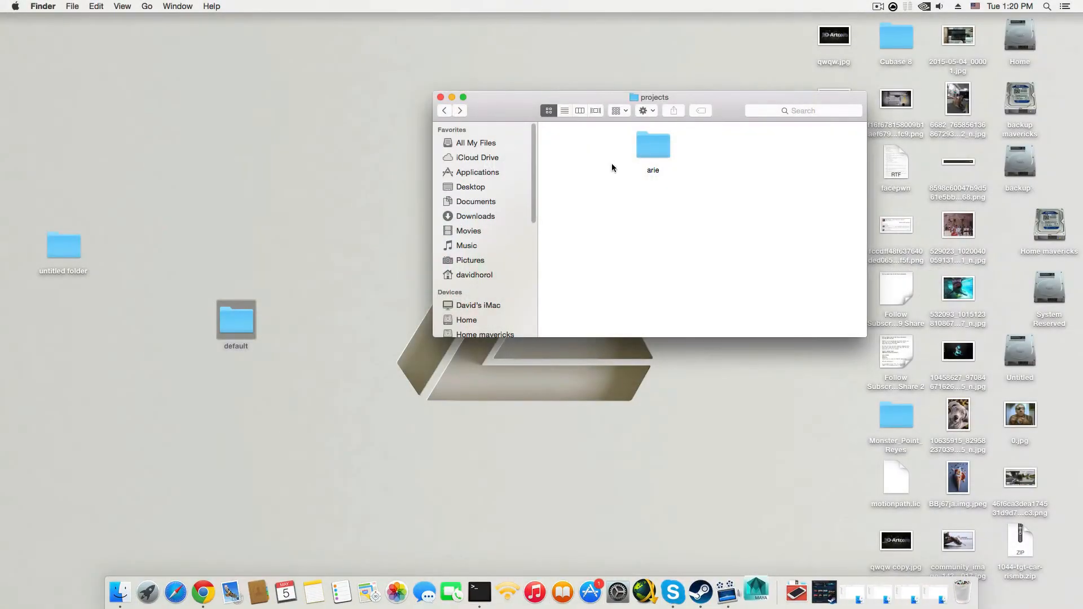
Relaunch Maya, disable and dismiss the What's New startup dialog, and show the Maya menu.
left_click(755, 593)
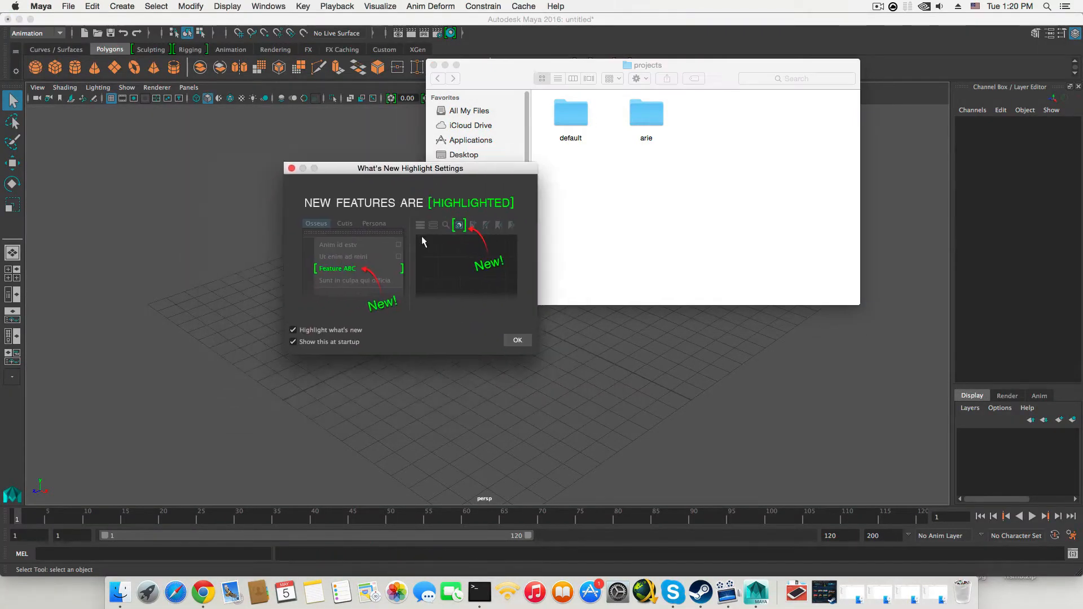
left_click(293, 342)
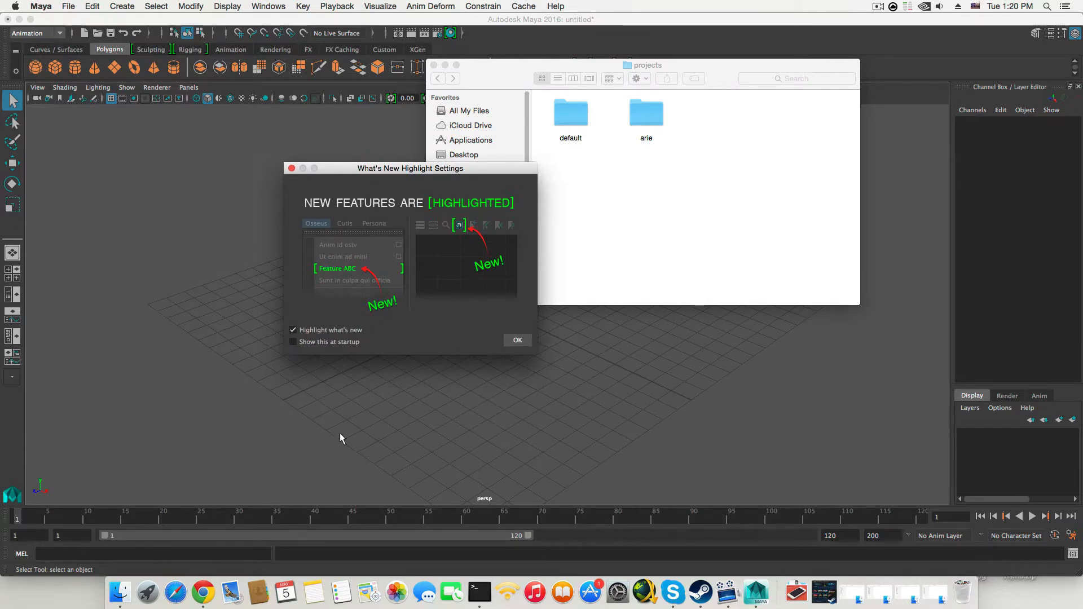
left_click(517, 340)
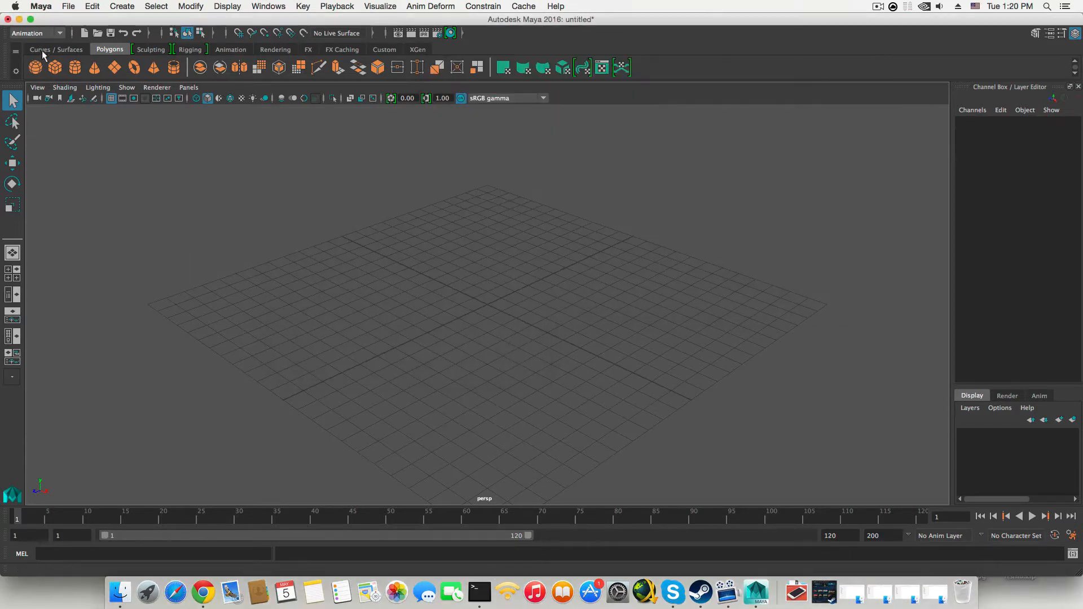
left_click(40, 7)
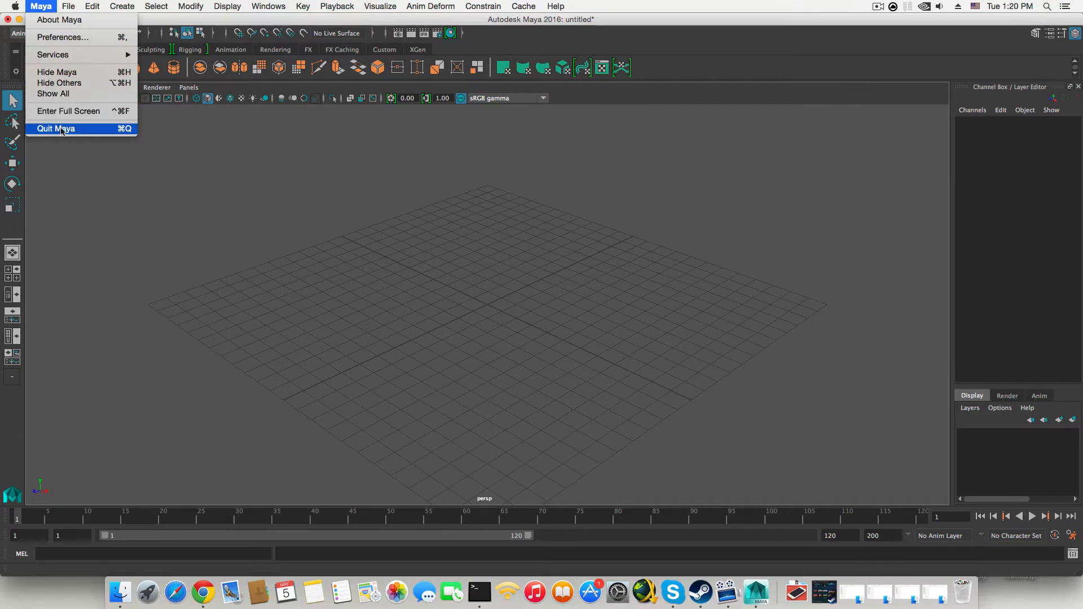
Quit Maya, shift the projects window lower, and deselect the desktop default folder.
left_click(566, 380)
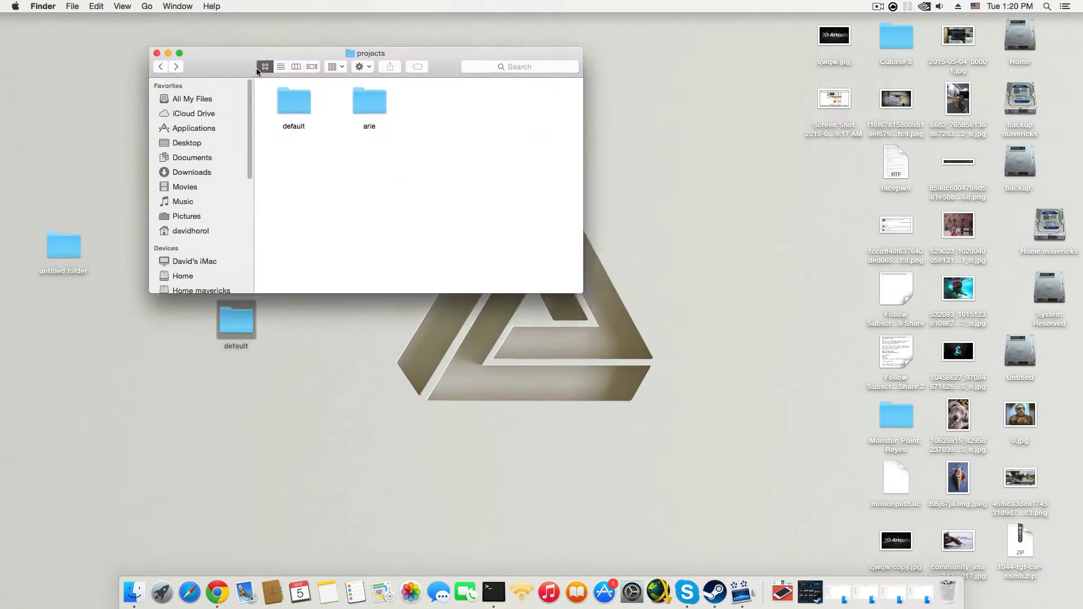
left_click_drag(370, 54, 386, 94)
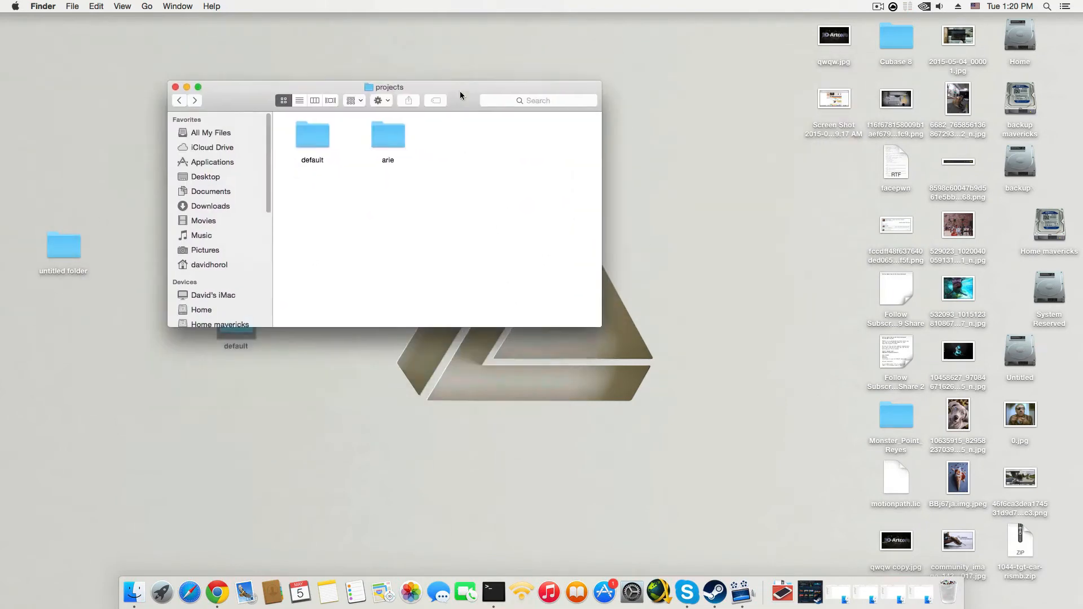
mouse_move(448, 209)
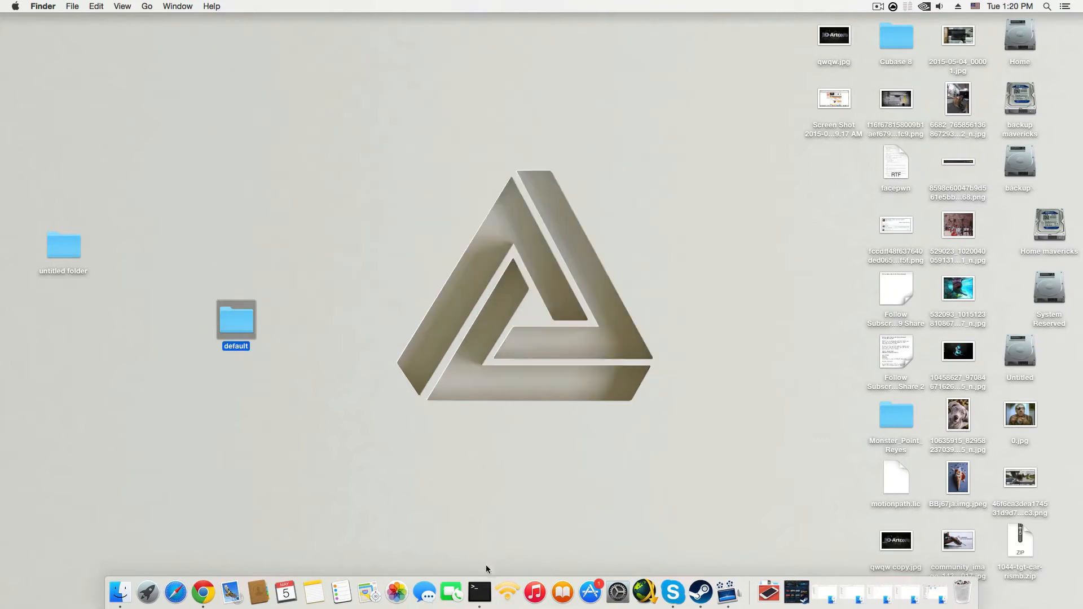
left_click(251, 506)
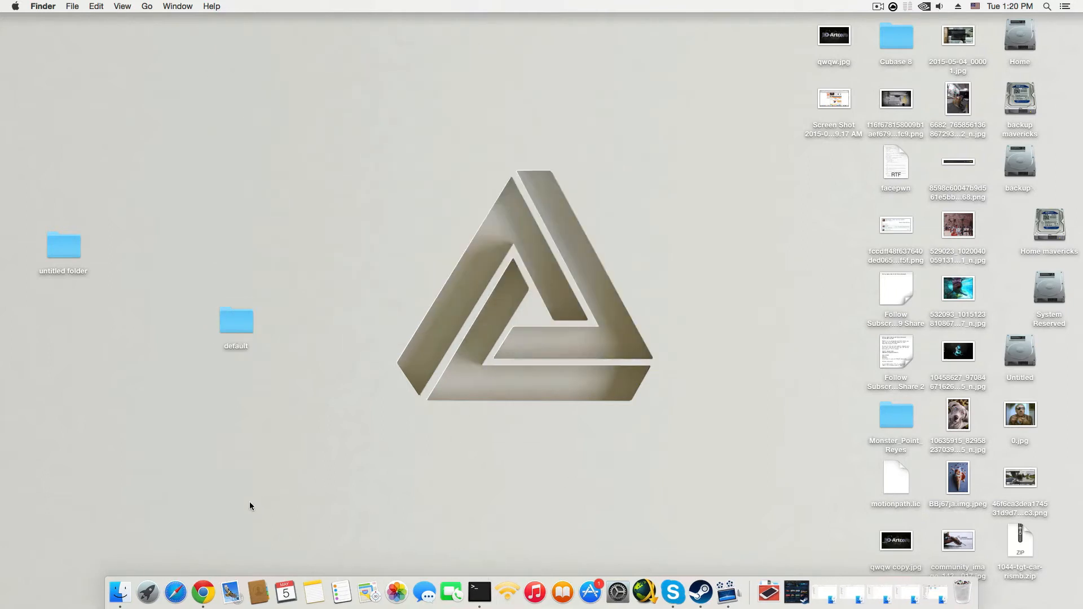
mouse_move(342, 594)
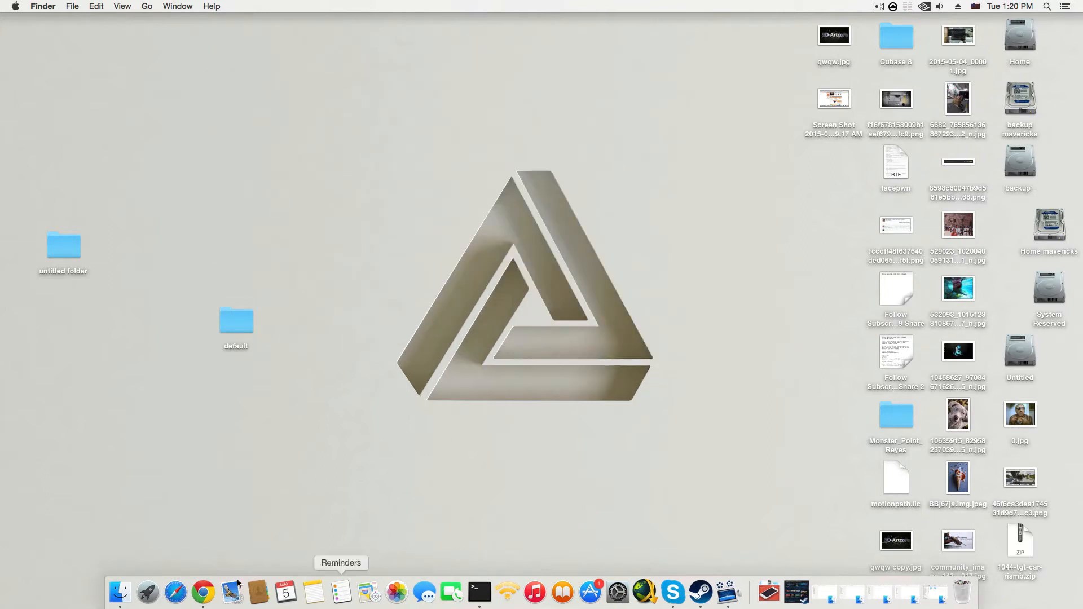
mouse_move(119, 584)
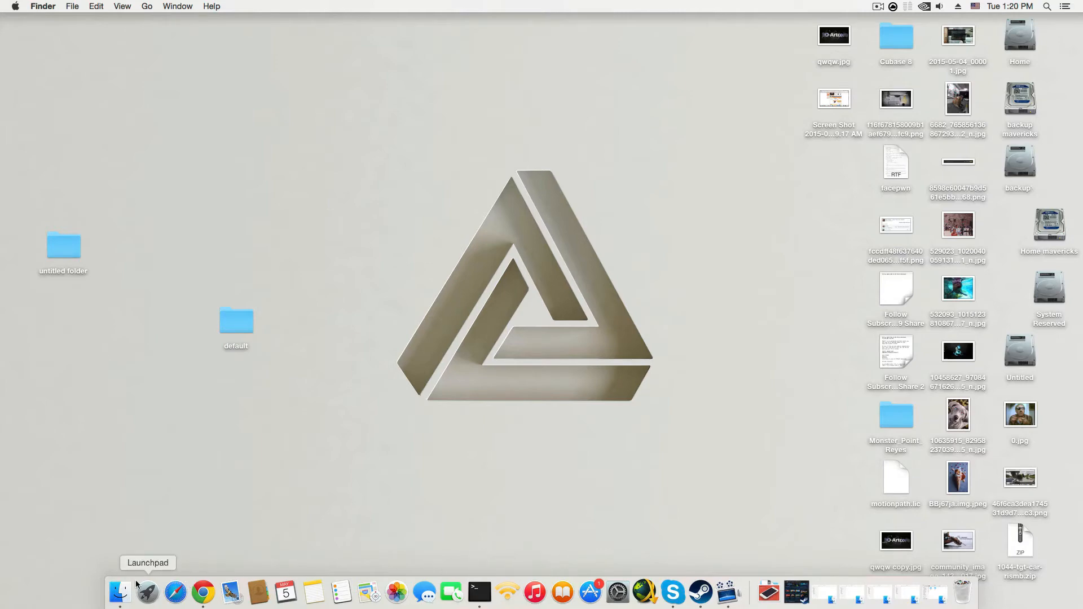
mouse_move(146, 604)
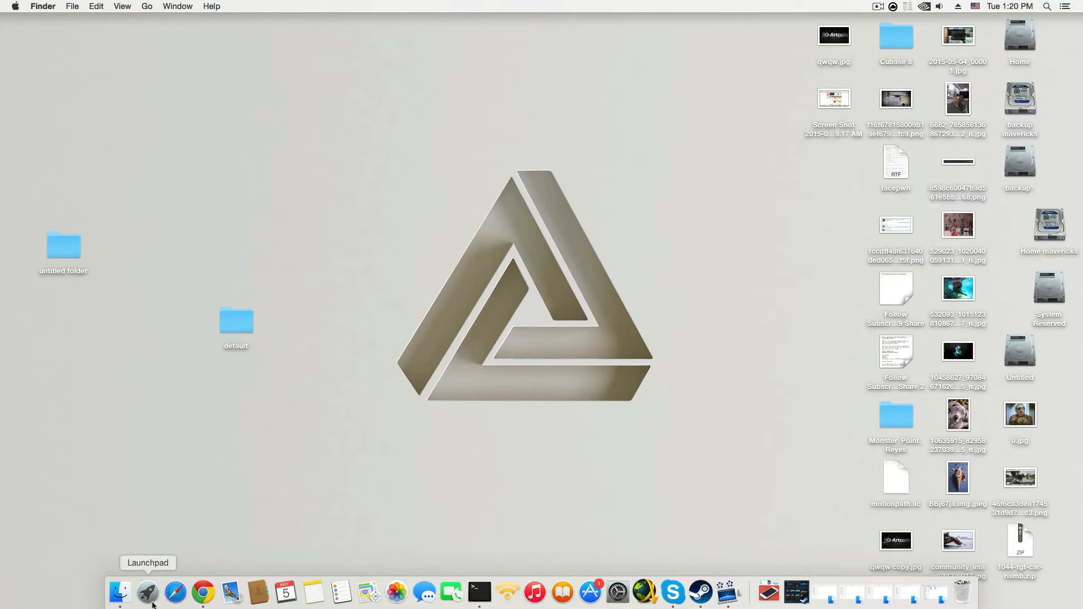
Show Launchpad and expand its Other folder of utilities.
left_click(144, 603)
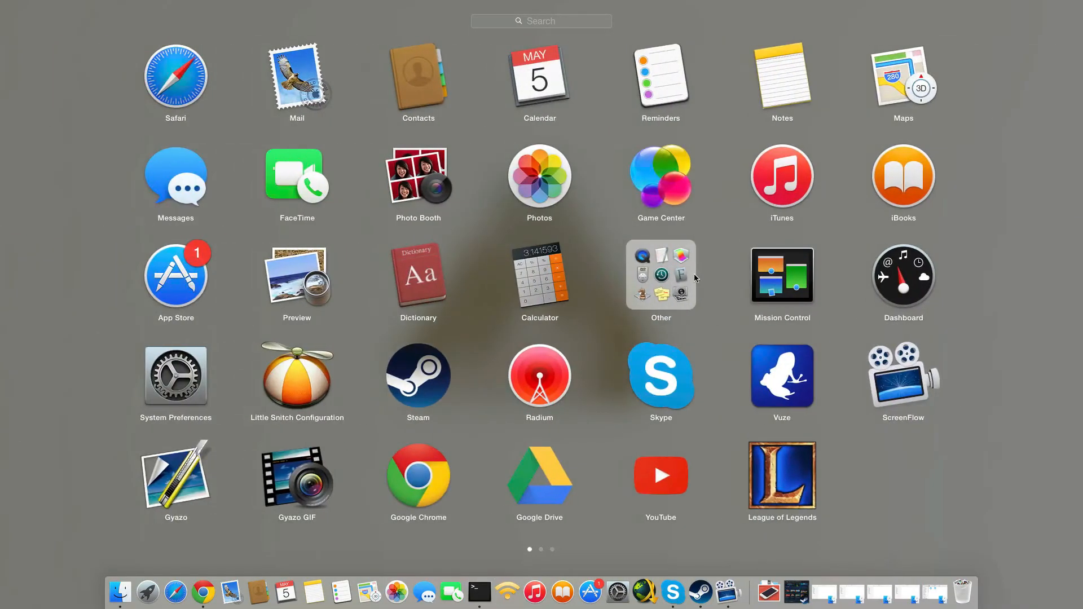
left_click(661, 274)
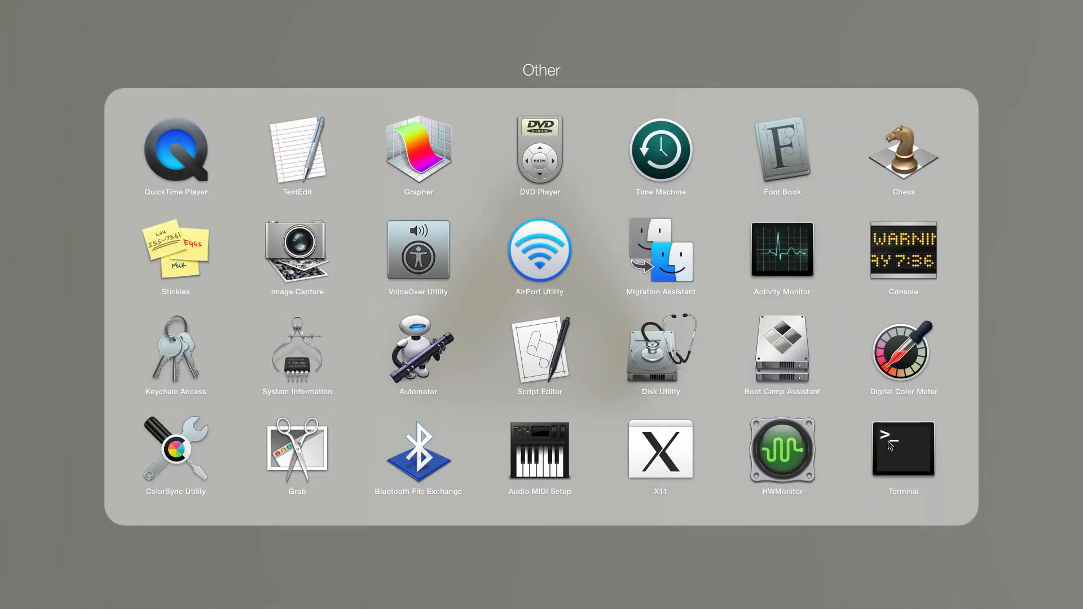
mouse_move(899, 447)
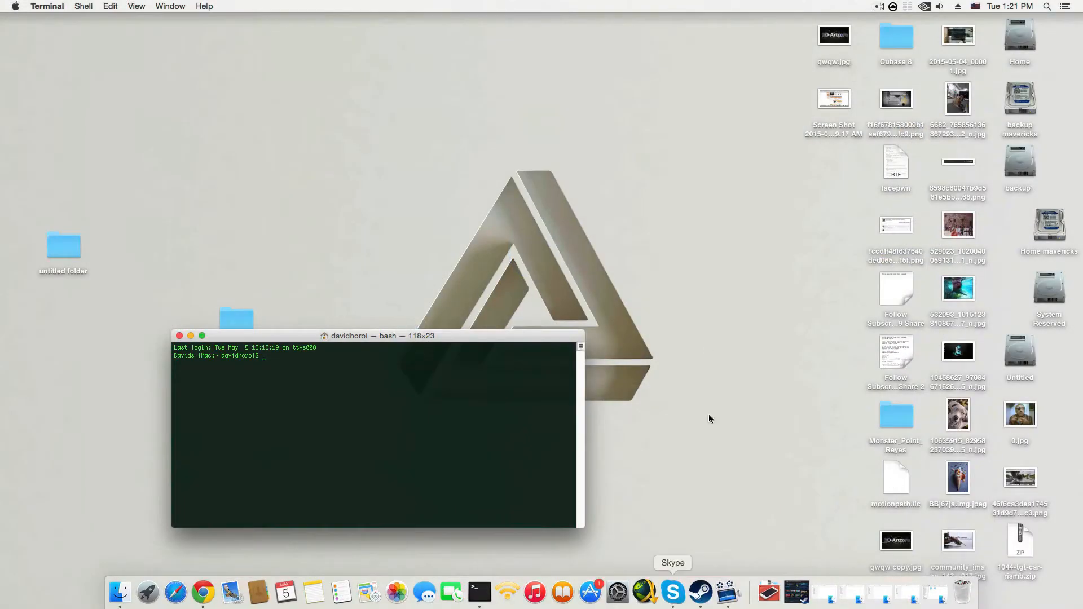
mouse_move(507, 592)
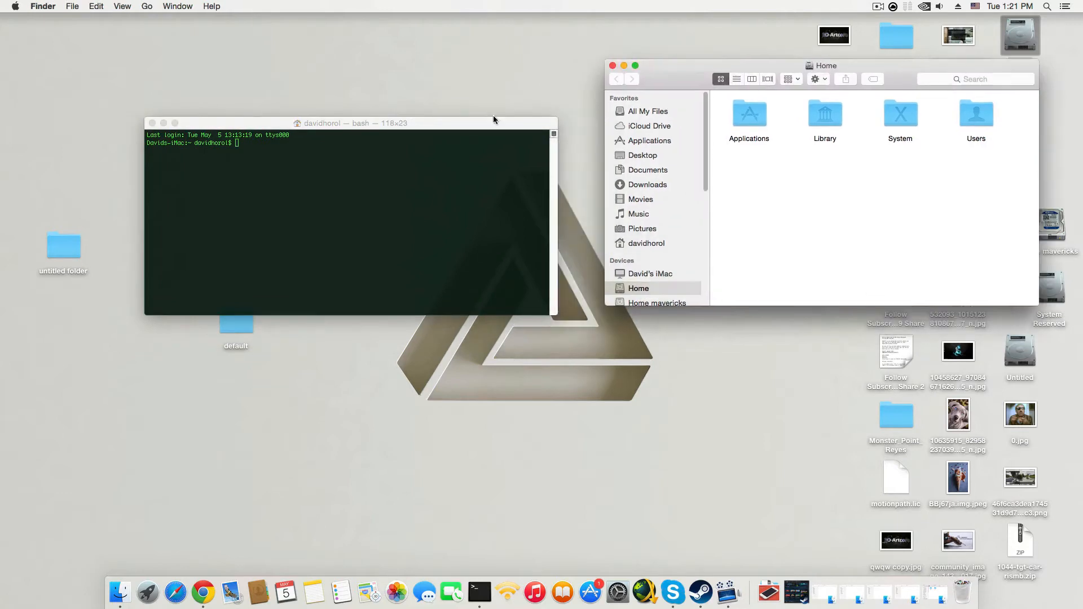
Run 'defaults write com.apple.finder AppleShowAllFiles YES' in Terminal.
scroll("down", 3)
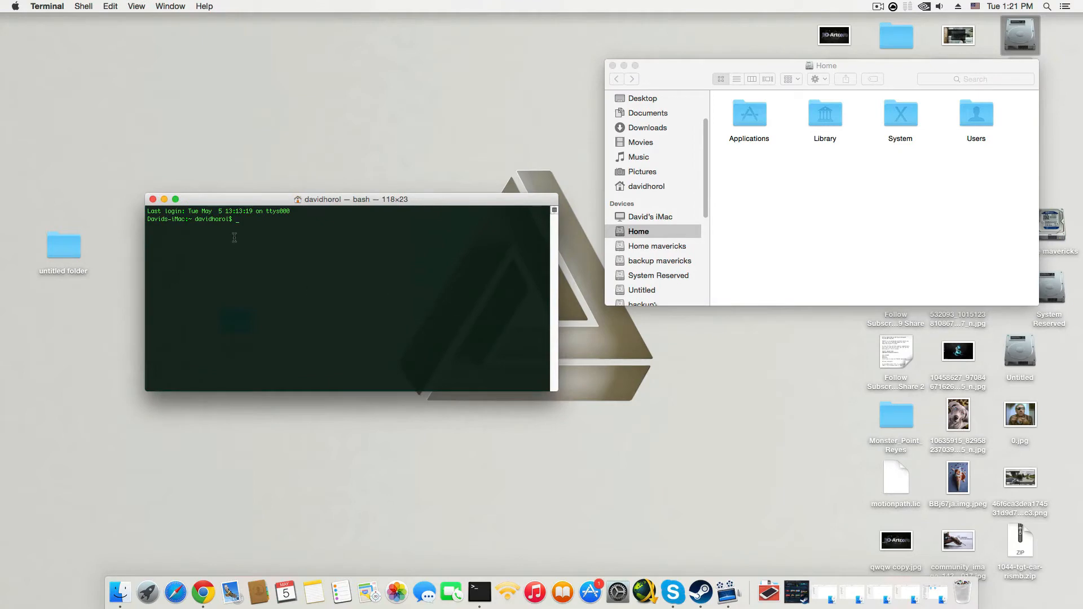
mouse_move(252, 275)
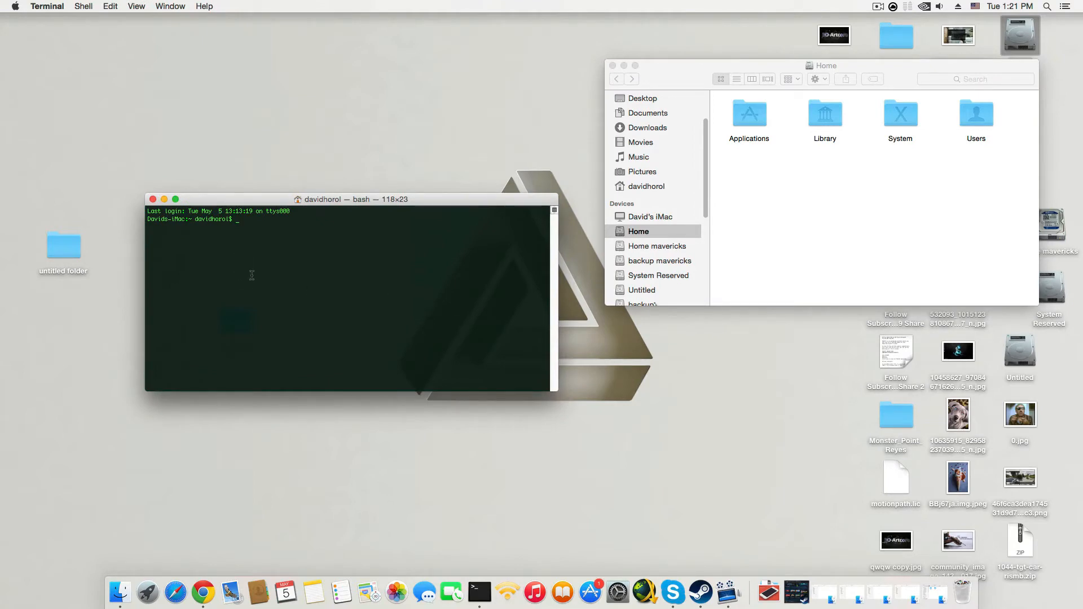
type("defa")
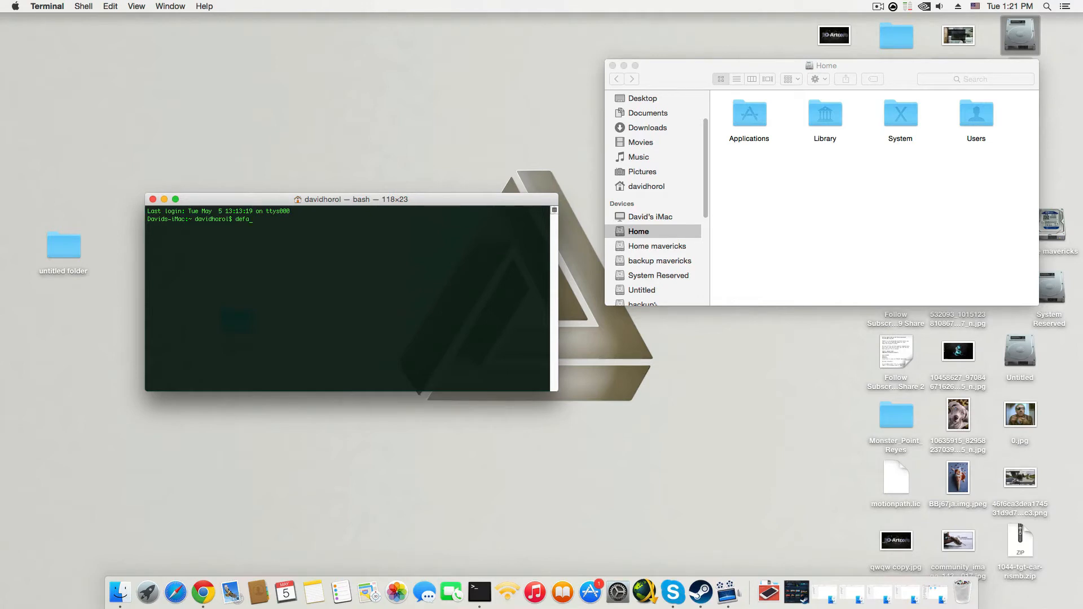
type("ults")
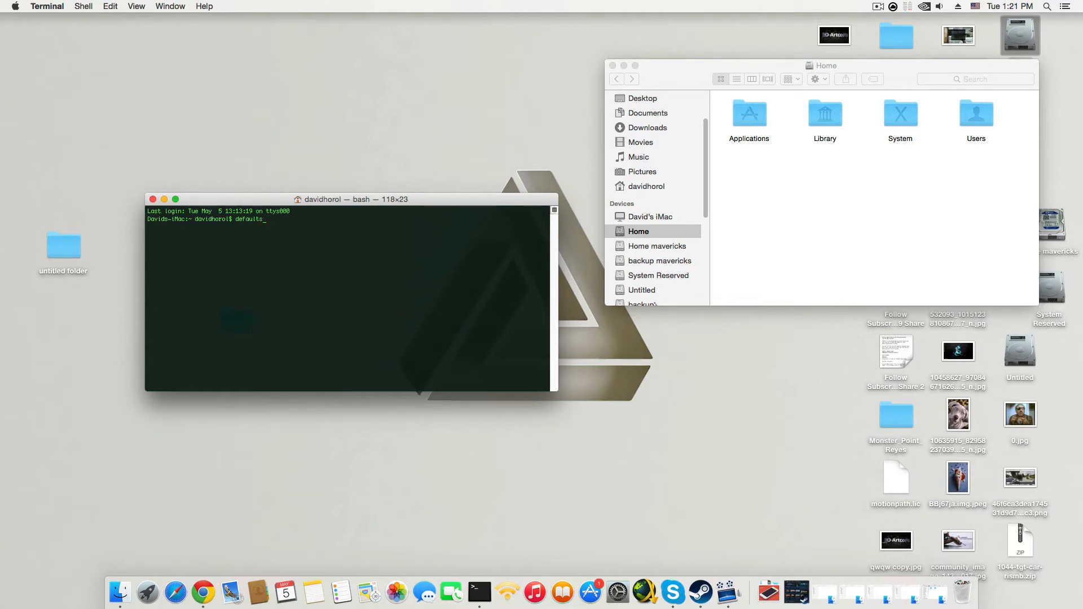
type("write")
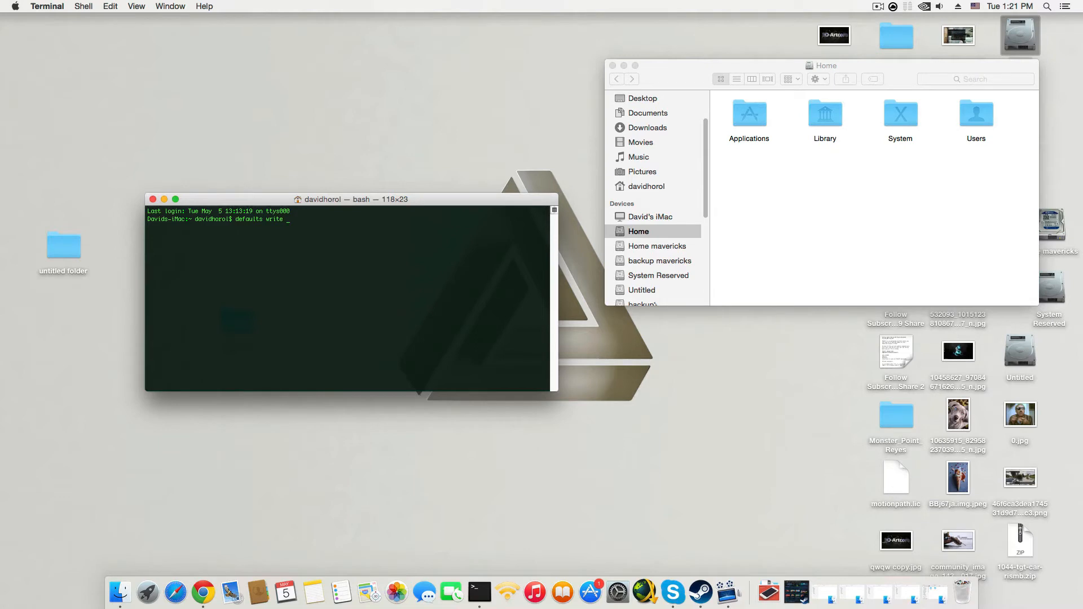
type("com.")
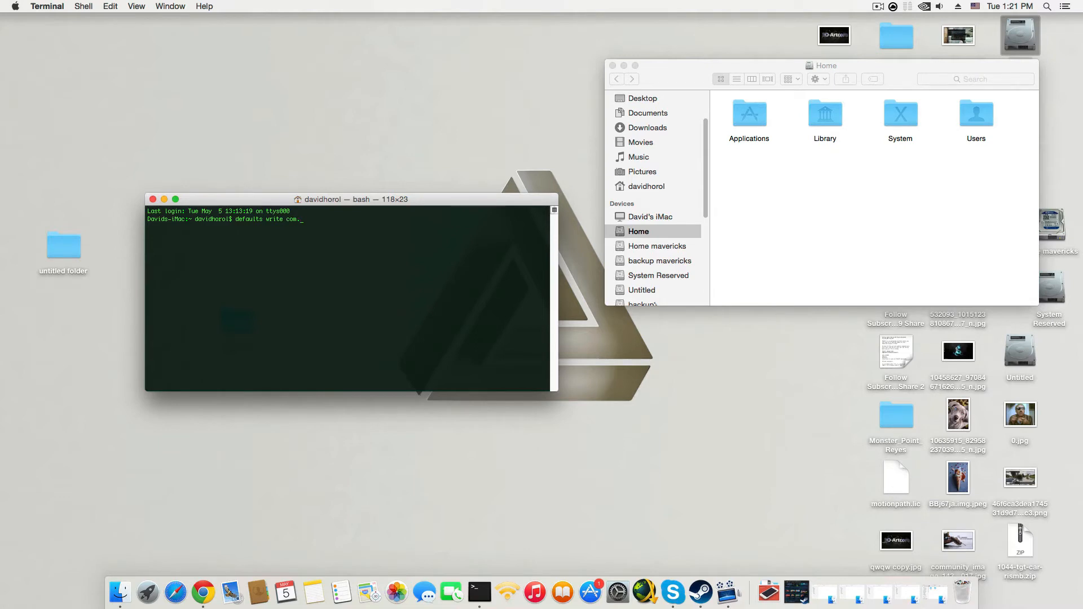
type("apple.")
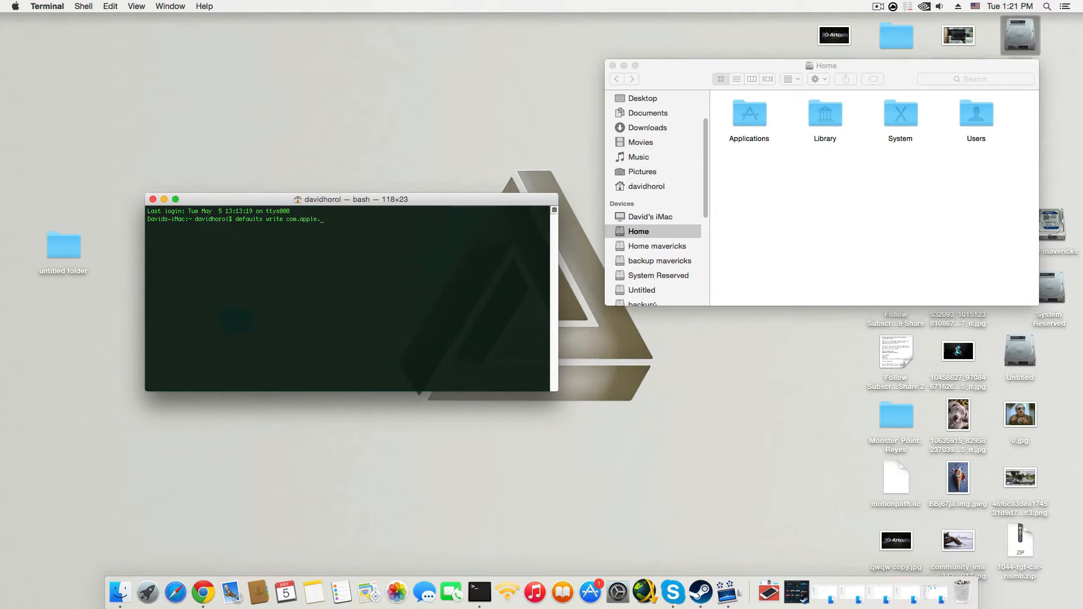
type("finder")
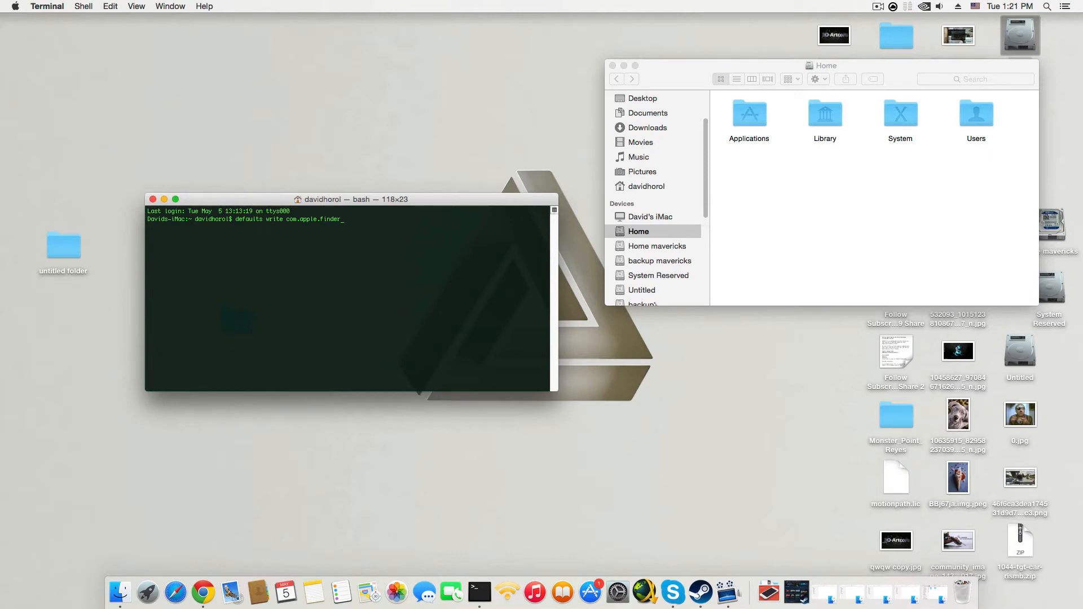
type("\" \"")
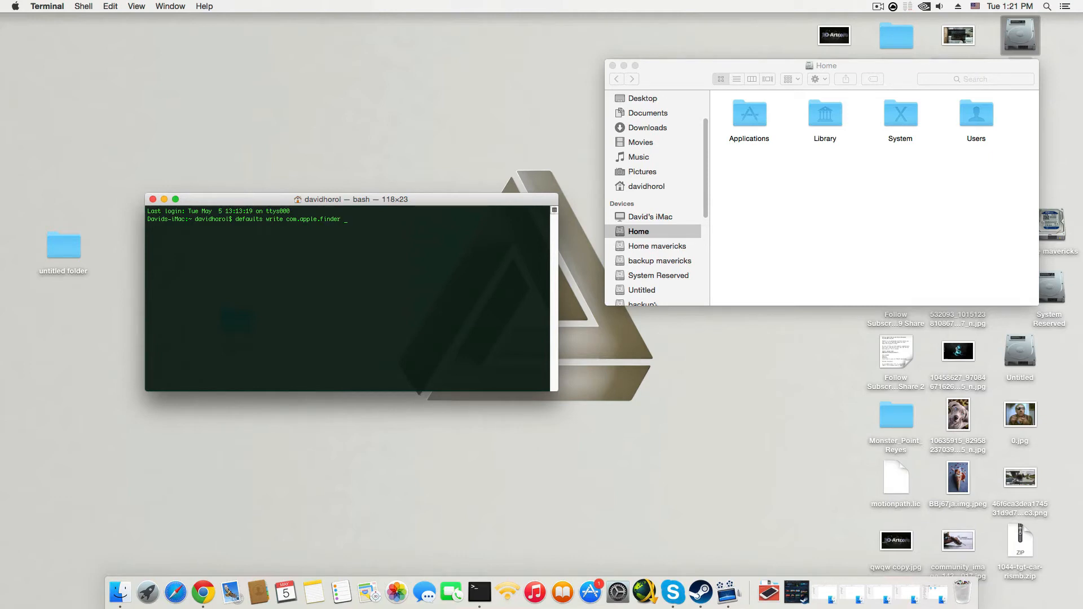
type("A")
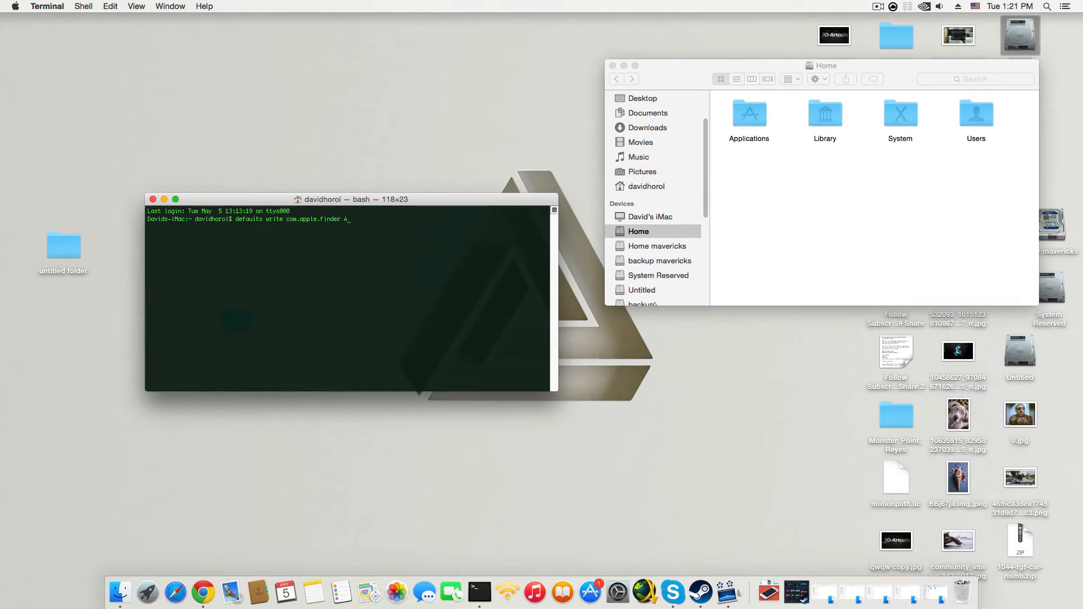
type("ppleSho")
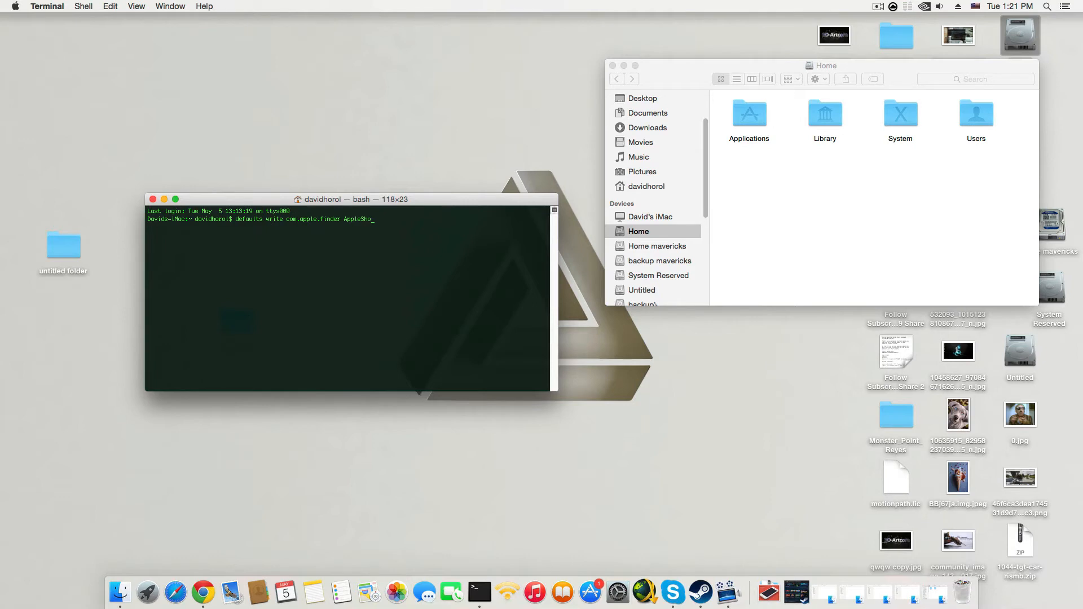
type("w")
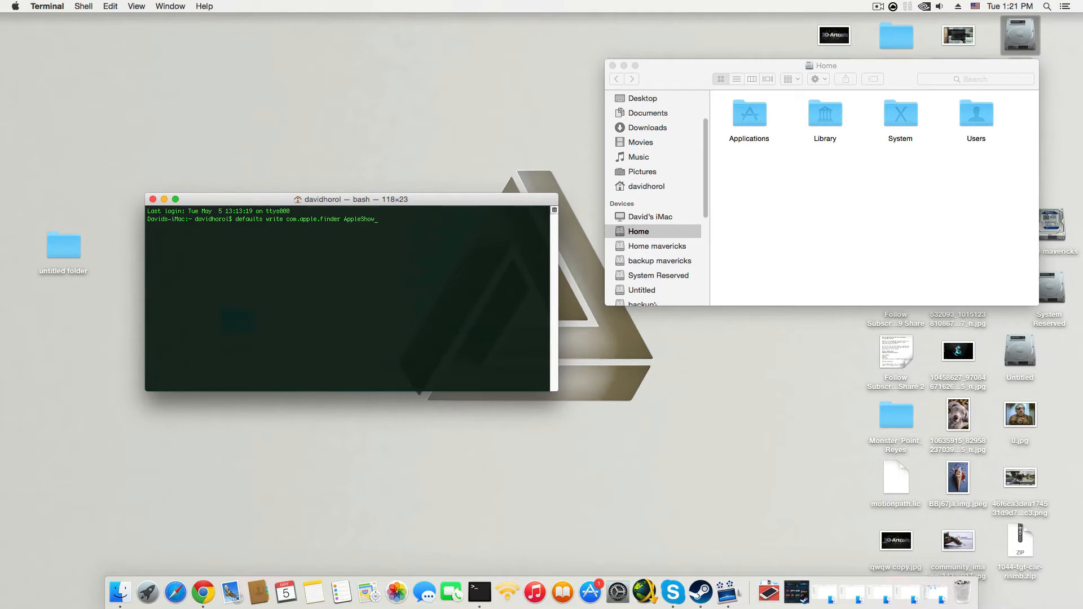
type("All")
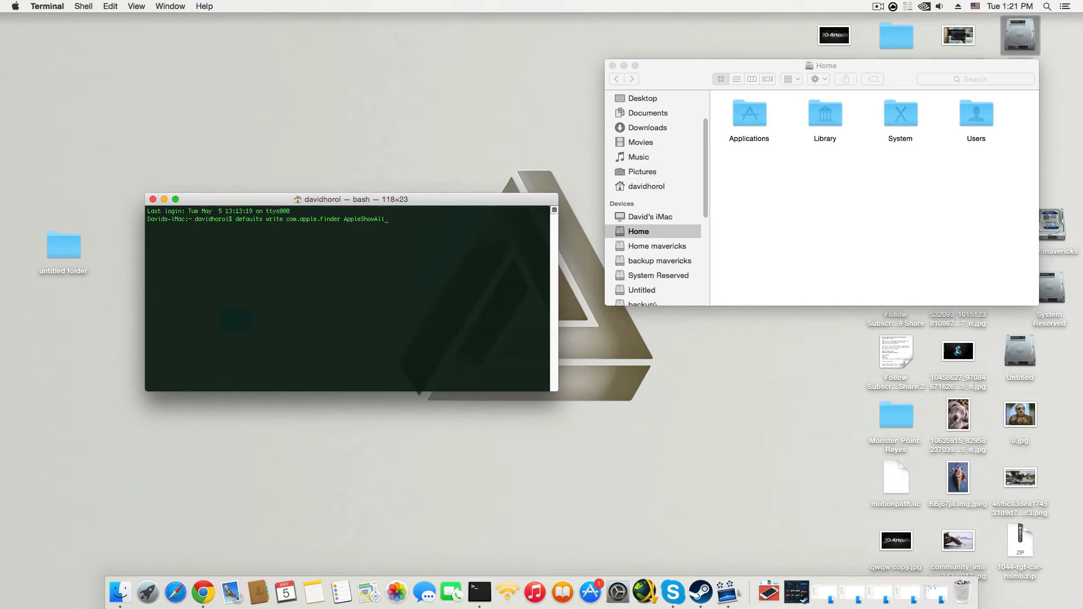
type("Files")
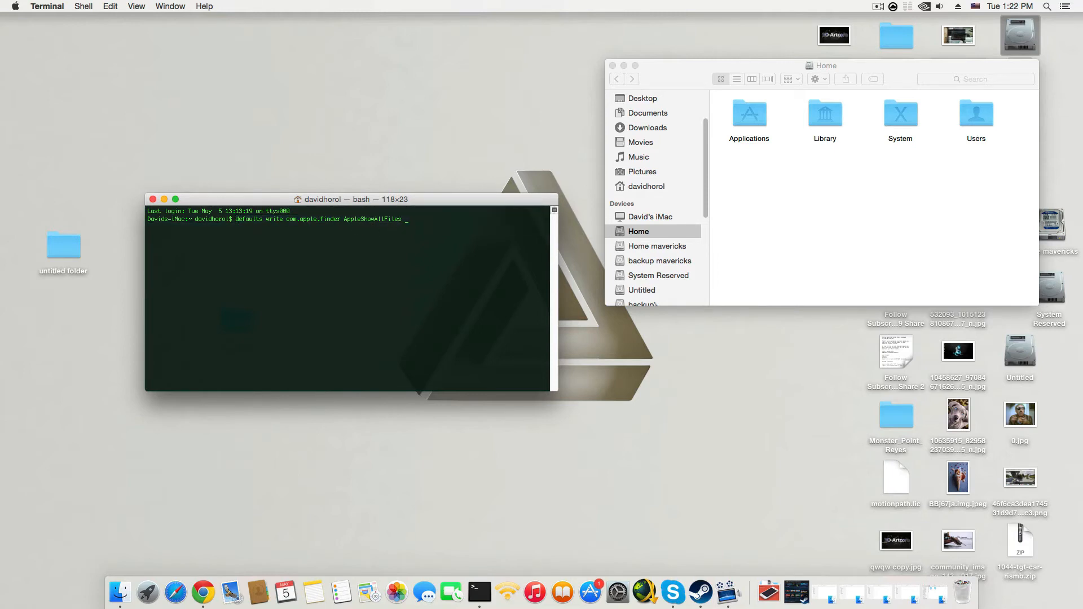
type("YES")
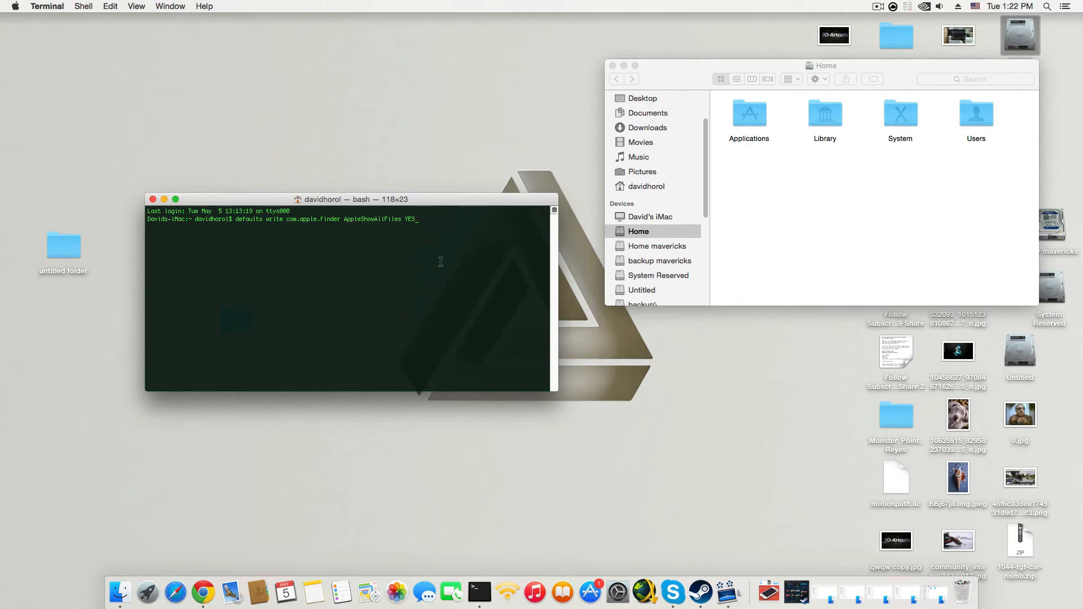
mouse_move(423, 232)
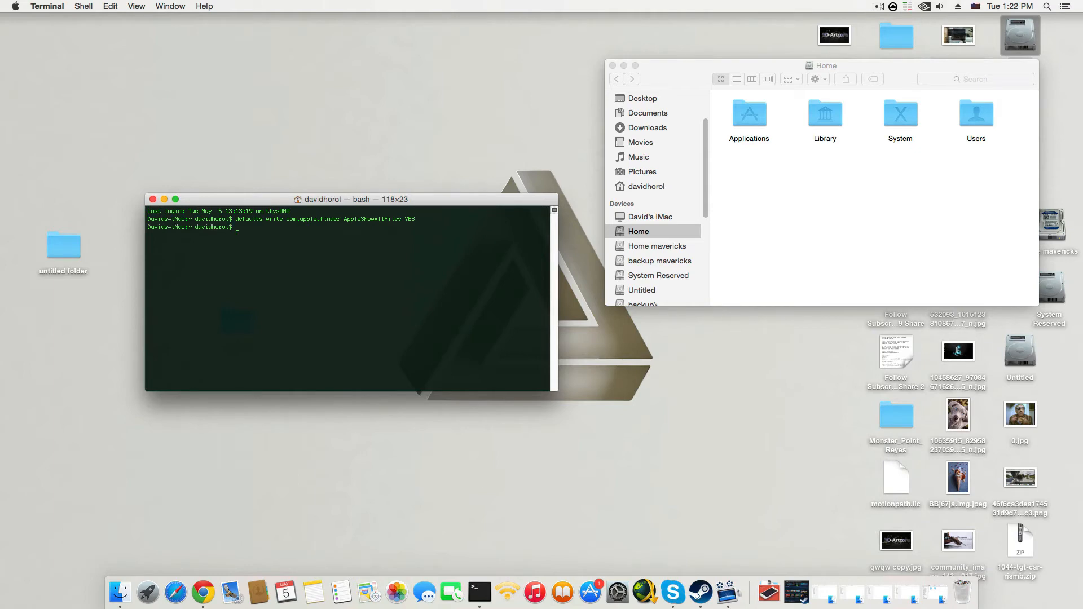
Enter 'killall Finder' at the prompt without running it.
type("kil")
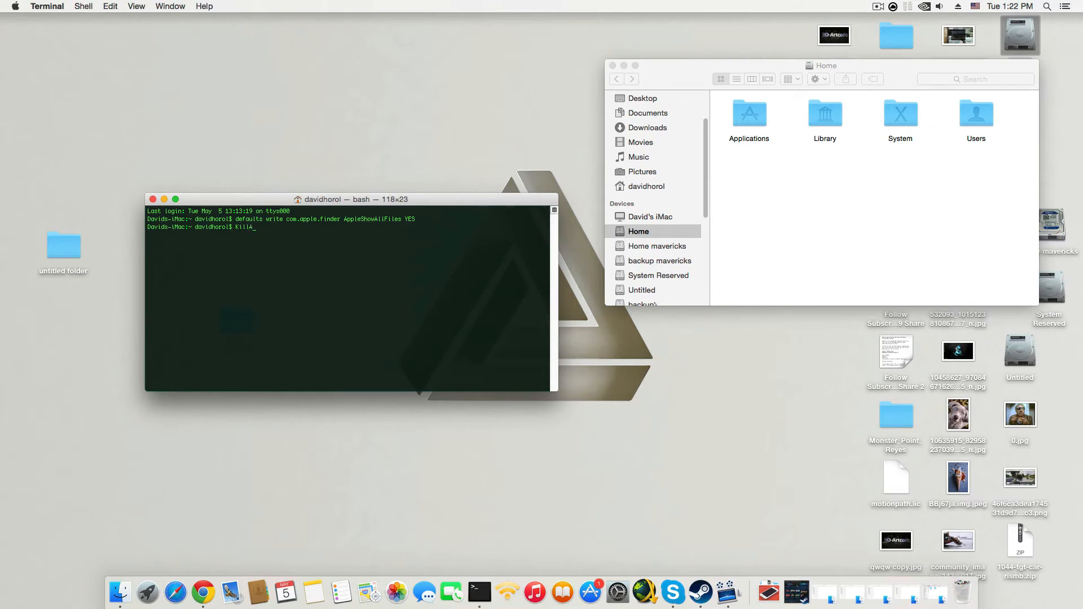
type("ll")
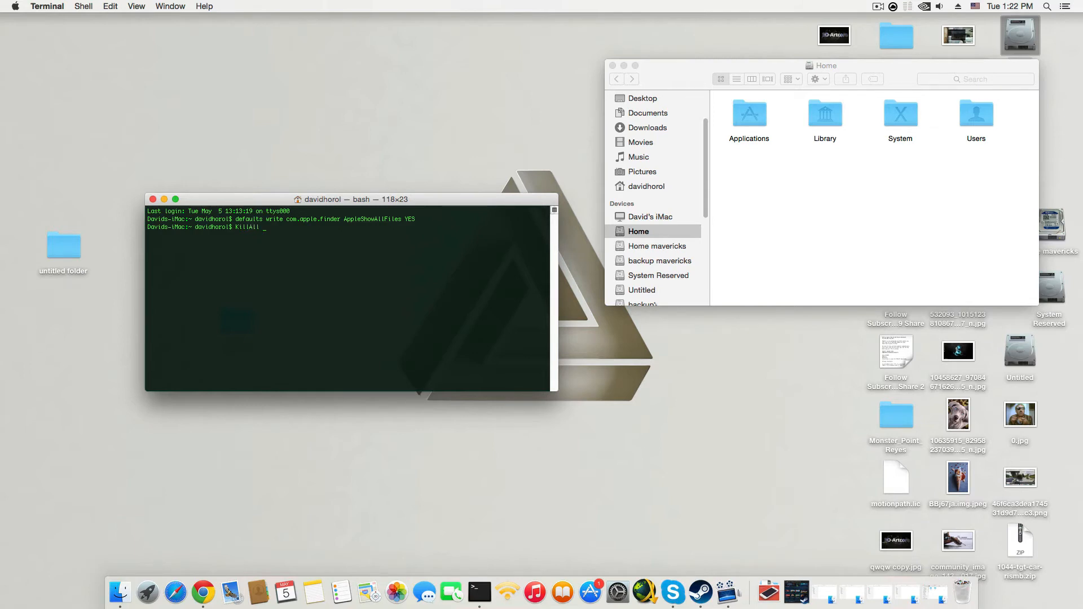
type("F")
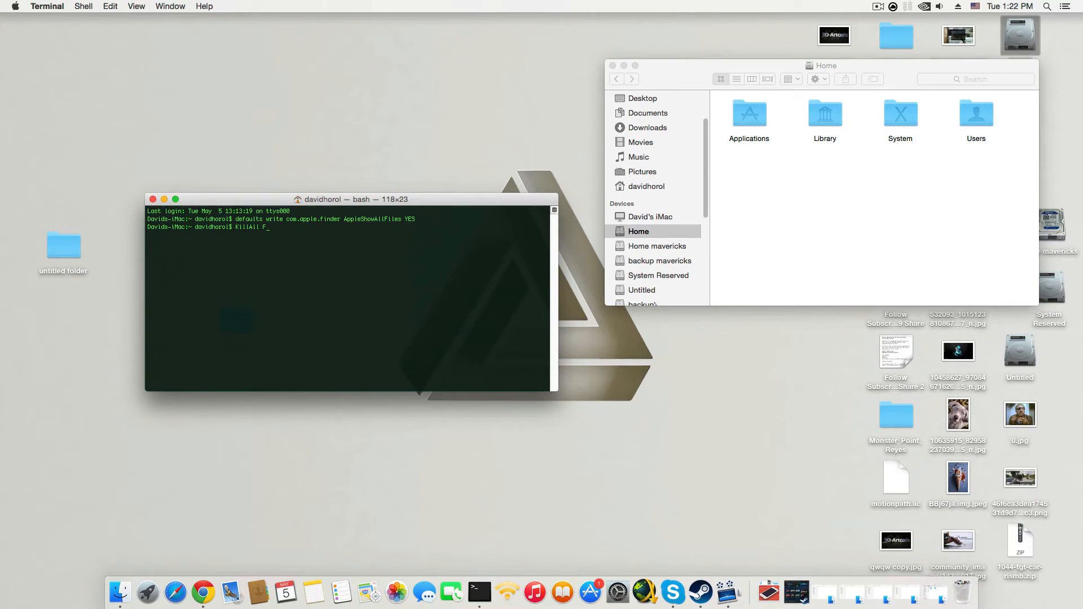
type("inder")
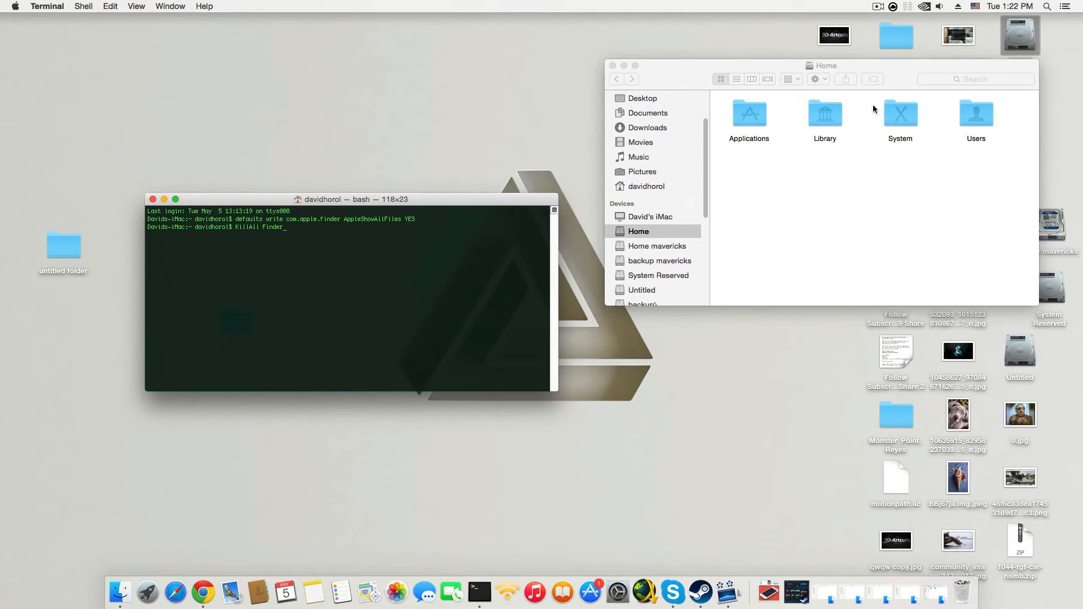
mouse_move(674, 96)
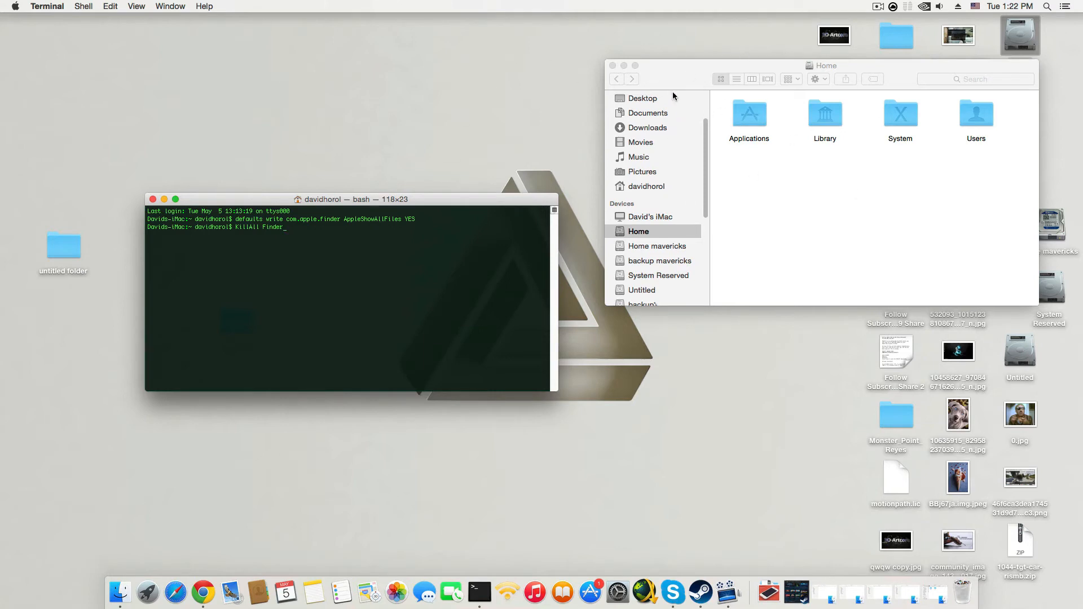
mouse_move(336, 324)
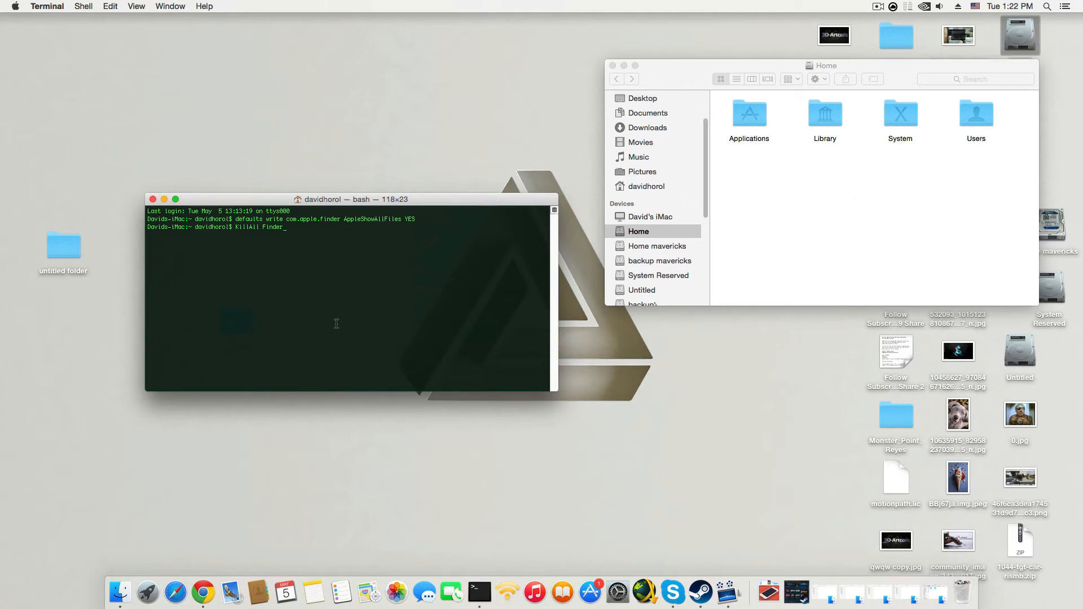
Run killall Finder and scroll the Home window to see hidden items.
key("Return")
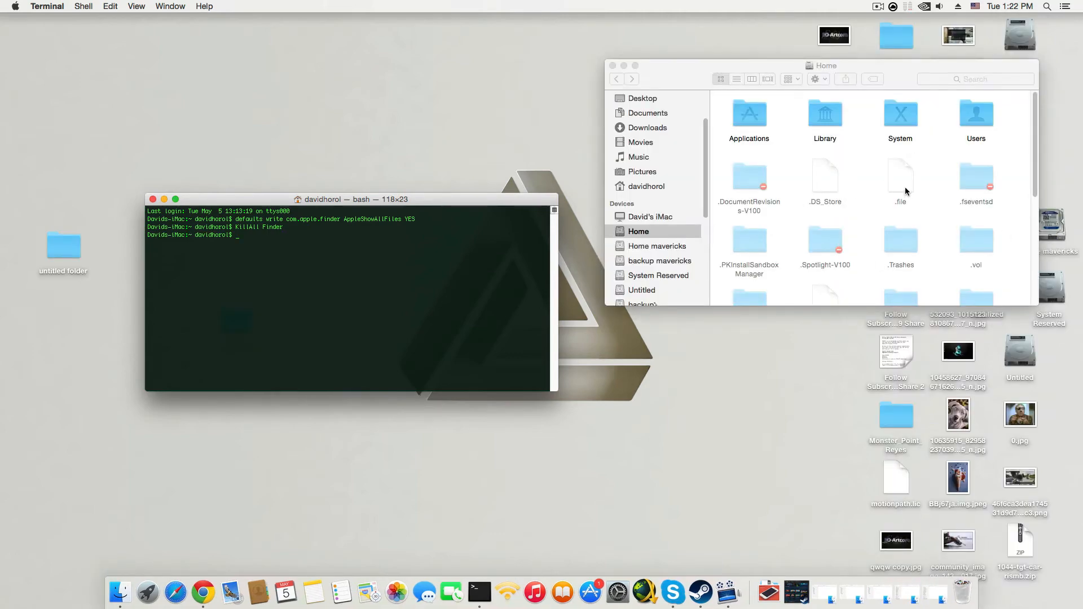
scroll("down", 3)
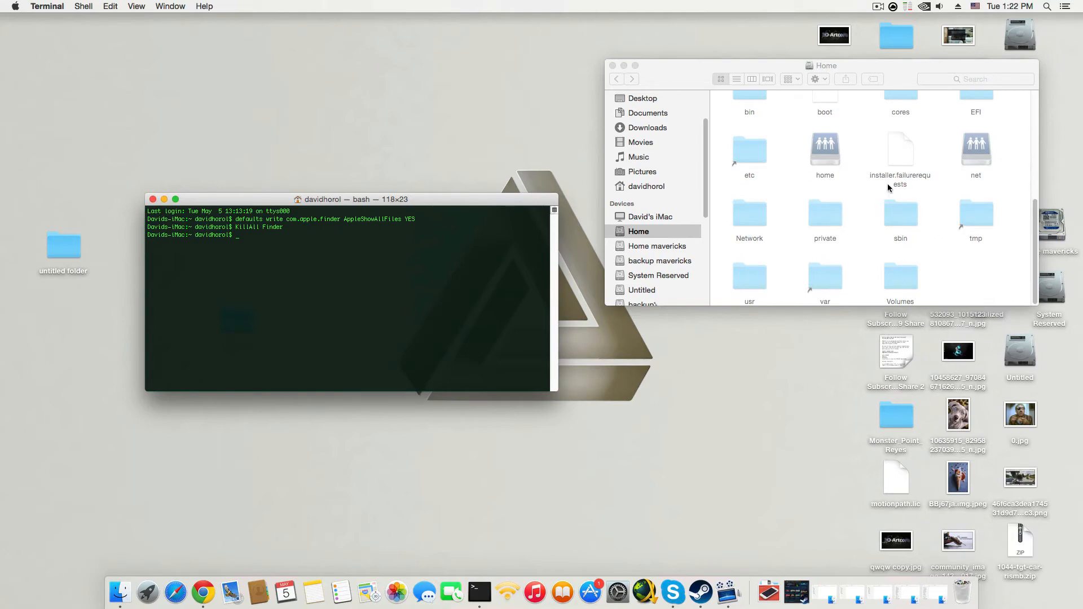
mouse_move(855, 248)
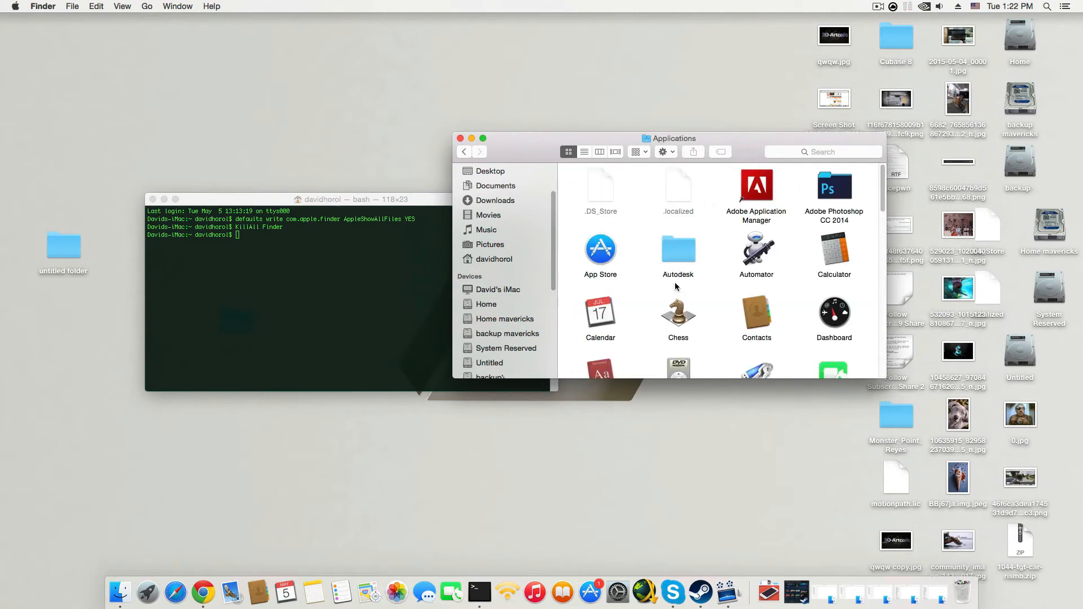
Browse Autodesk › maya2016 › Maya app package › Contents and scroll through it.
double_click(679, 248)
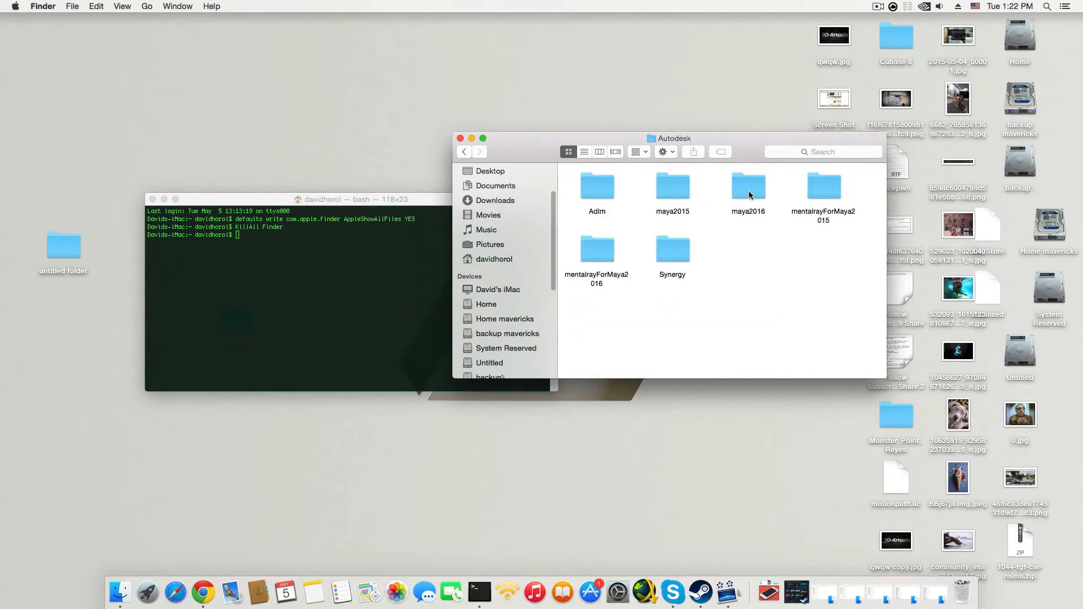
double_click(748, 187)
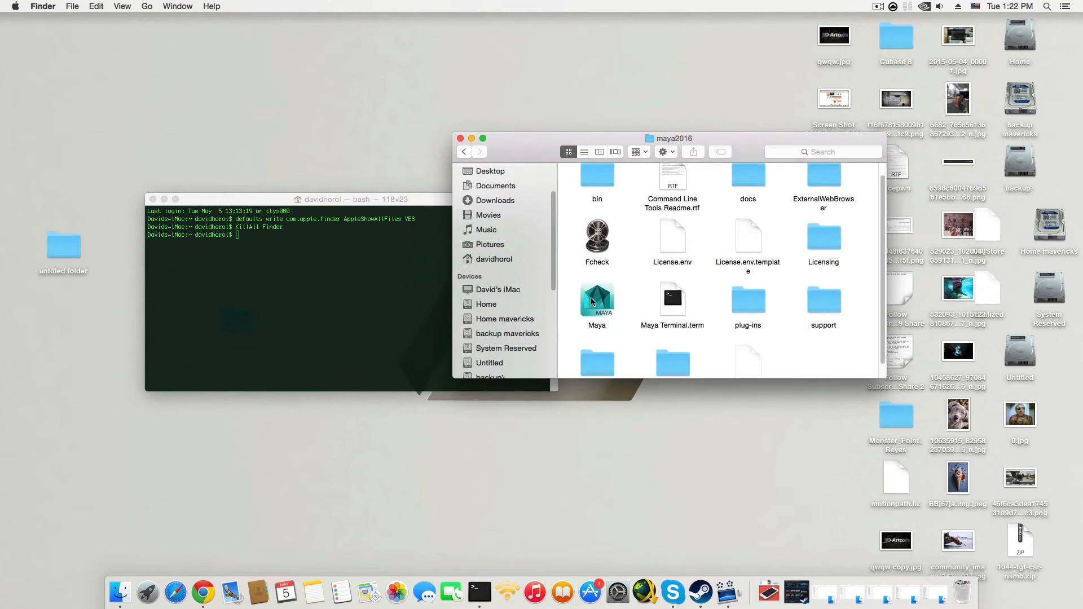
double_click(597, 299)
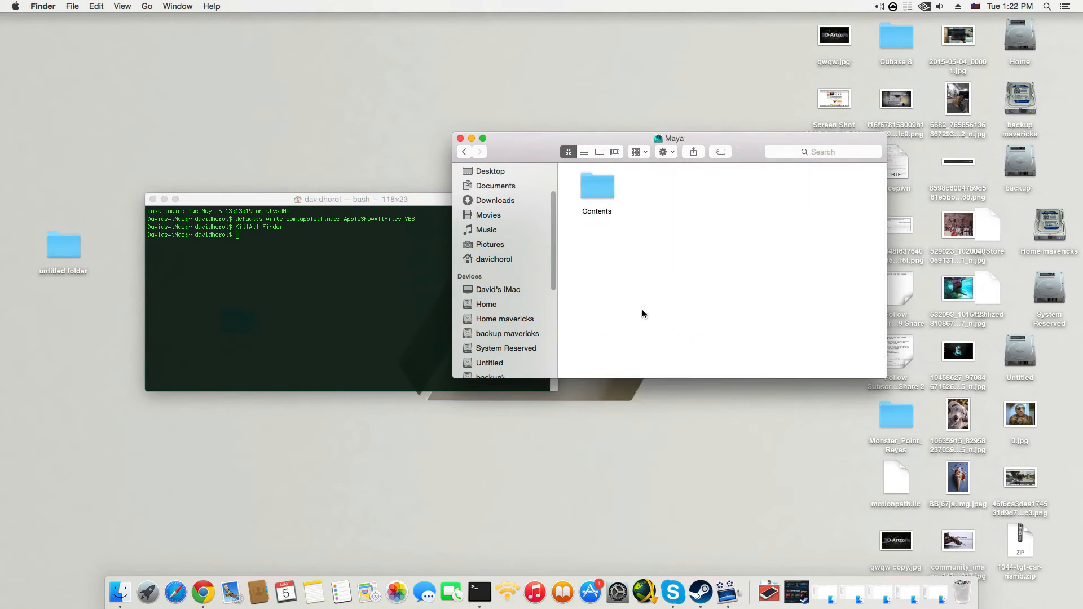
double_click(597, 186)
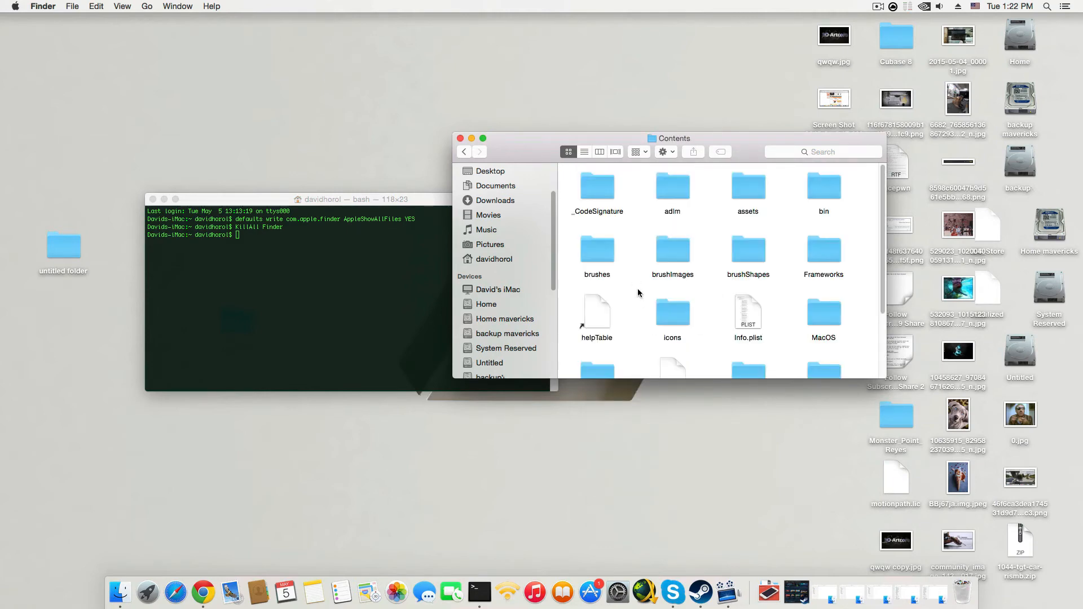
scroll("down", 3)
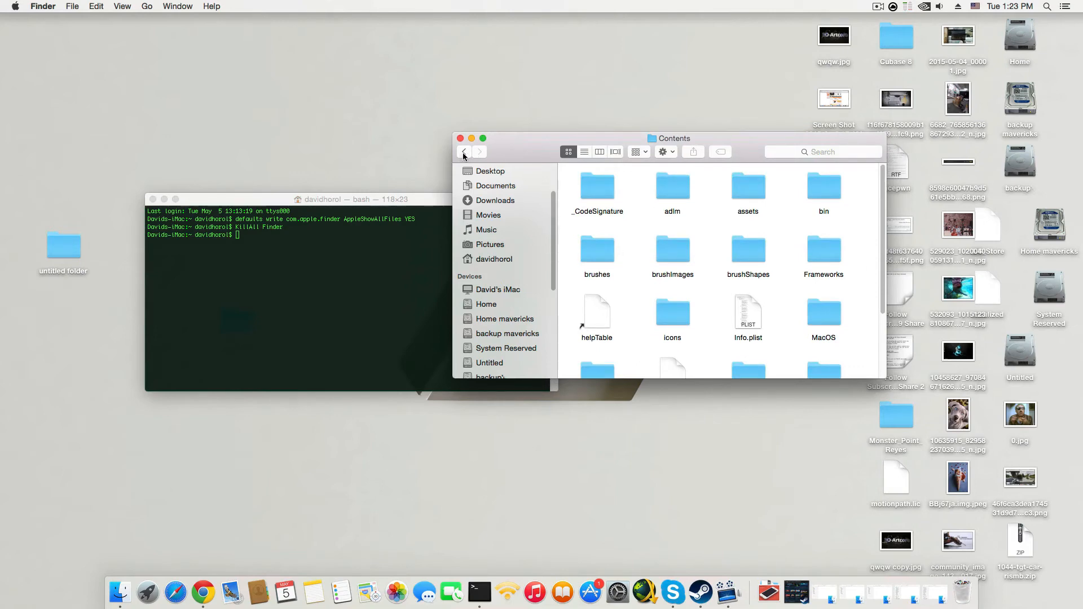
scroll("down", 3)
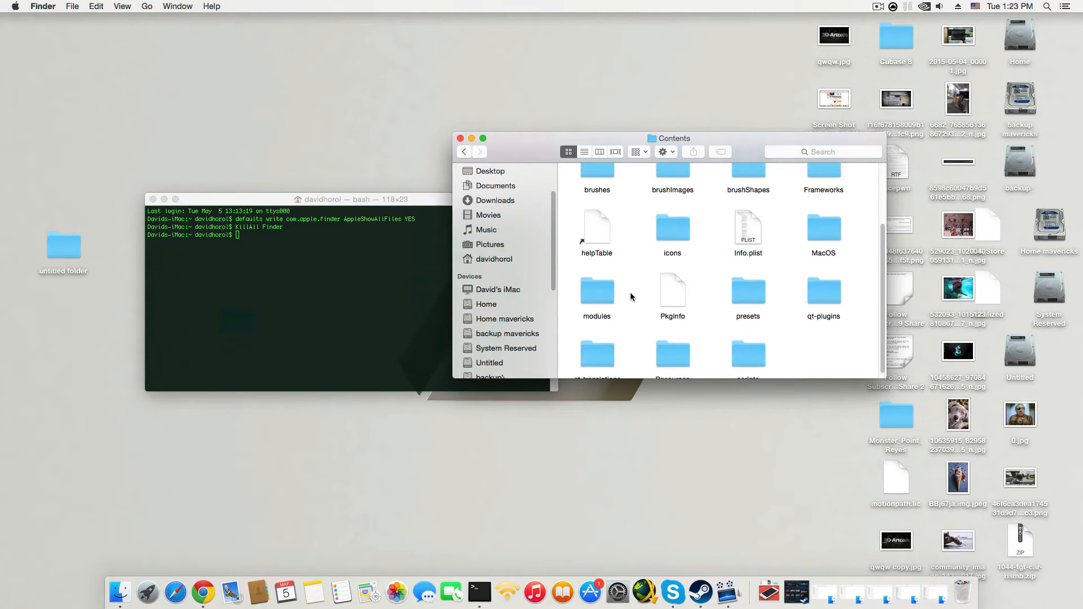
Peek into the bin folder, then go back up to the Autodesk folder.
left_click(464, 151)
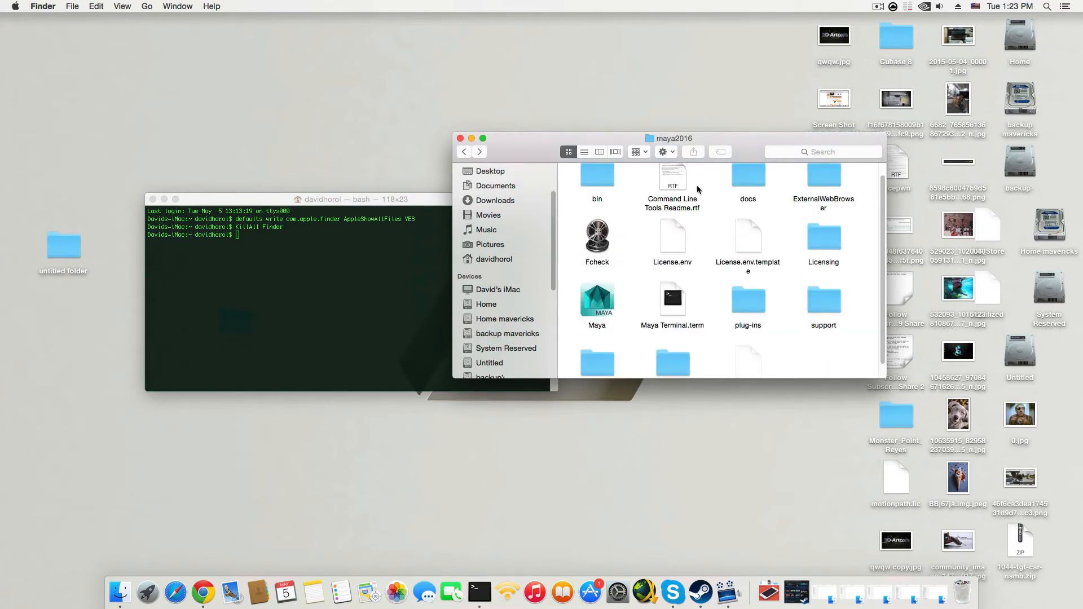
scroll("down", 3)
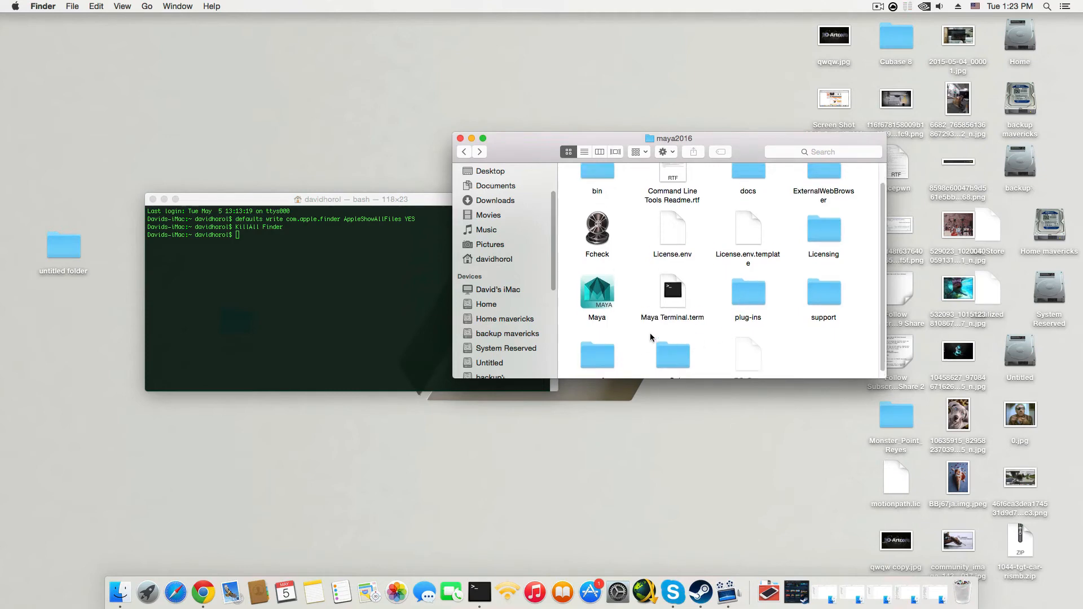
double_click(597, 169)
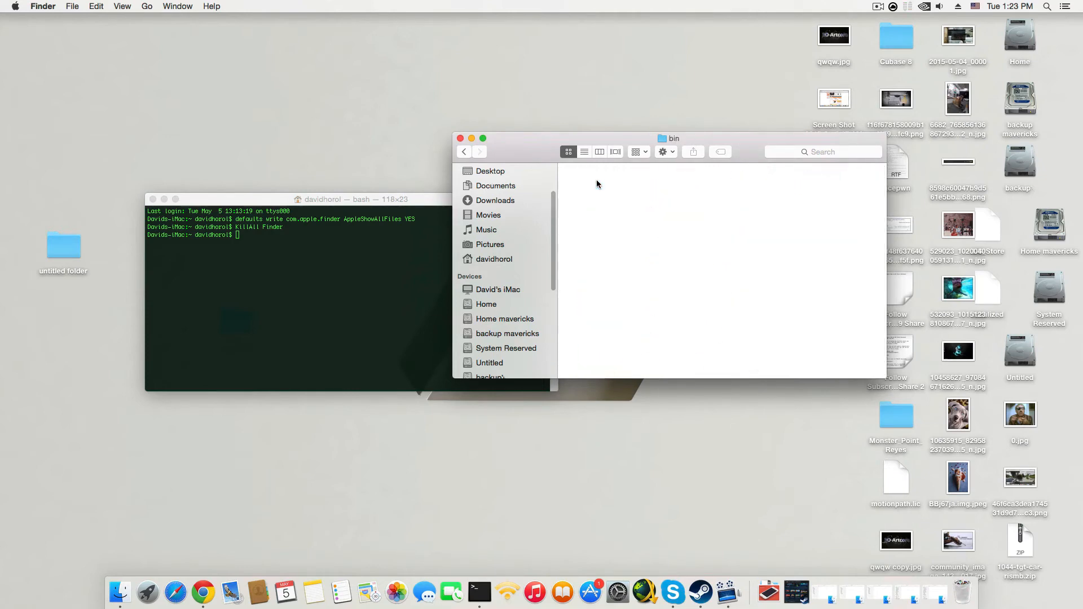
left_click(464, 151)
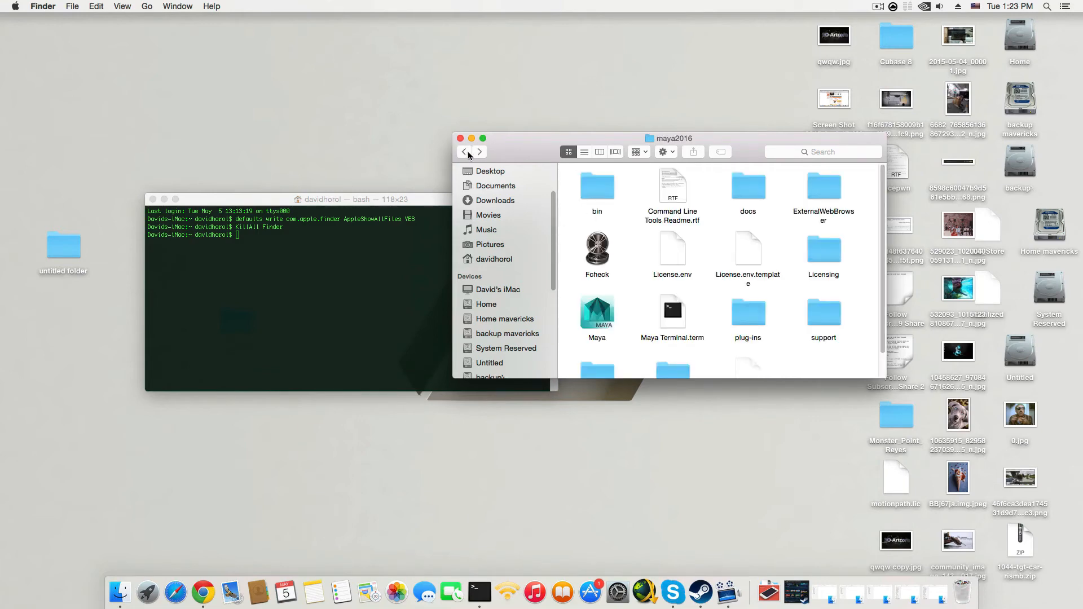
left_click(465, 151)
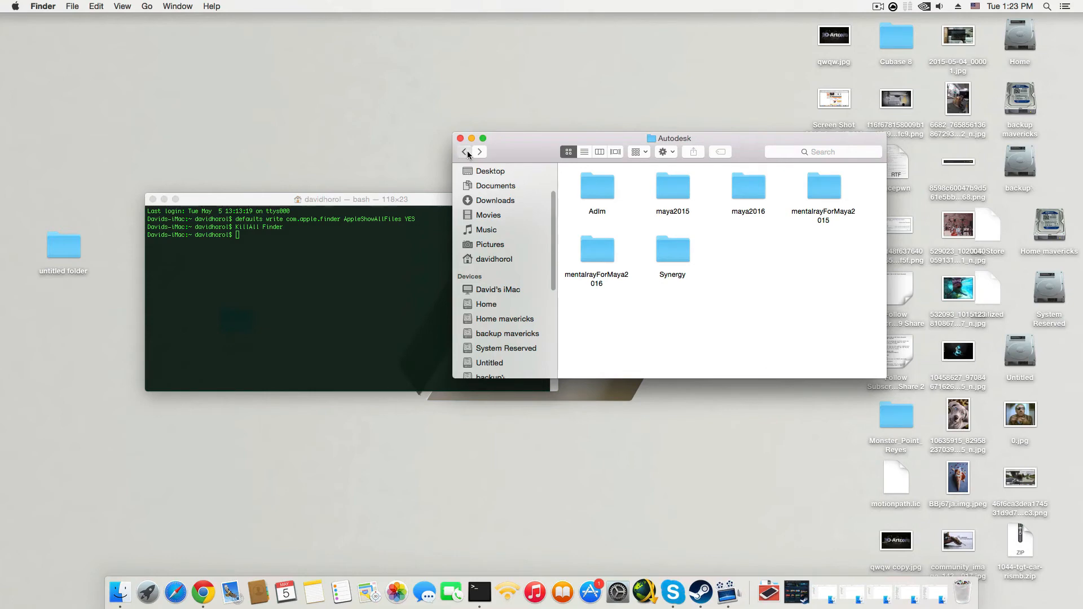
Step back to Applications, then show Documents listing maya, Vuze Downloads, Adobe and NeocoreGames.
left_click(465, 151)
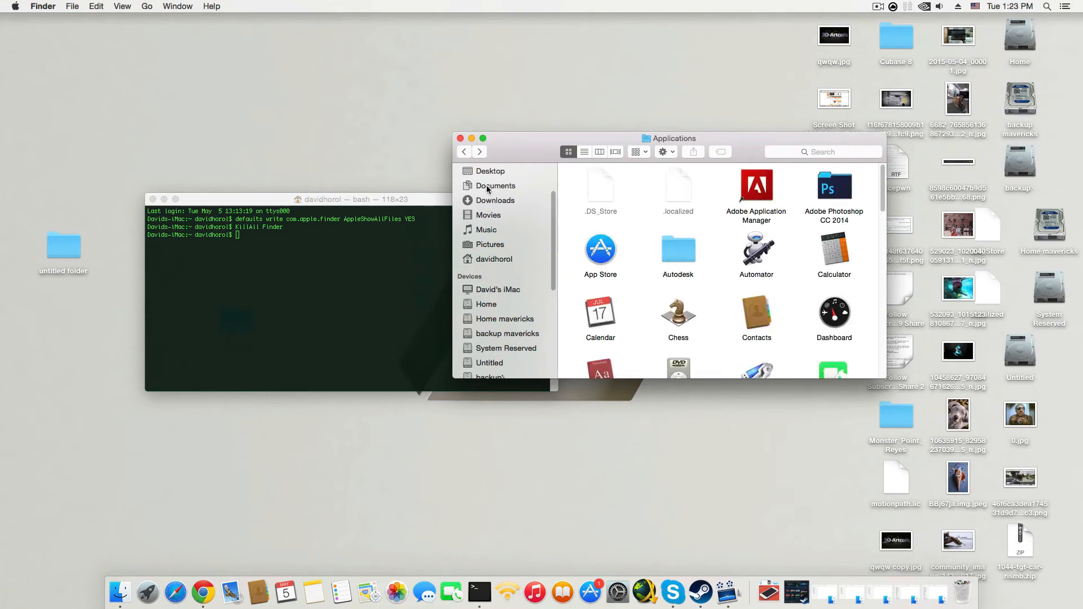
left_click(496, 186)
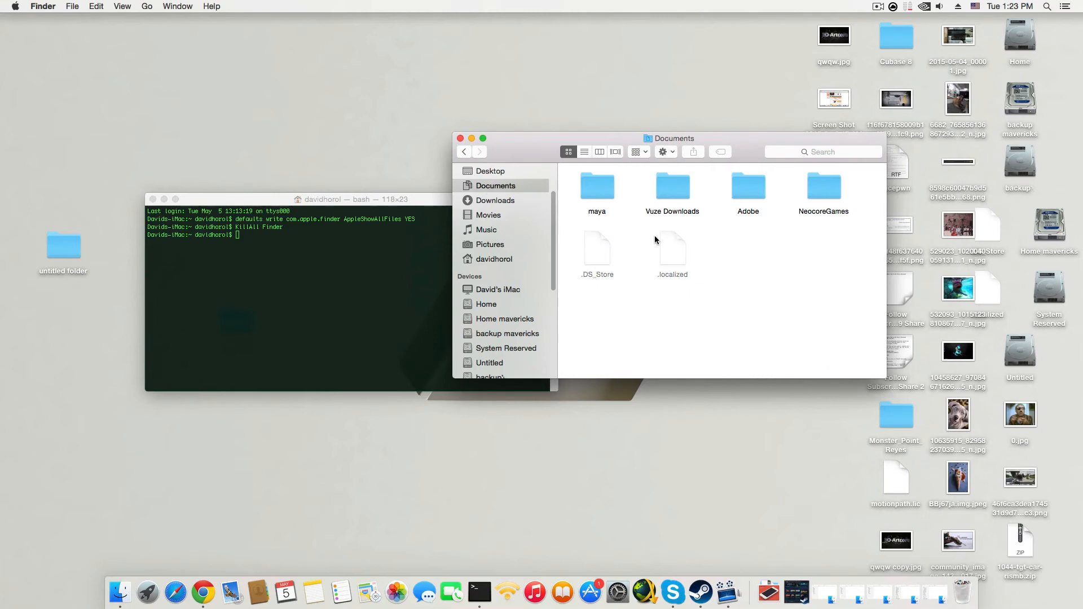
mouse_move(644, 303)
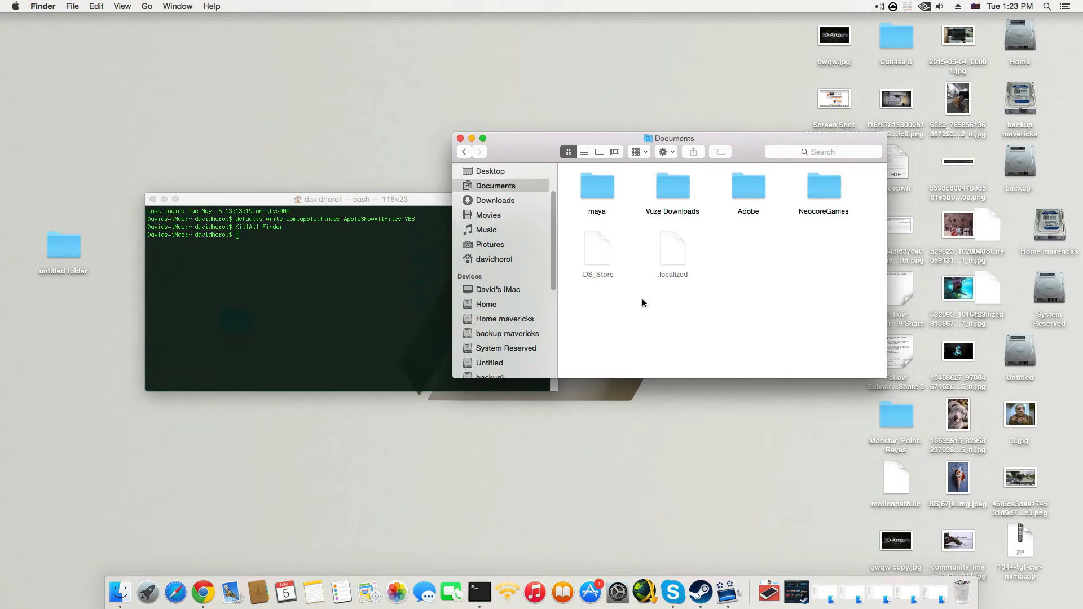
mouse_move(608, 191)
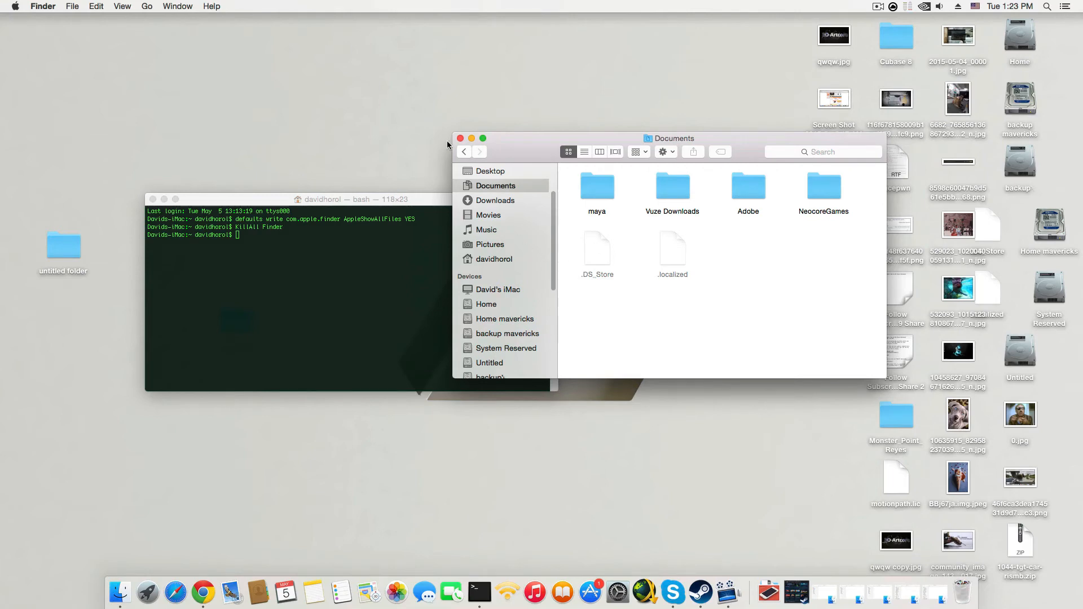
Go through Home into the user folder and open Library in a new tab, scrolled to Preferences.
left_click(487, 304)
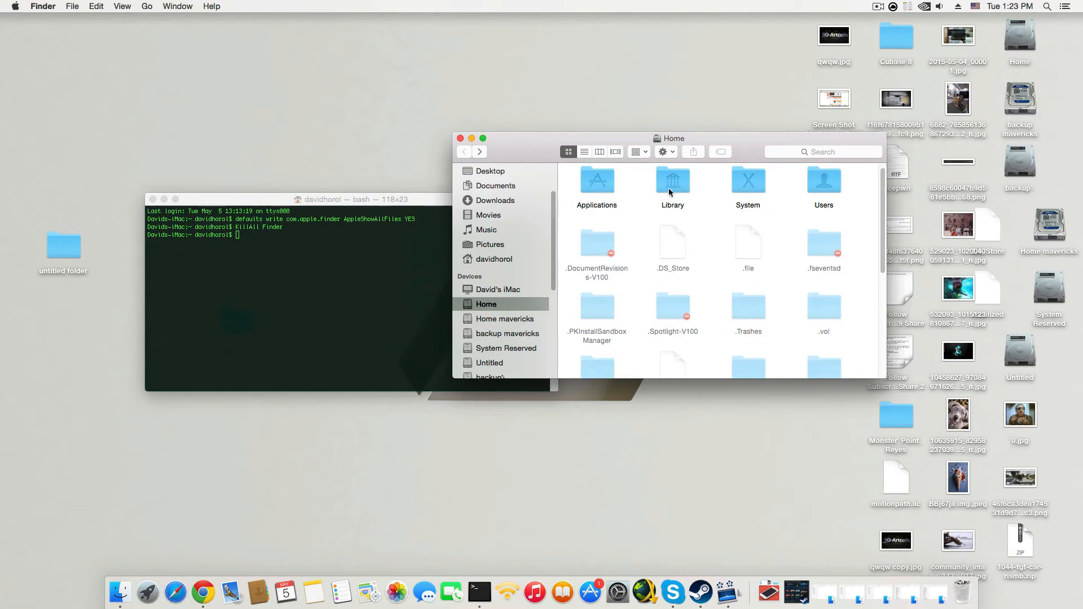
mouse_move(673, 177)
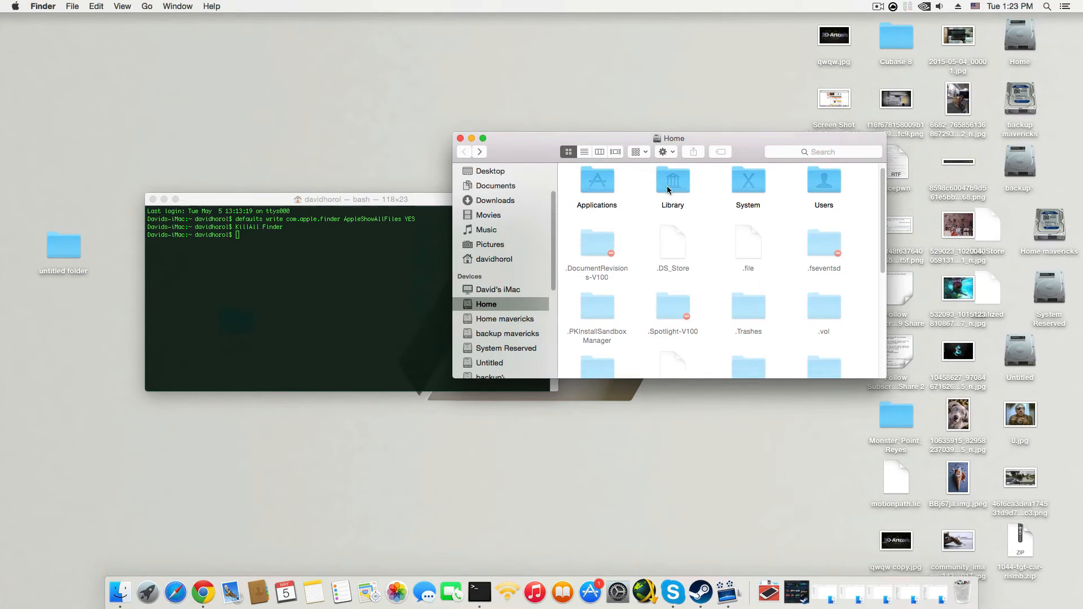
double_click(824, 181)
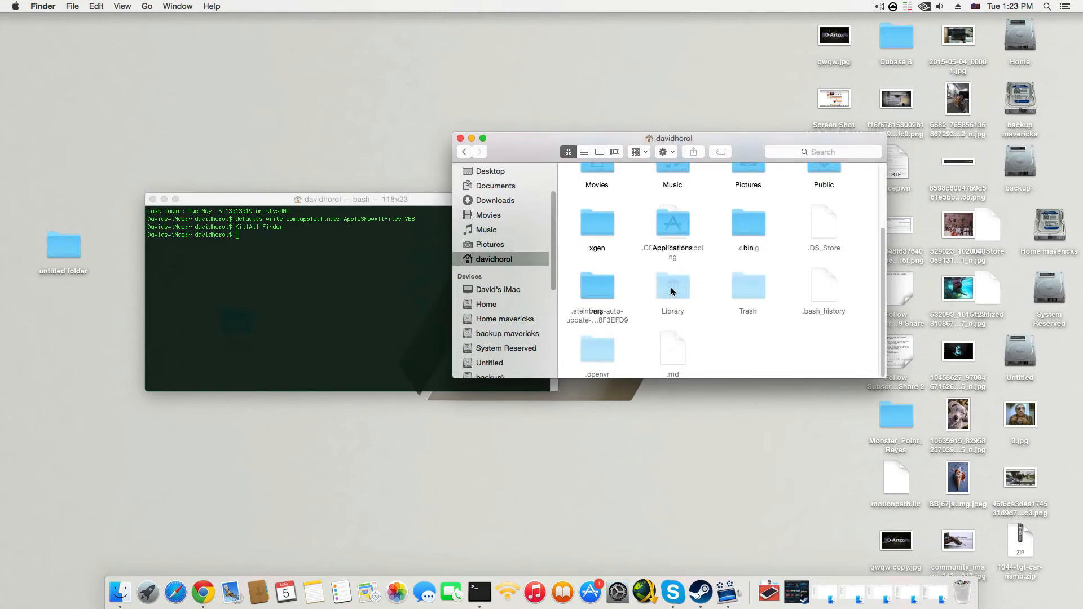
right_click(672, 287)
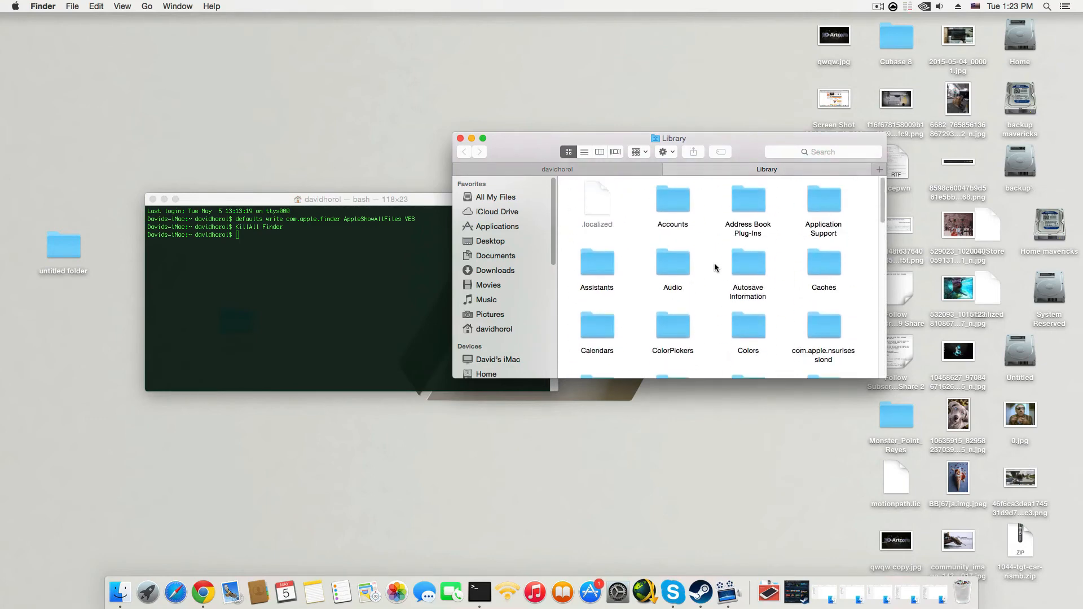
scroll("down", 3)
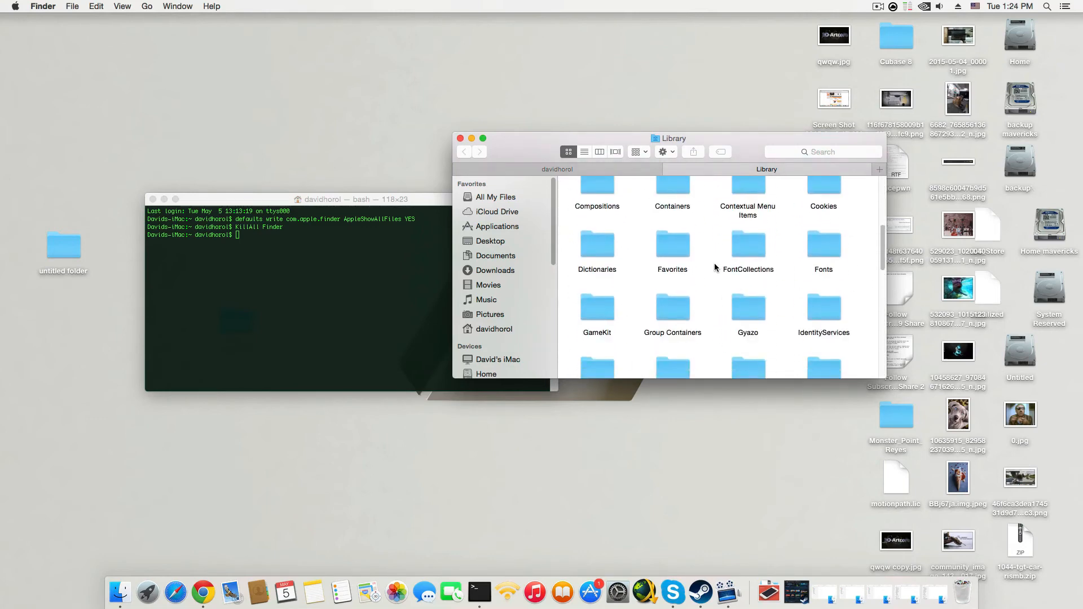
scroll("down", 3)
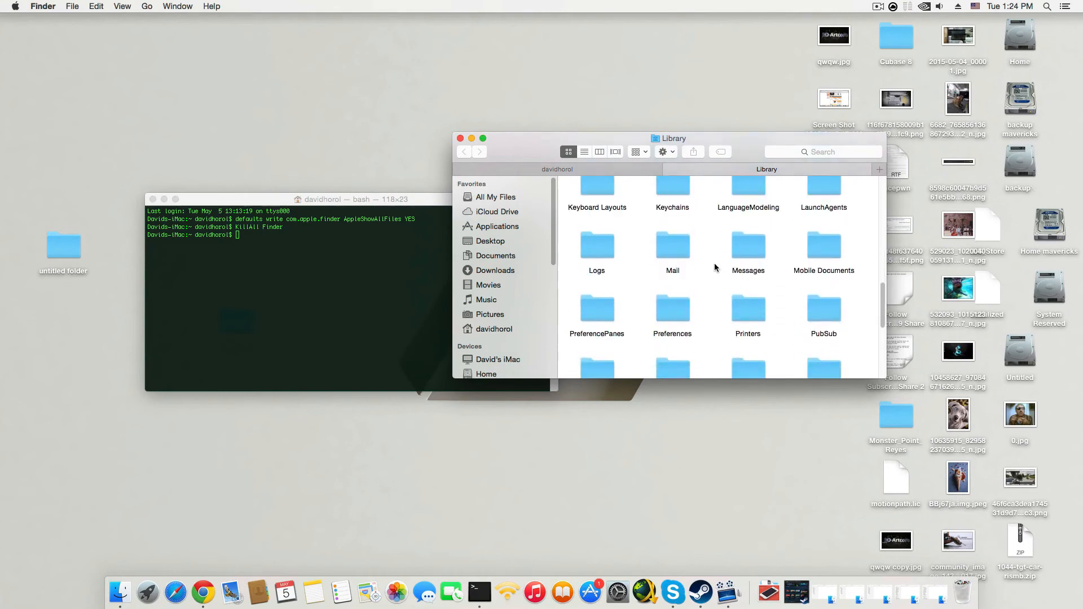
scroll("down", 3)
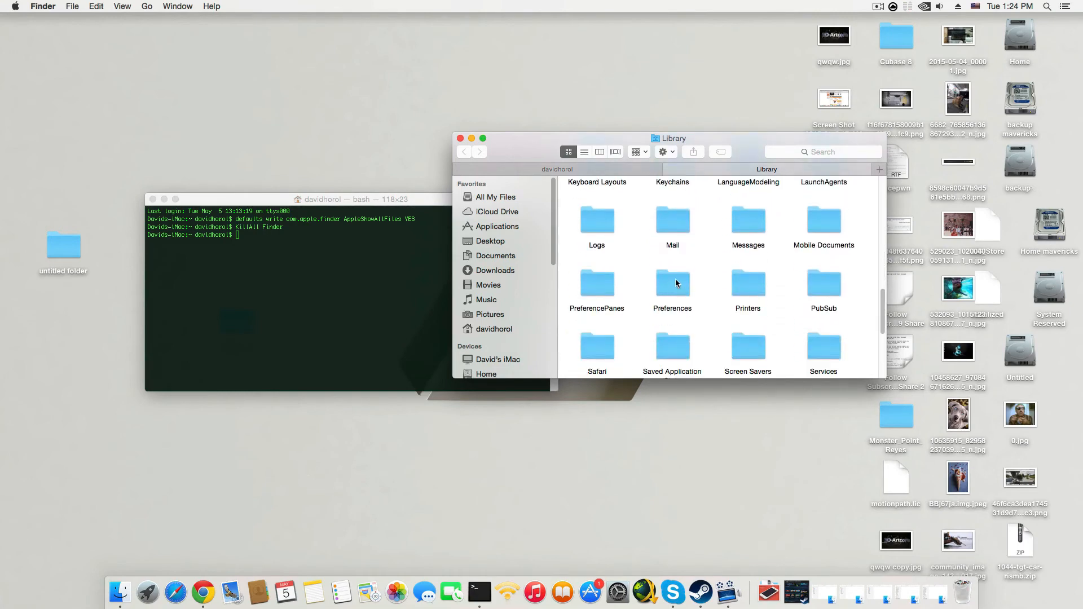
Open Preferences > Autodesk > maya > 2016 and drag the prefs folder onto the desktop.
double_click(673, 283)
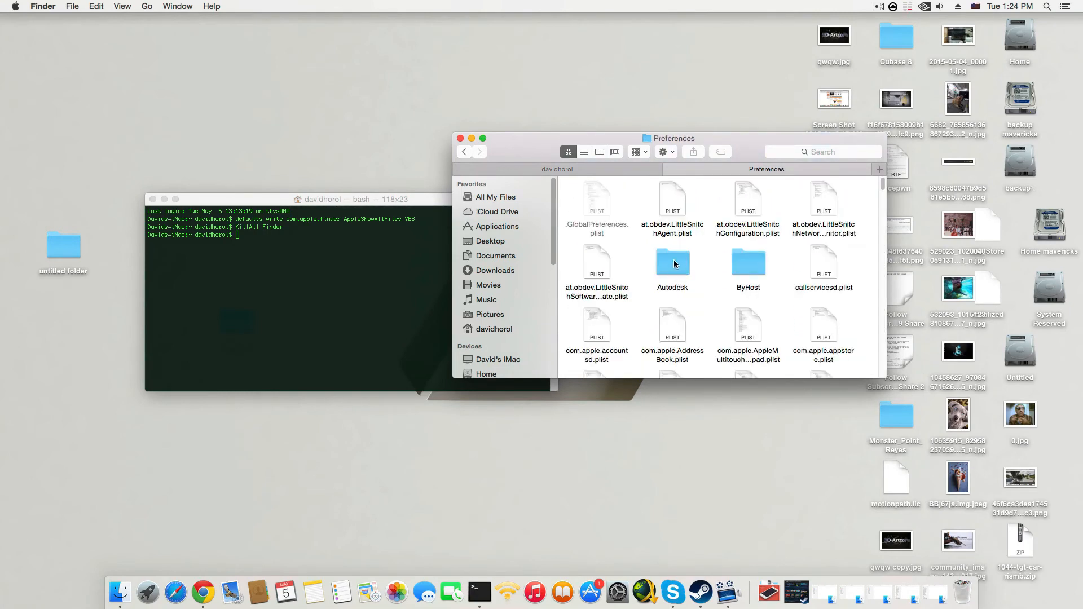
double_click(672, 263)
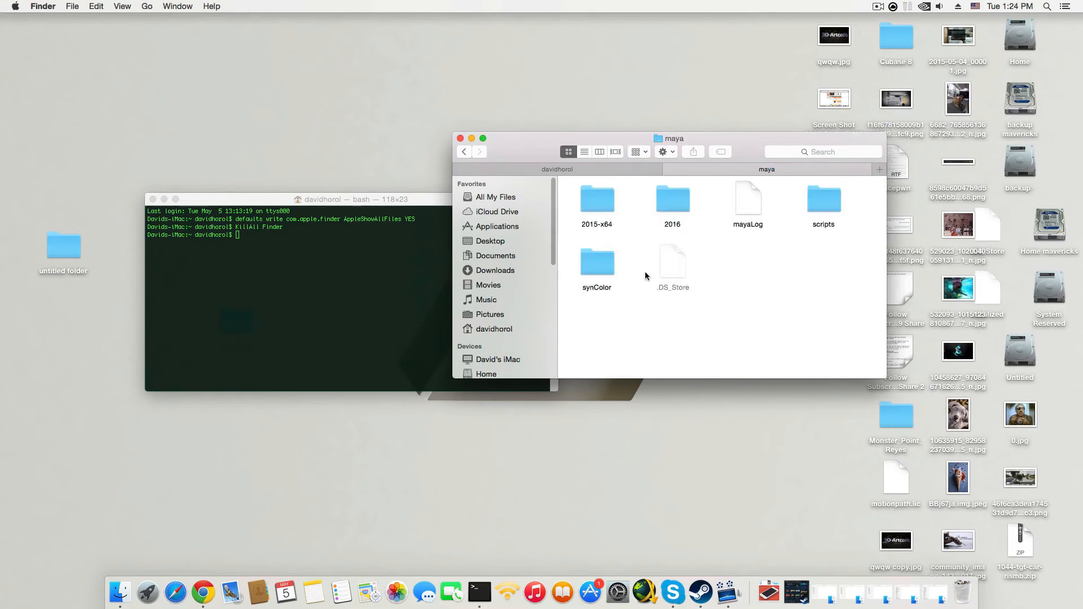
mouse_move(672, 208)
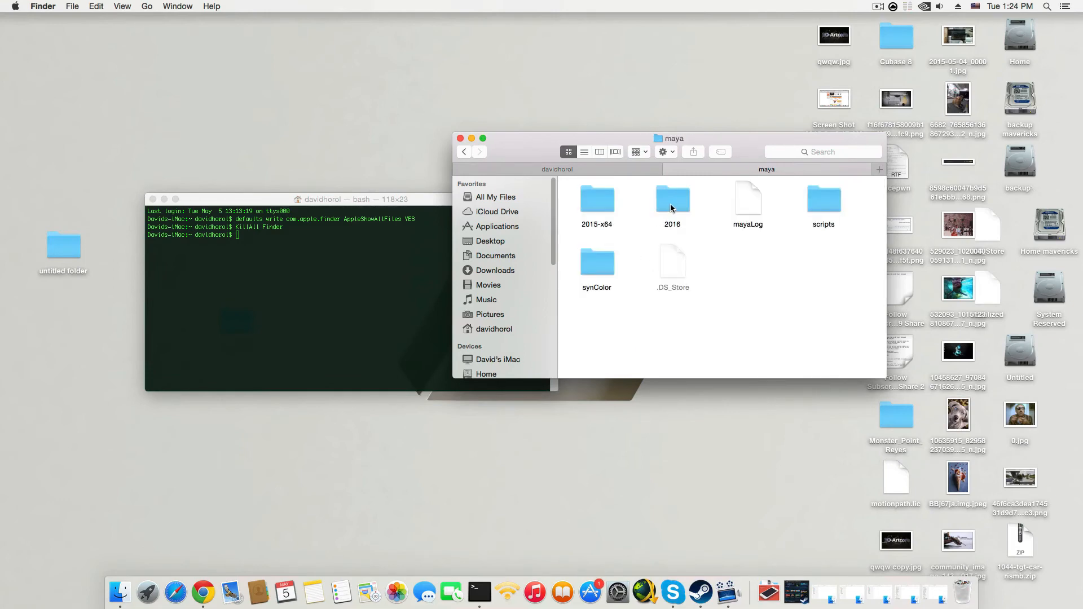
double_click(673, 199)
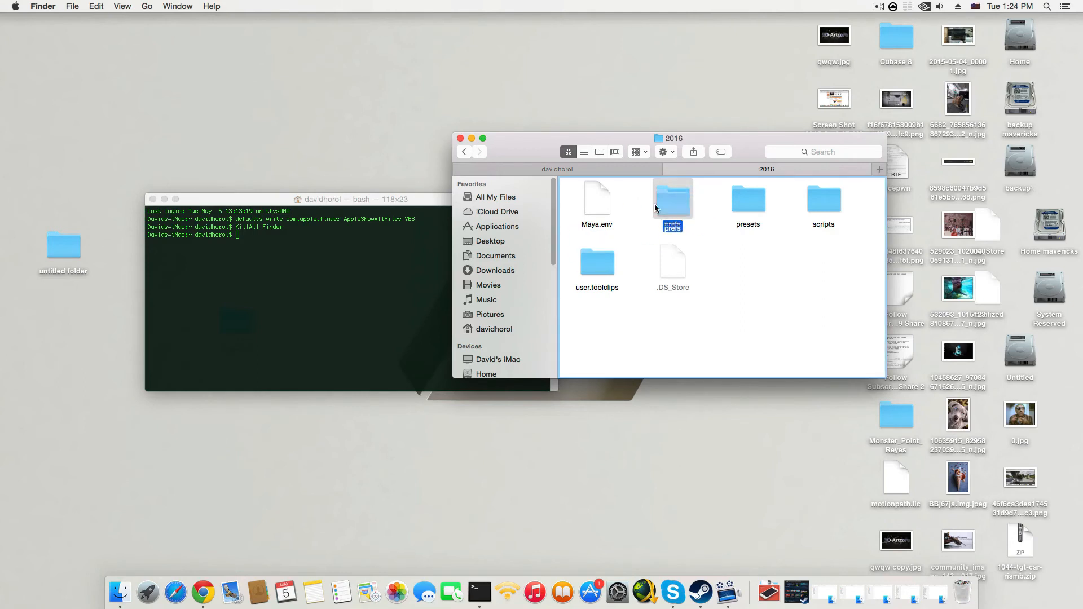
left_click(673, 198)
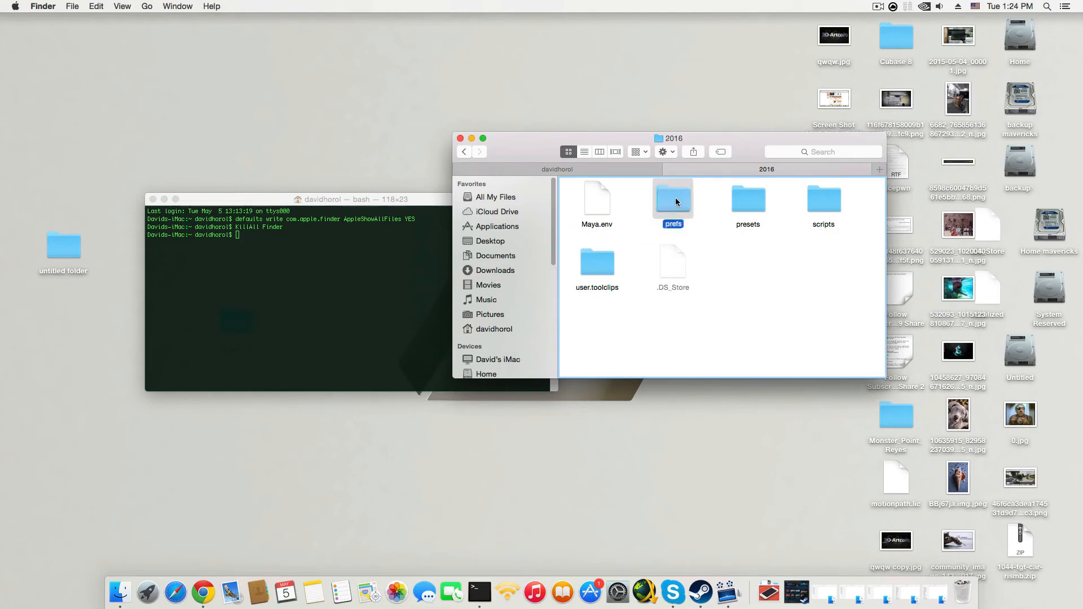
left_click_drag(672, 197, 75, 326)
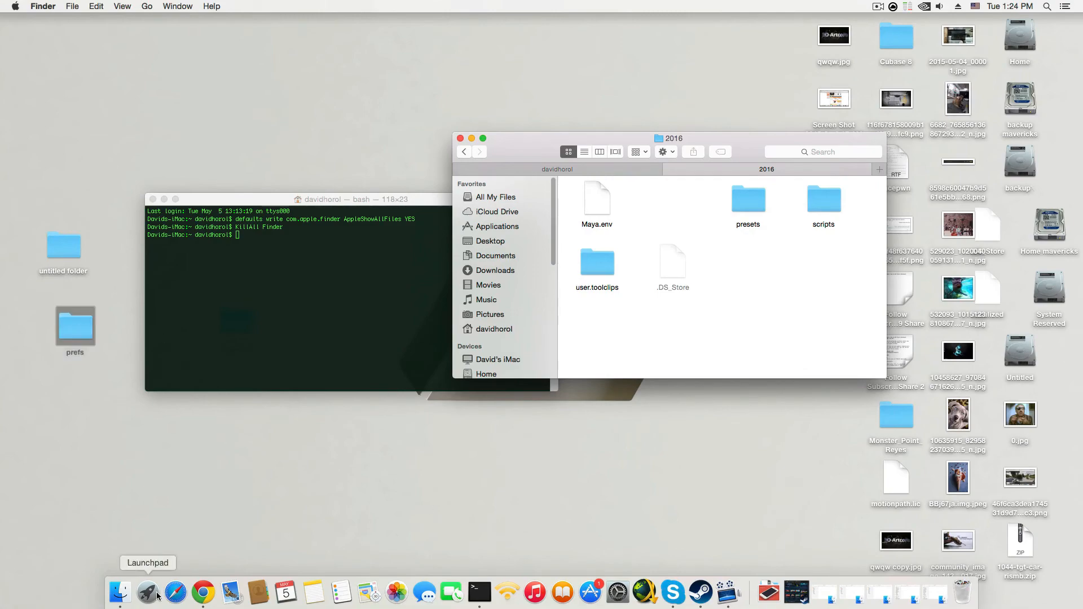
Launch Maya from Launchpad and choose Create default preferences at startup.
left_click(140, 590)
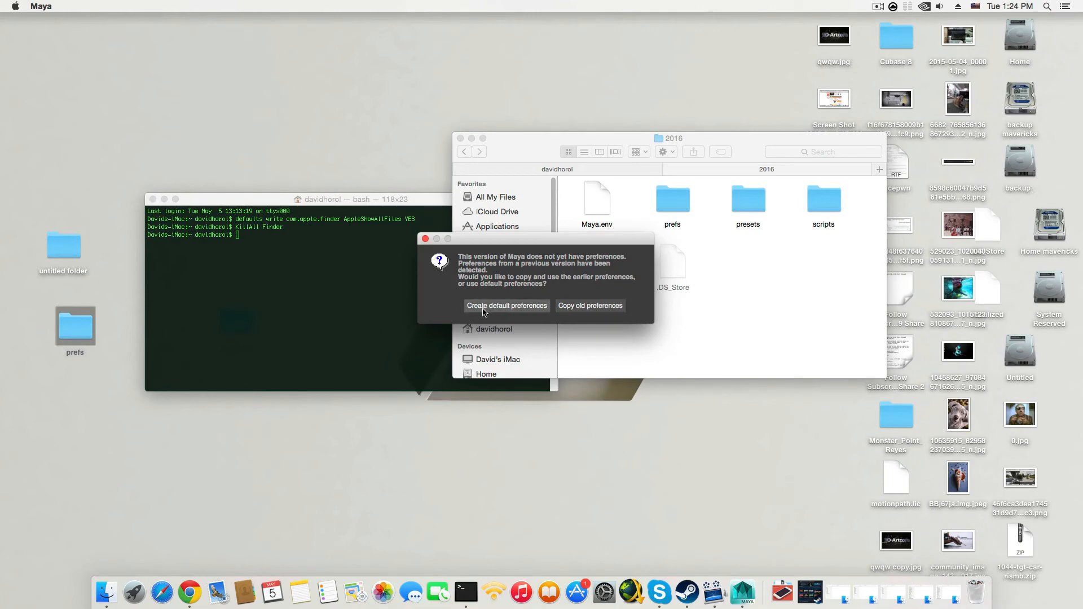
mouse_move(524, 311)
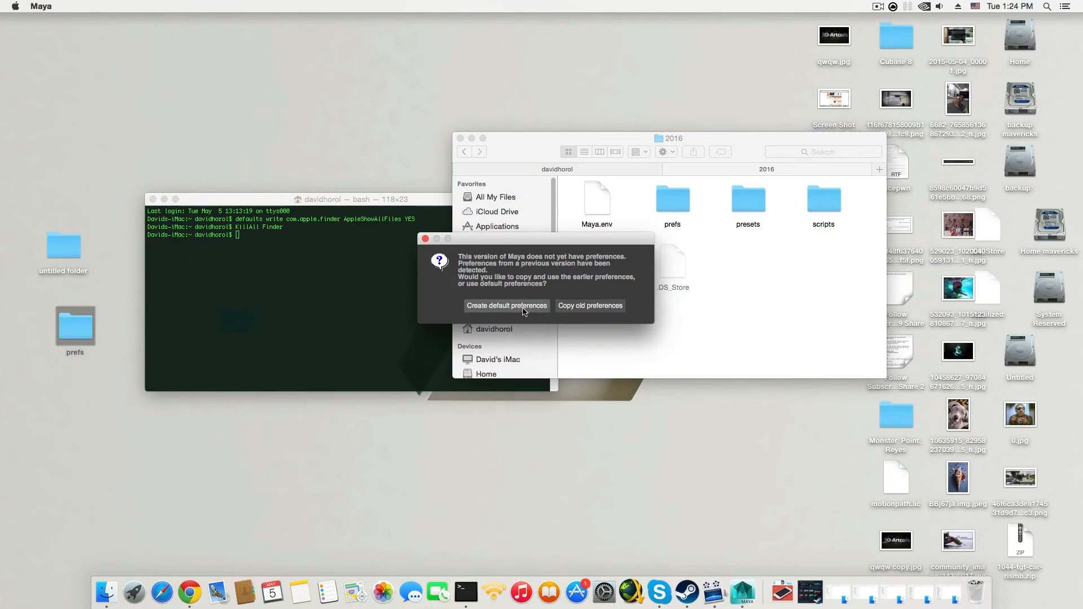
left_click(506, 306)
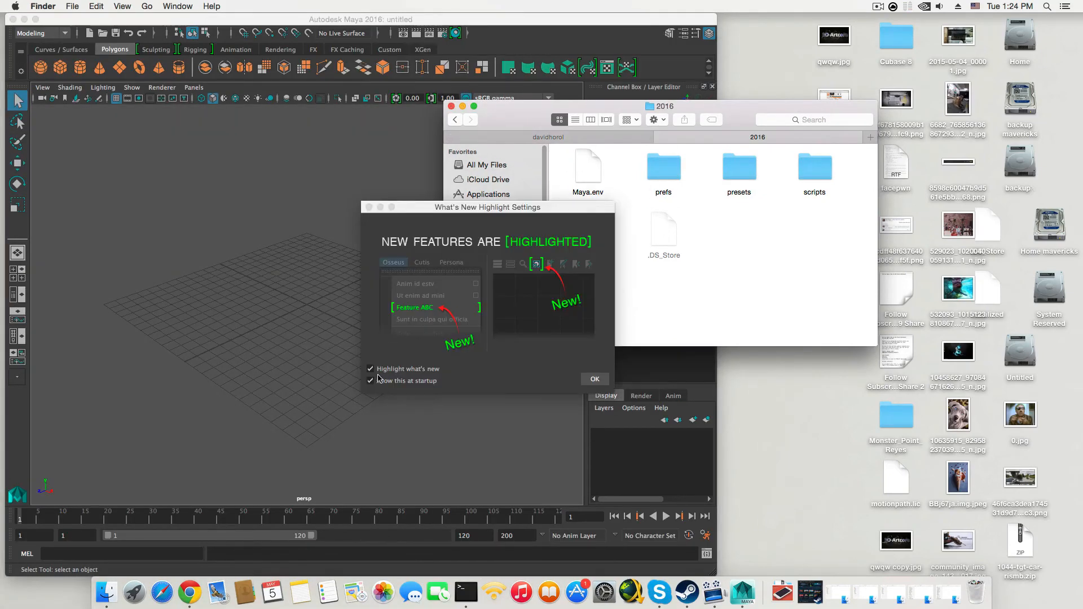
Close Maya's What's New dialog and open the home Library folder in a new Finder tab.
left_click(595, 379)
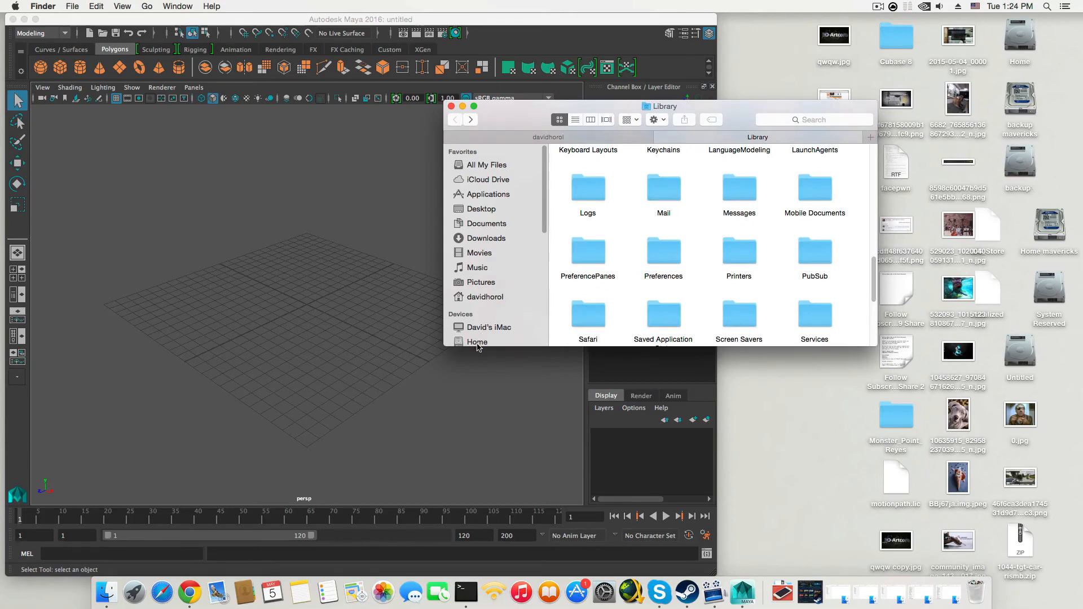
left_click(477, 339)
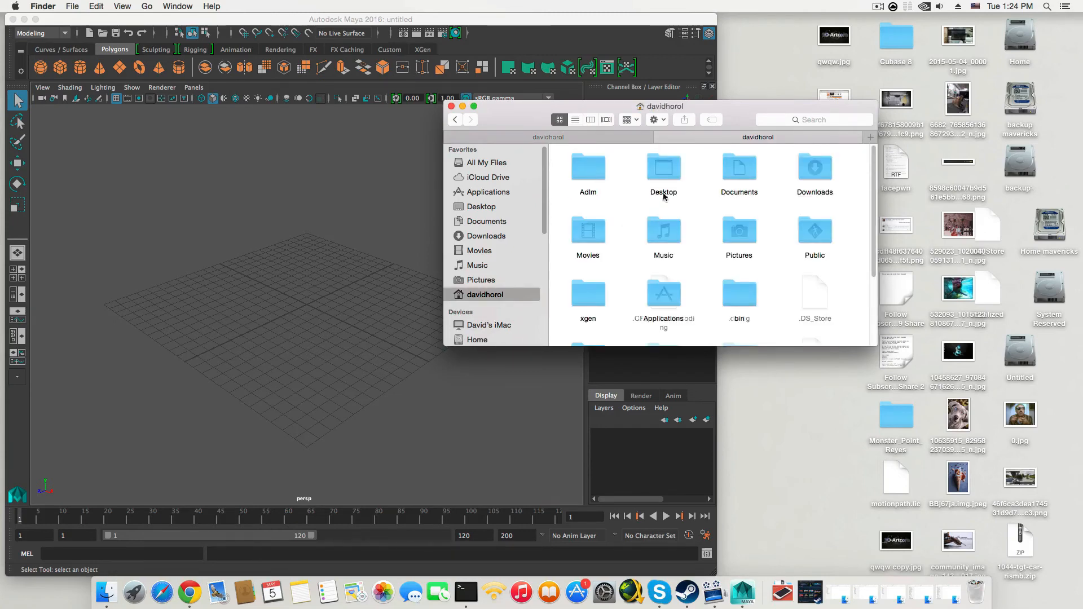
scroll("down", 3)
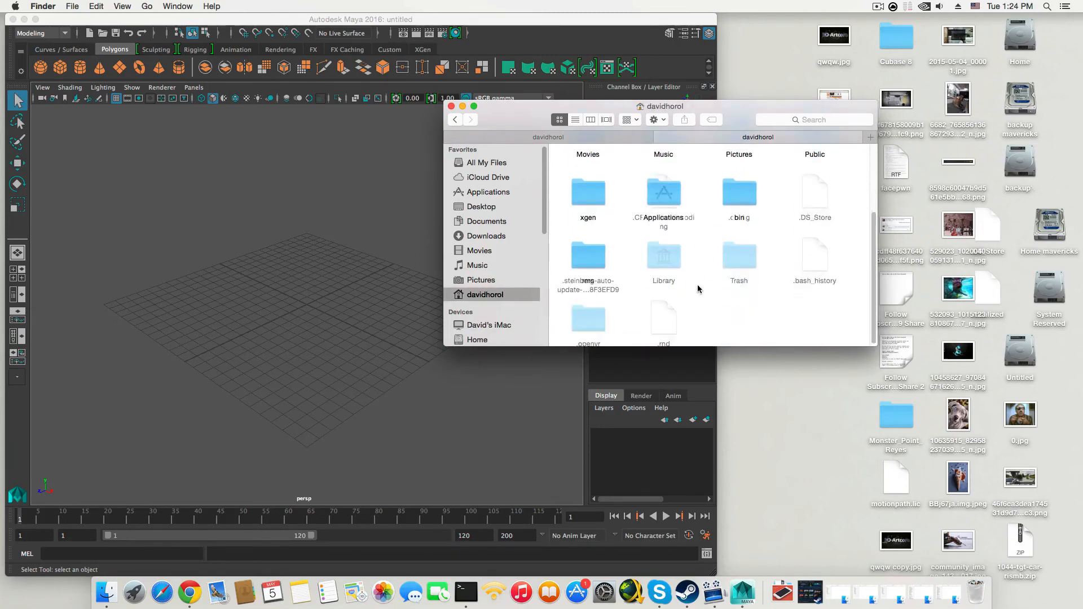
left_click(664, 257)
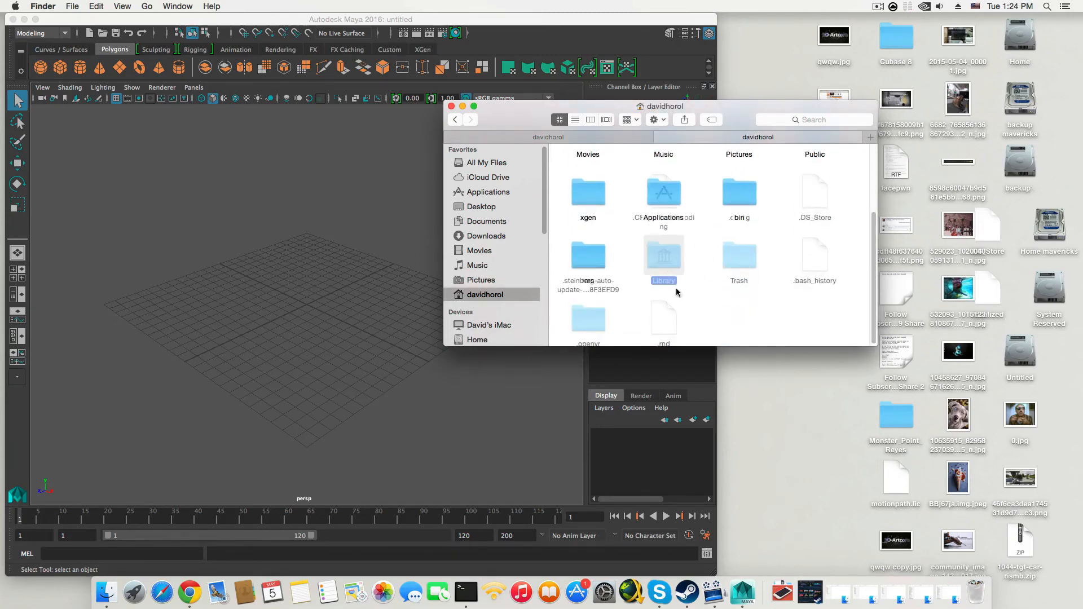
right_click(663, 256)
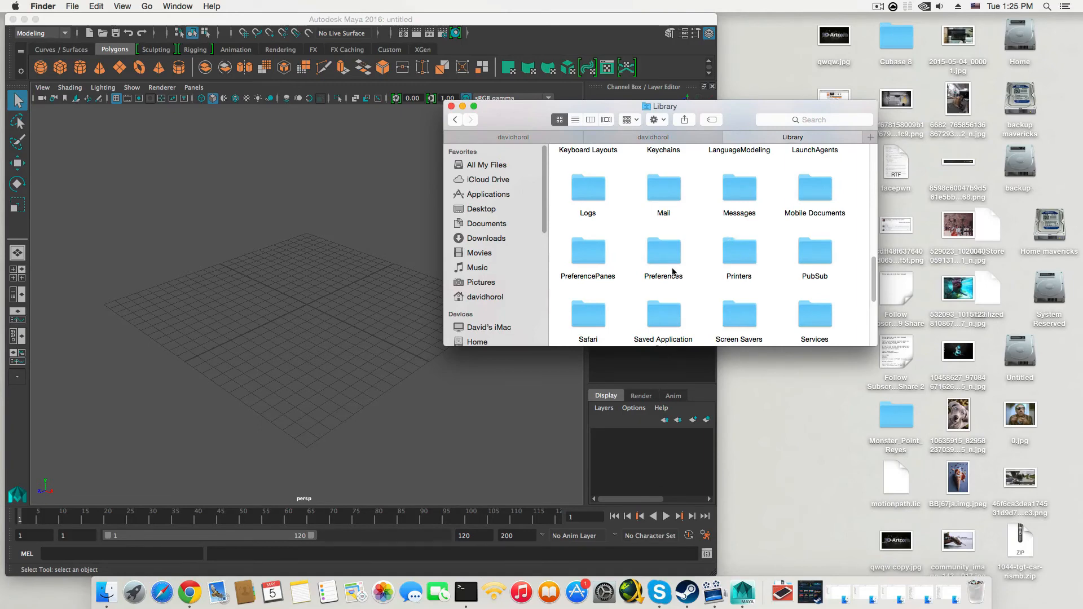
Browse Preferences > Autodesk > maya > 2016 to confirm the new prefs folder, then back to maya.
double_click(663, 252)
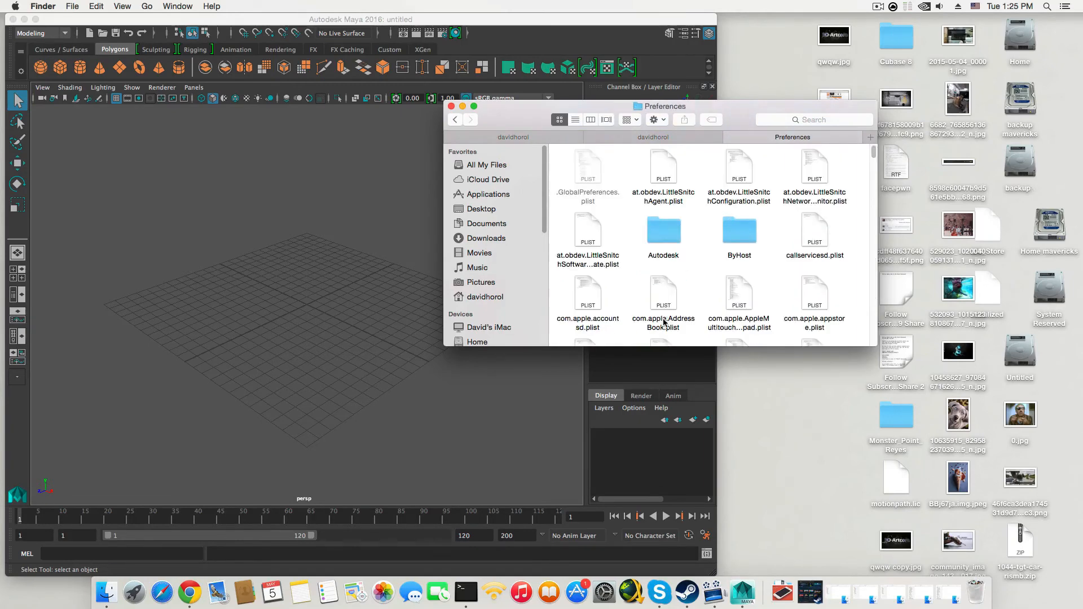
double_click(663, 229)
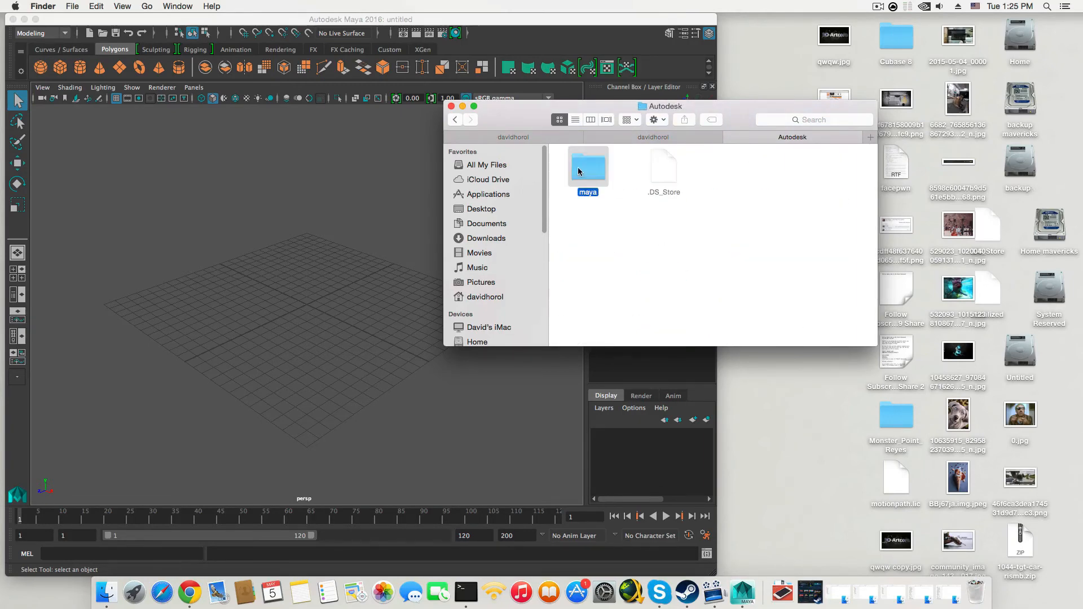
double_click(588, 166)
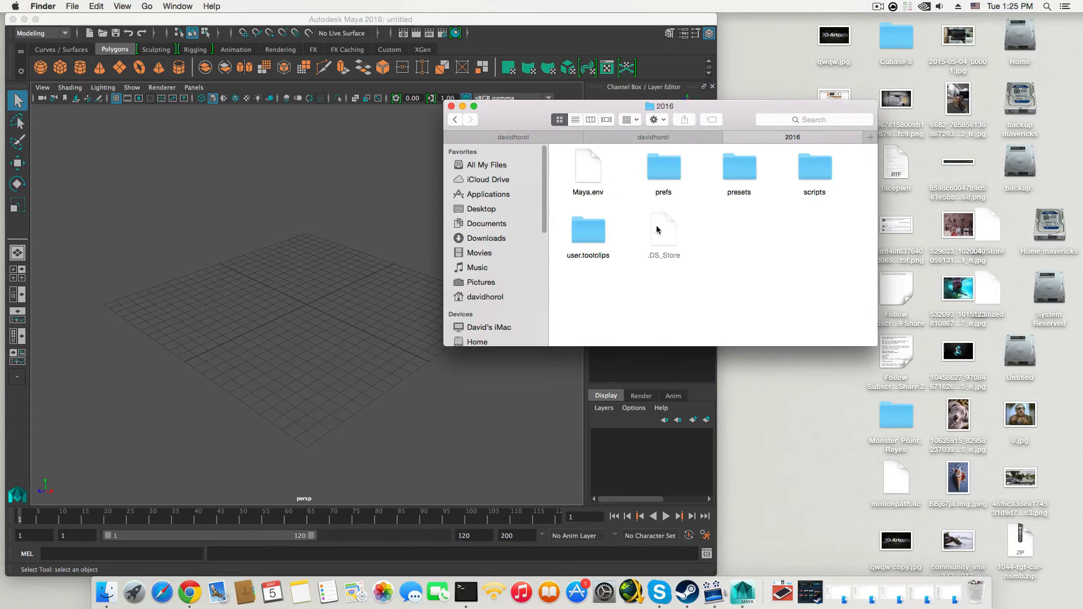
left_click(455, 119)
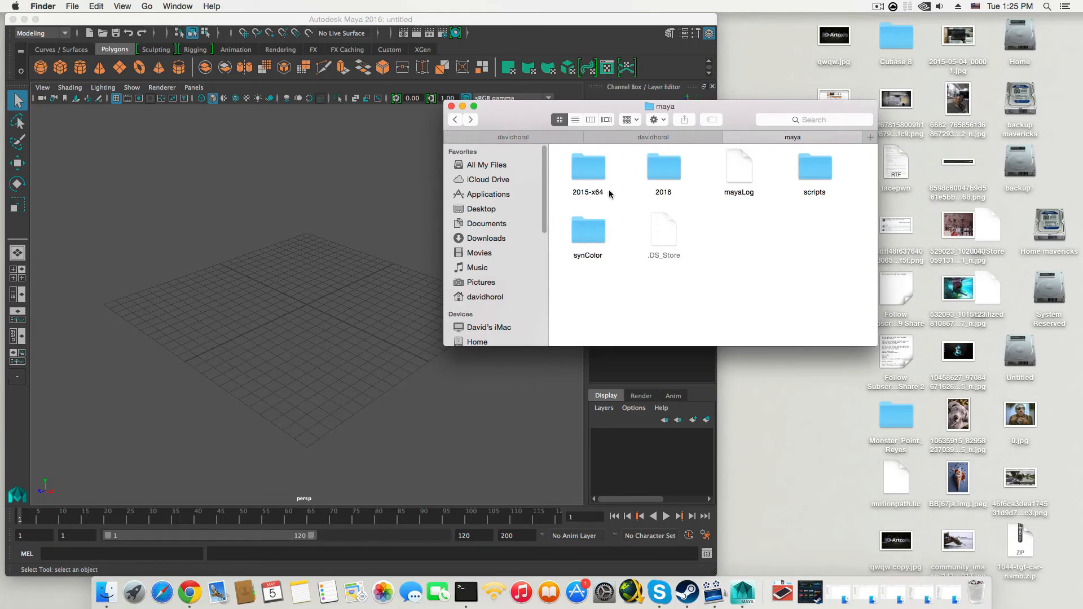
double_click(663, 166)
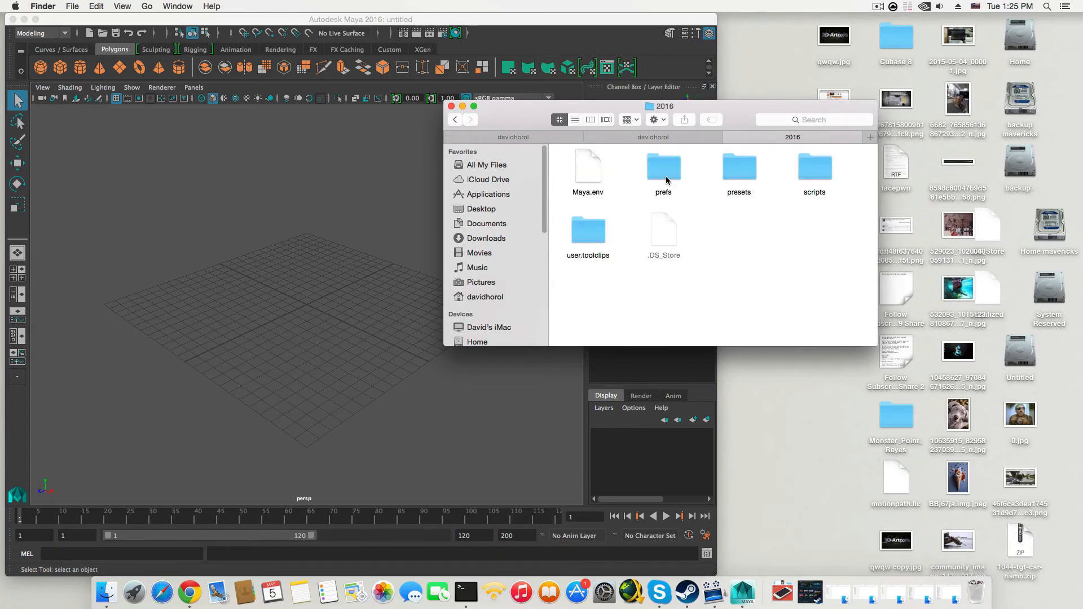
left_click(664, 167)
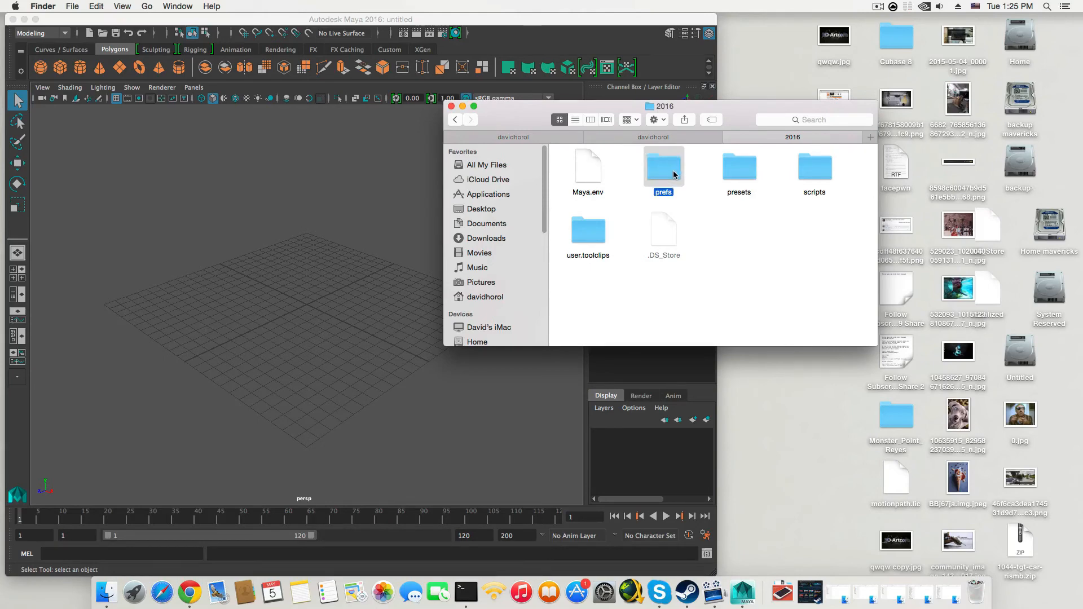
mouse_move(668, 167)
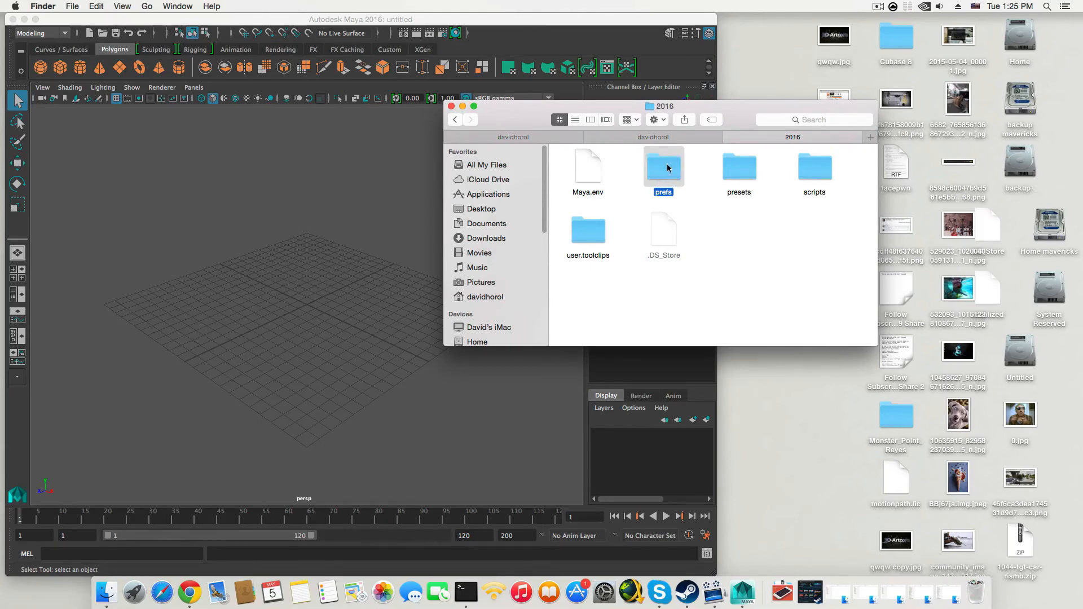
left_click(454, 119)
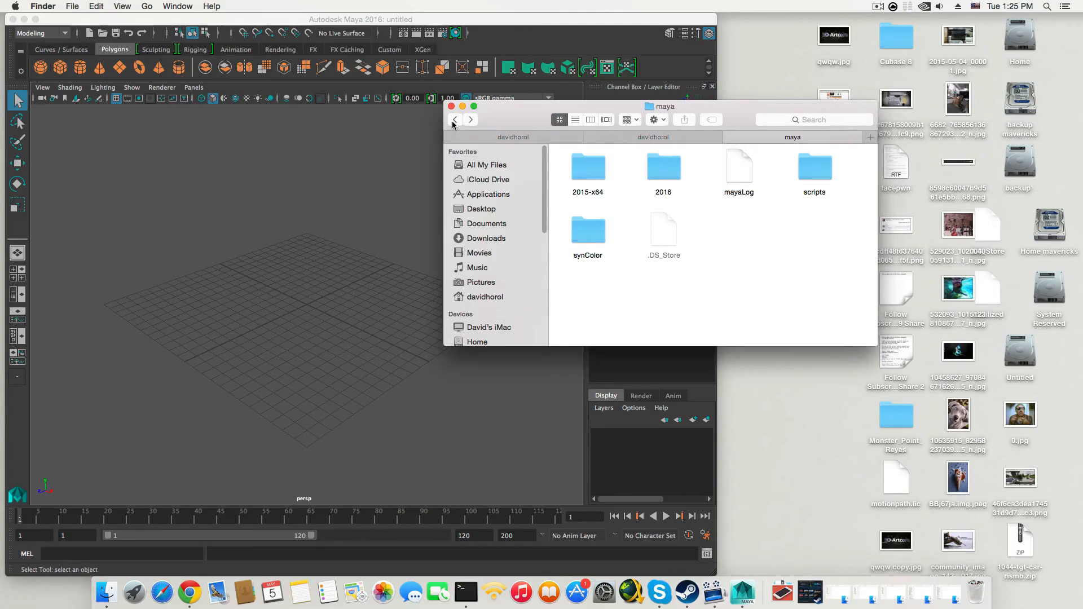
Bring Maya 2016's untitled scene window to the front.
left_click(462, 119)
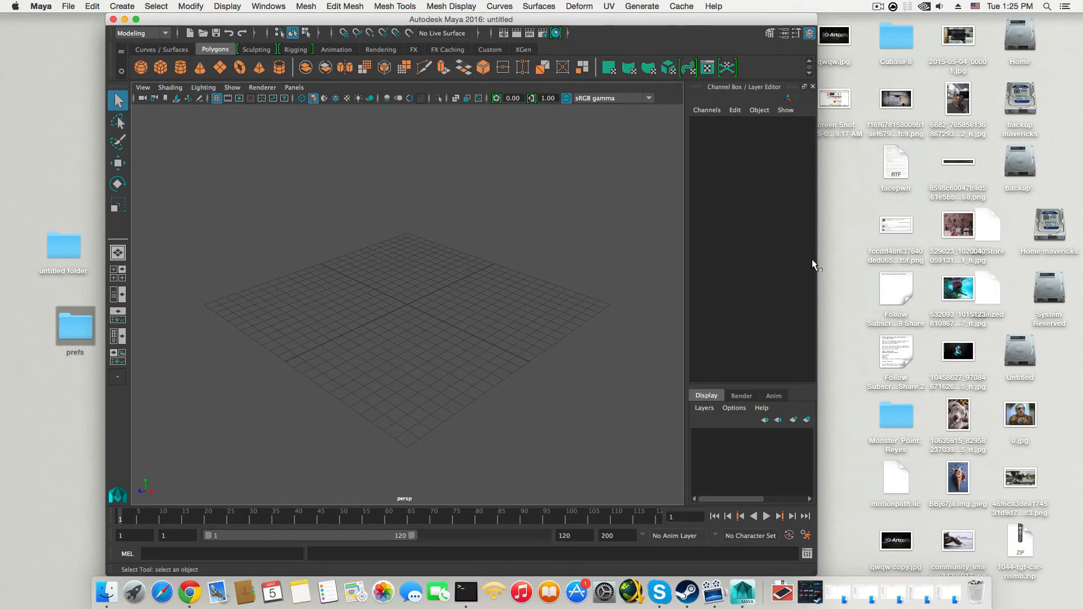
mouse_move(465, 592)
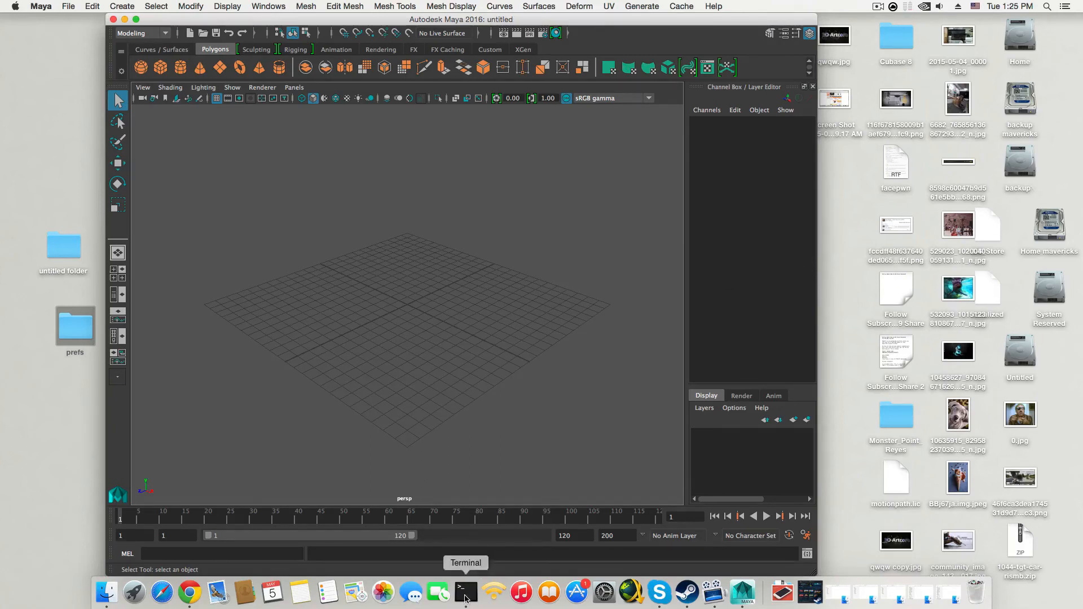
In Terminal, run 'defaults write com.apple.finder AppleShowAllFiles NO'.
left_click(466, 592)
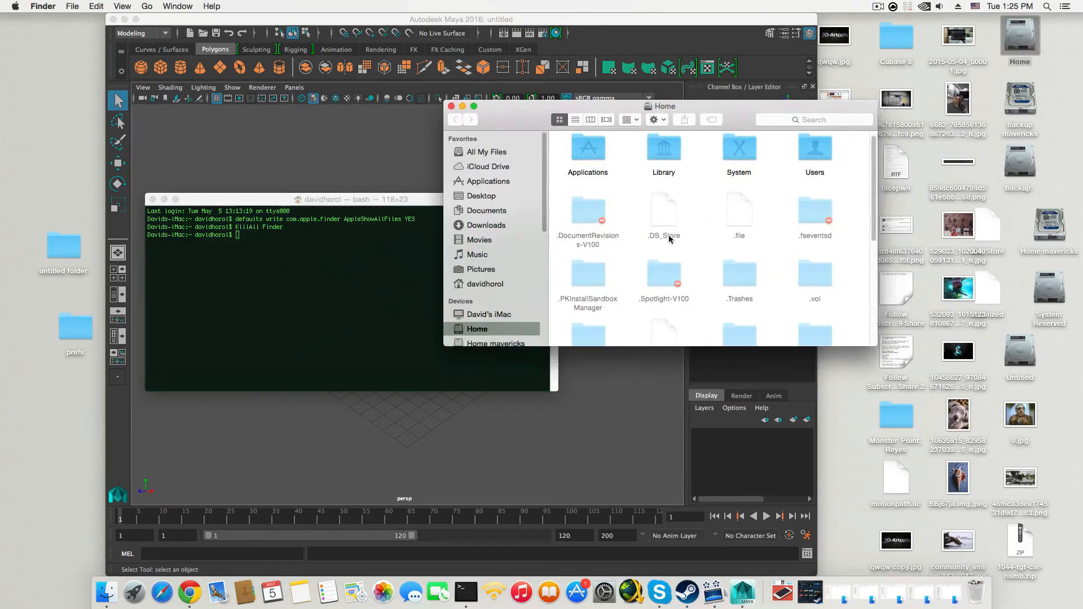
left_click(462, 106)
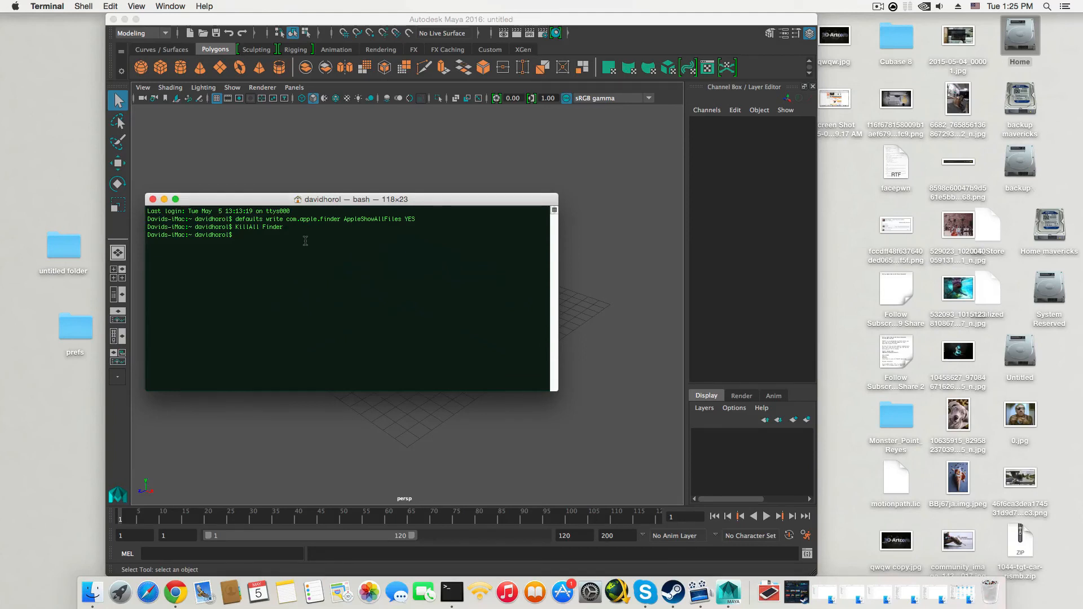
type("defaults write com.apple.finder AppleShowAllFiles YES")
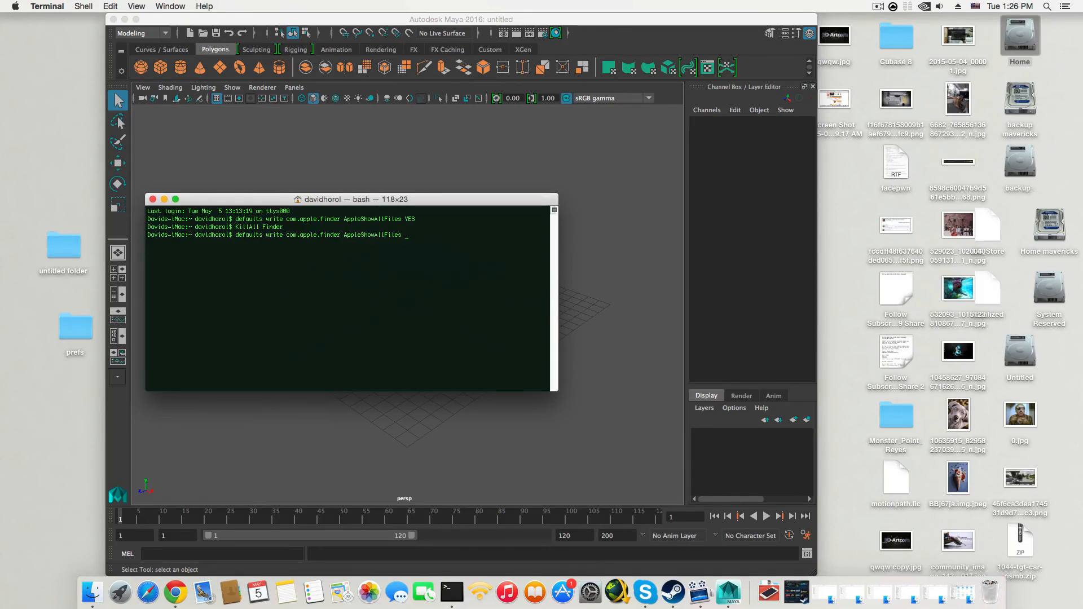
type("No")
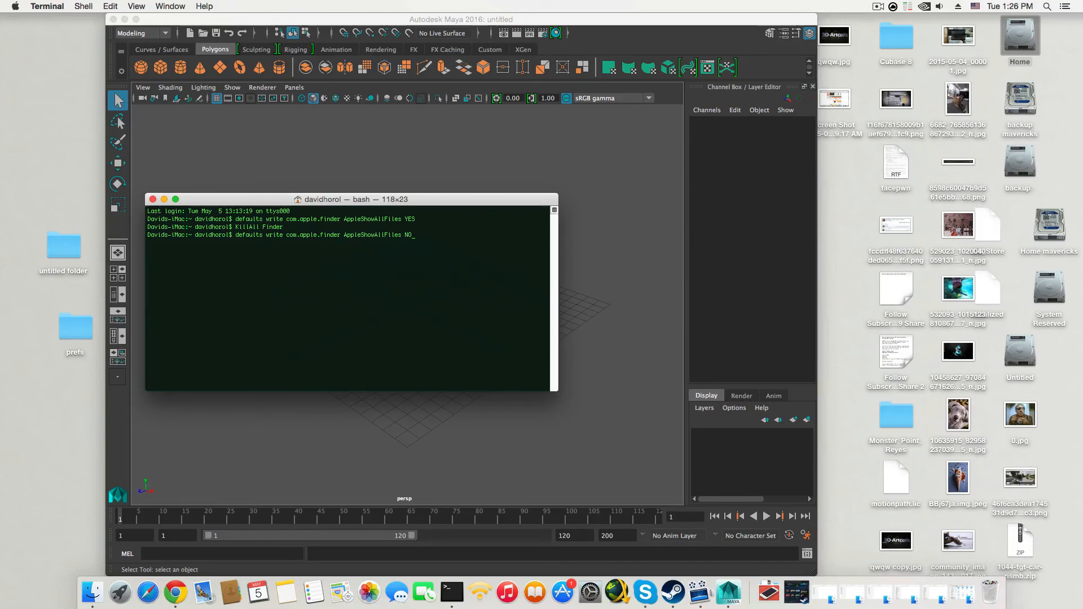
key("Return")
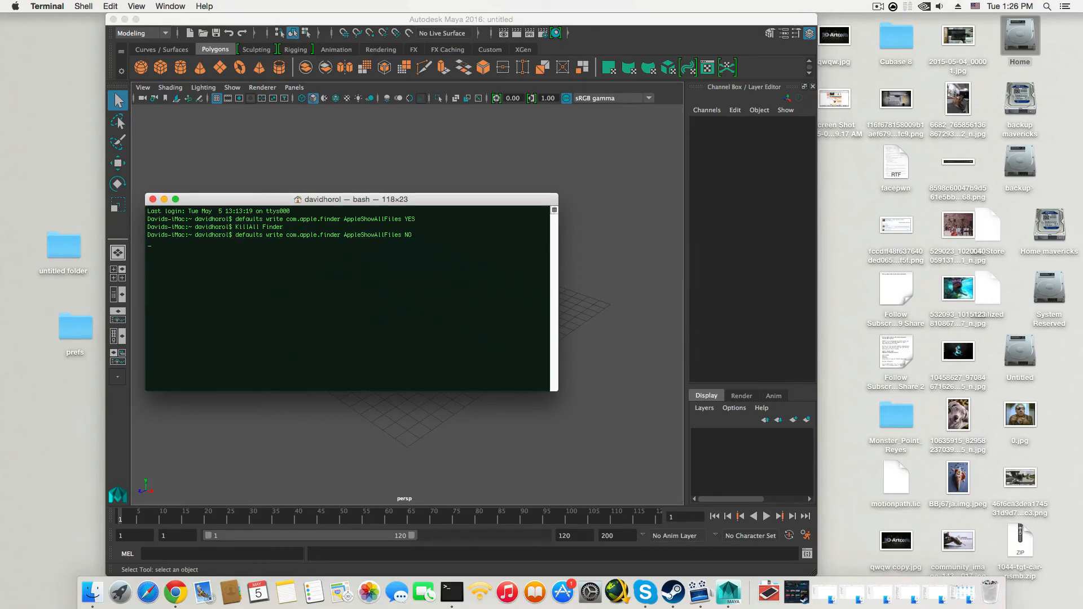
key("Return")
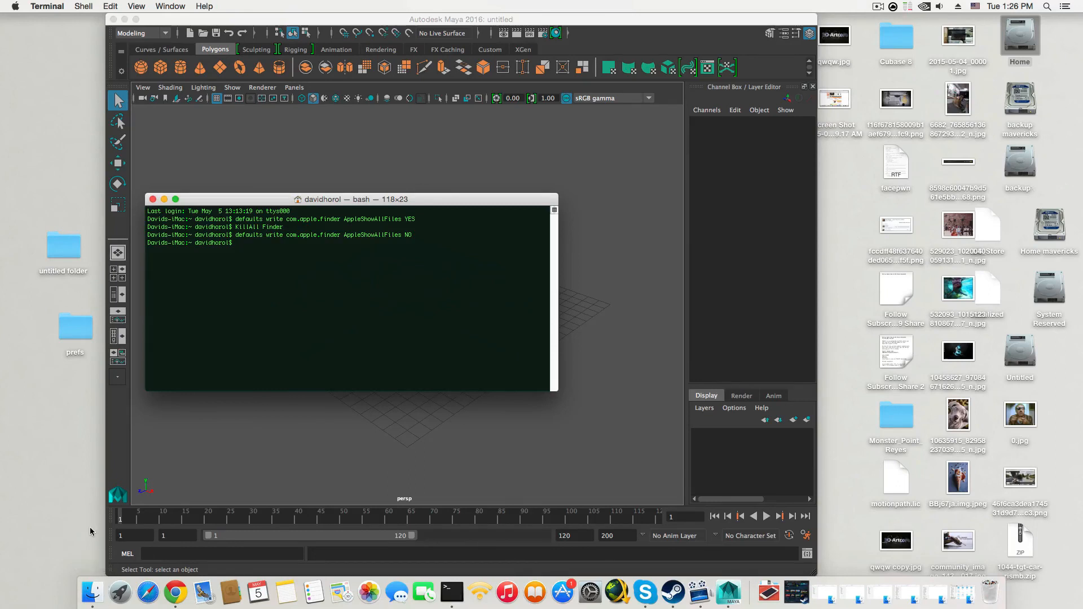
Relaunch Finder from its Dock menu so hidden files stop showing.
right_click(92, 591)
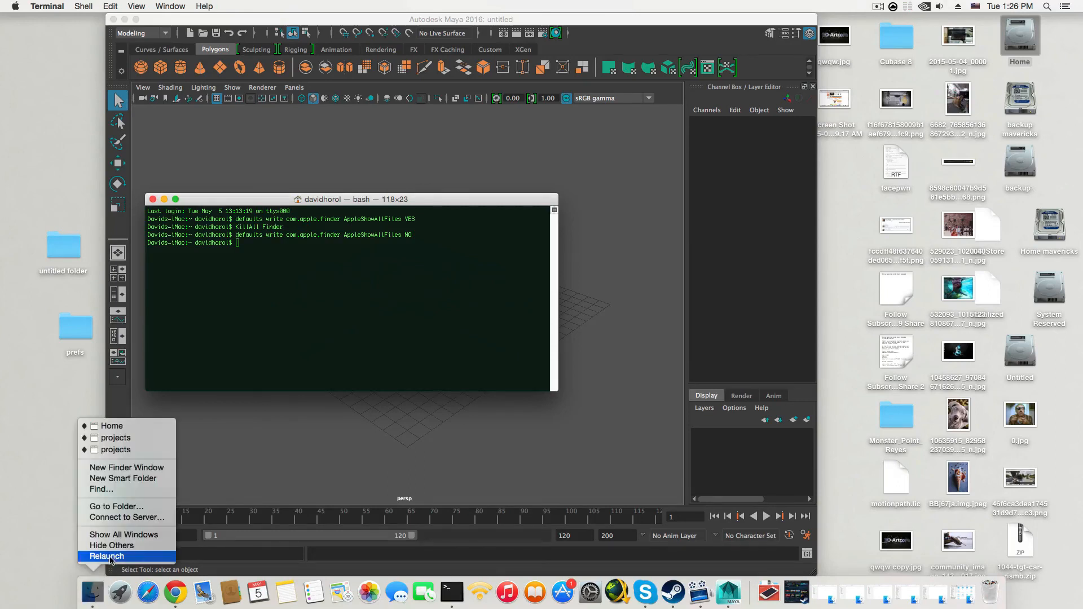
left_click(106, 557)
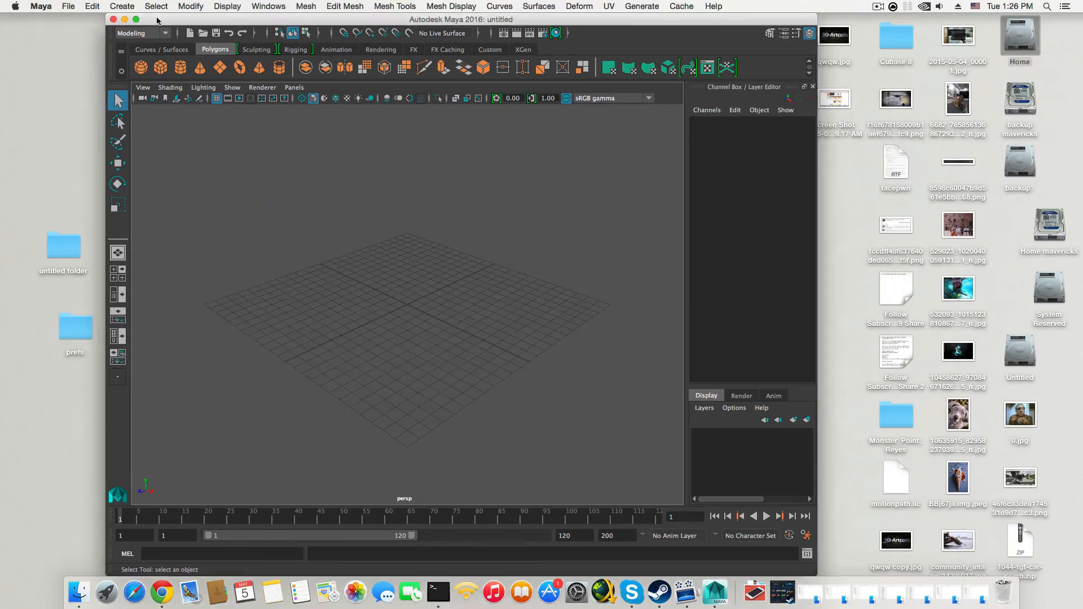
Maximize the Maya window with its green zoom button.
left_click(129, 20)
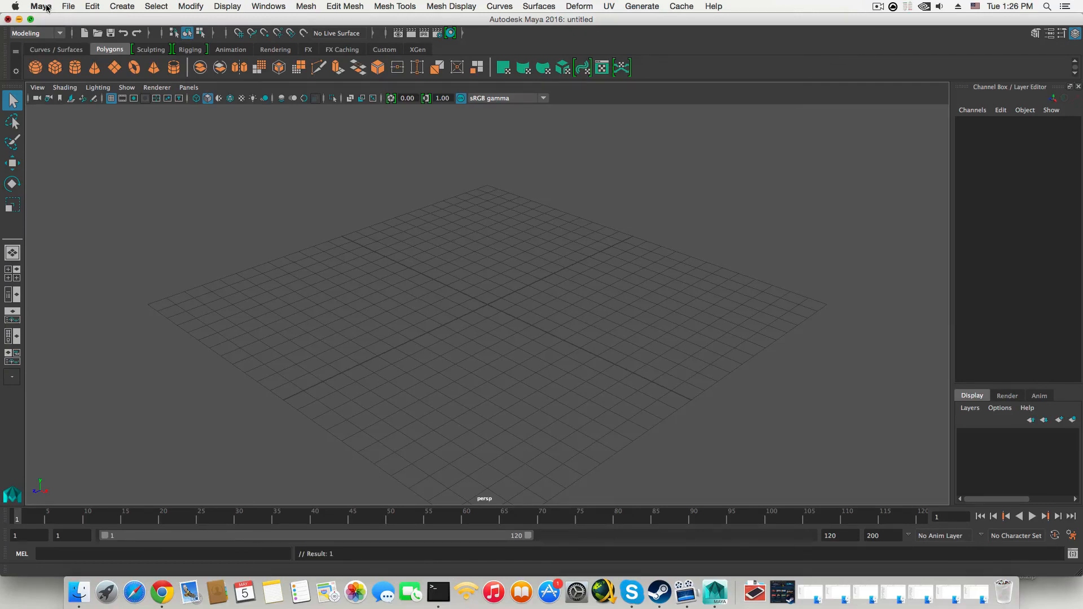
mouse_move(382, 604)
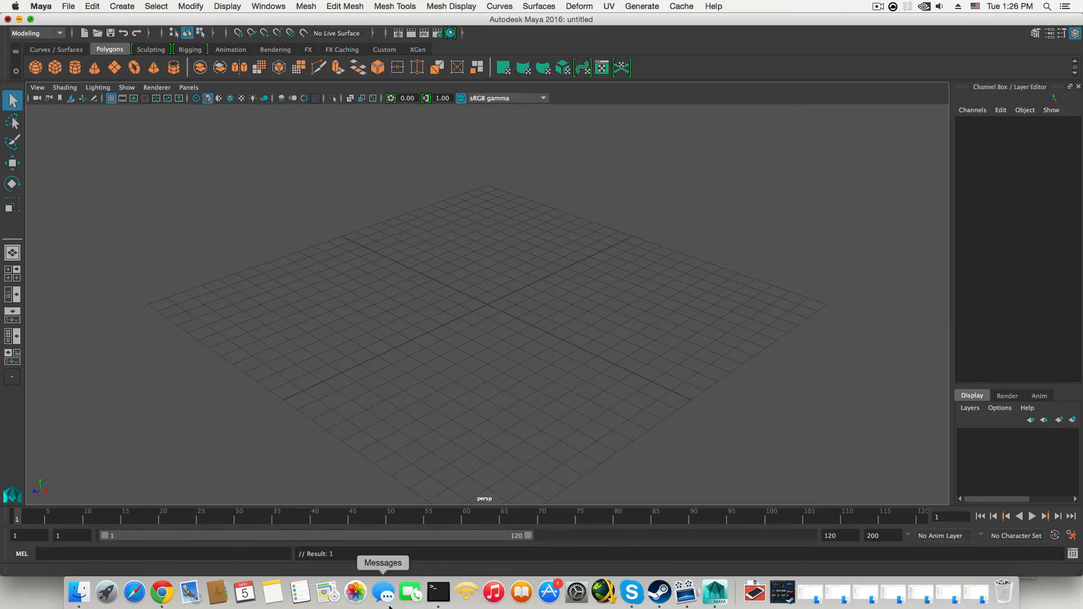